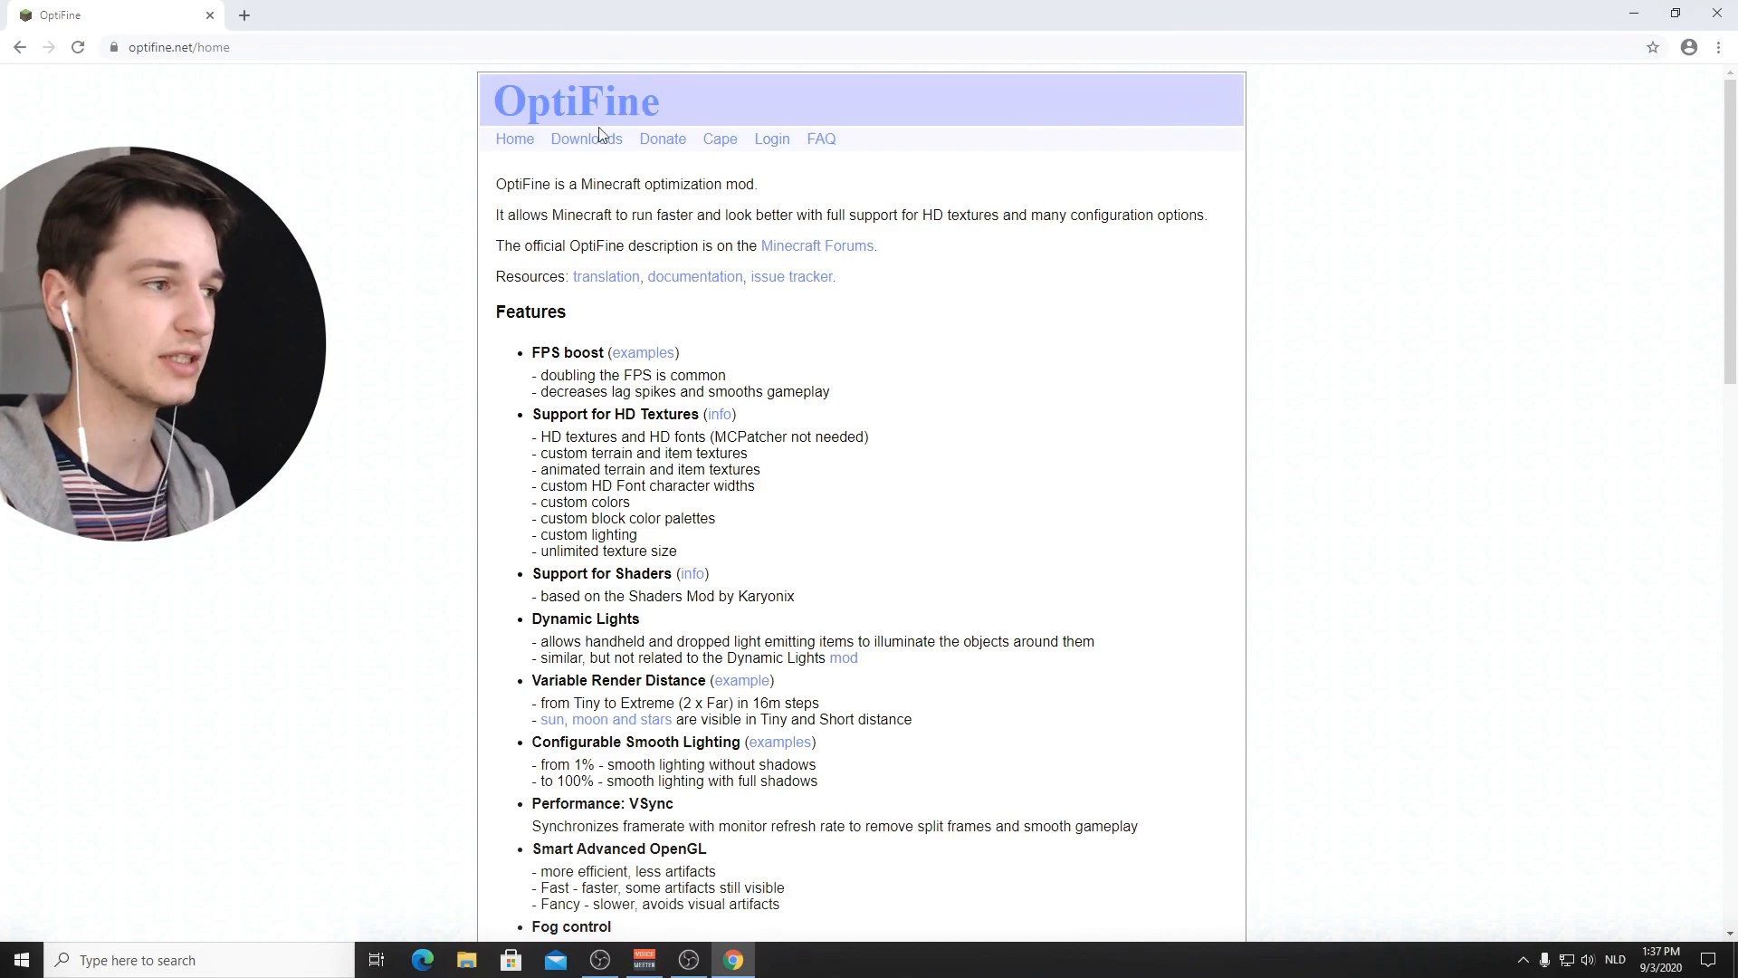
mouse_move(587, 139)
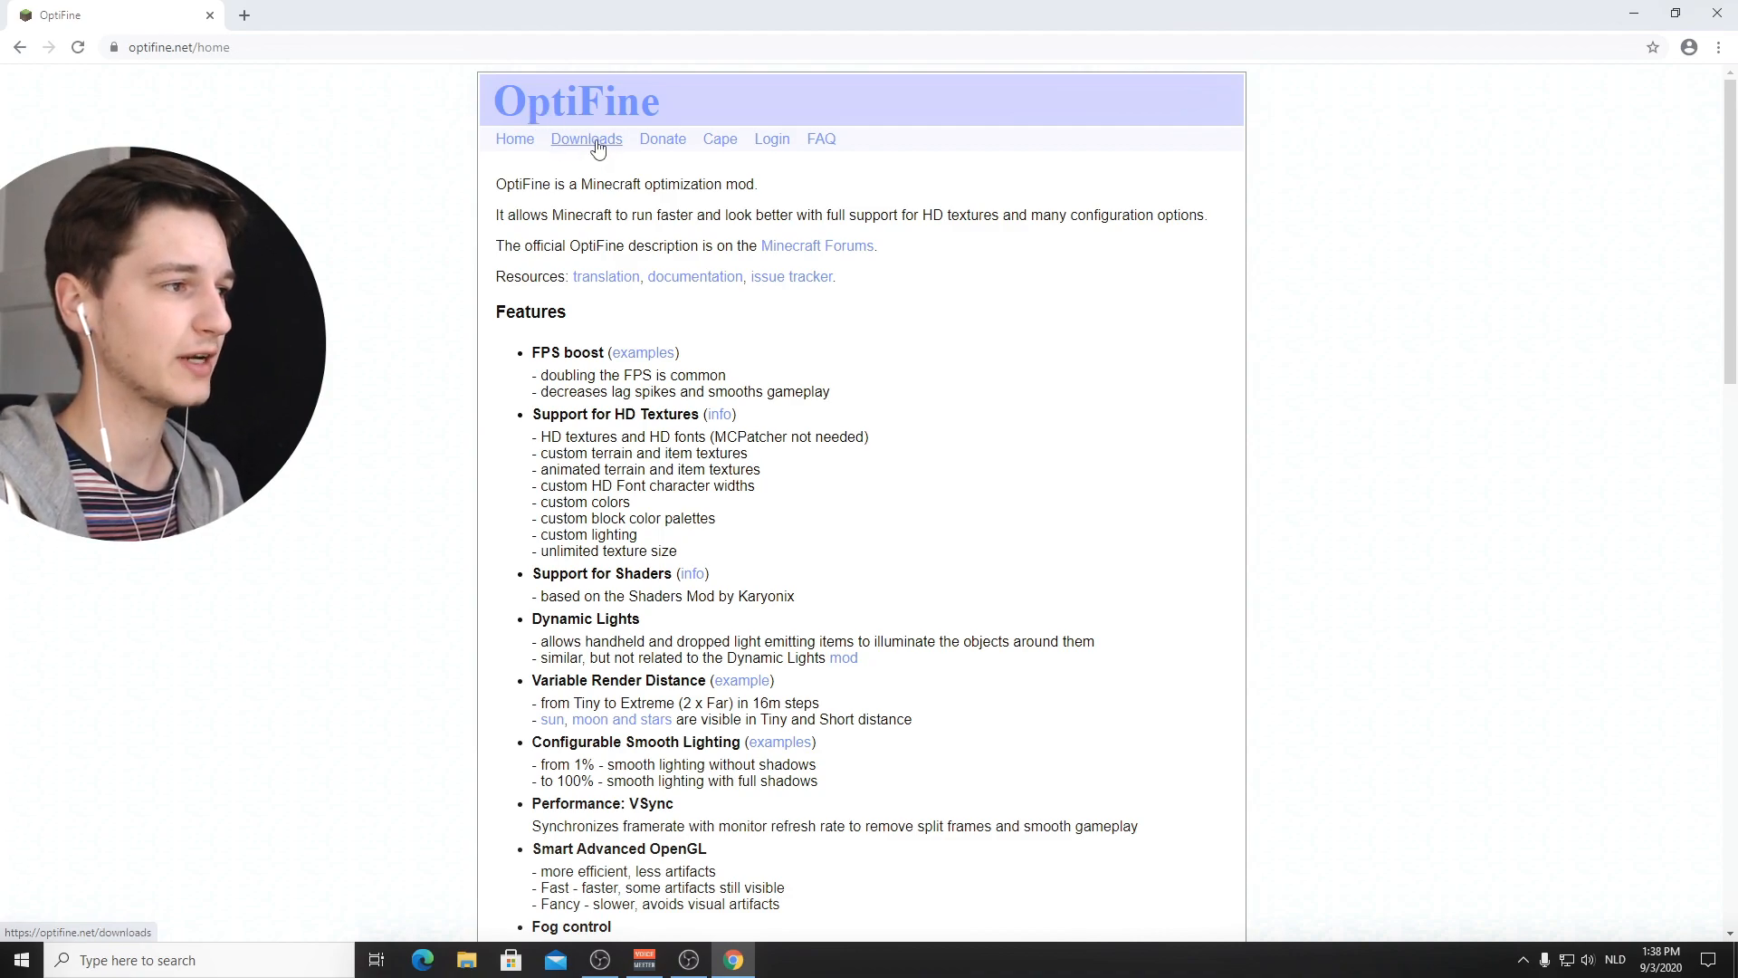
Step: From the OptiFine downloads list, start the OptiFine 1.16.2 HD U G3 download, reaching the ad page
left_click(586, 140)
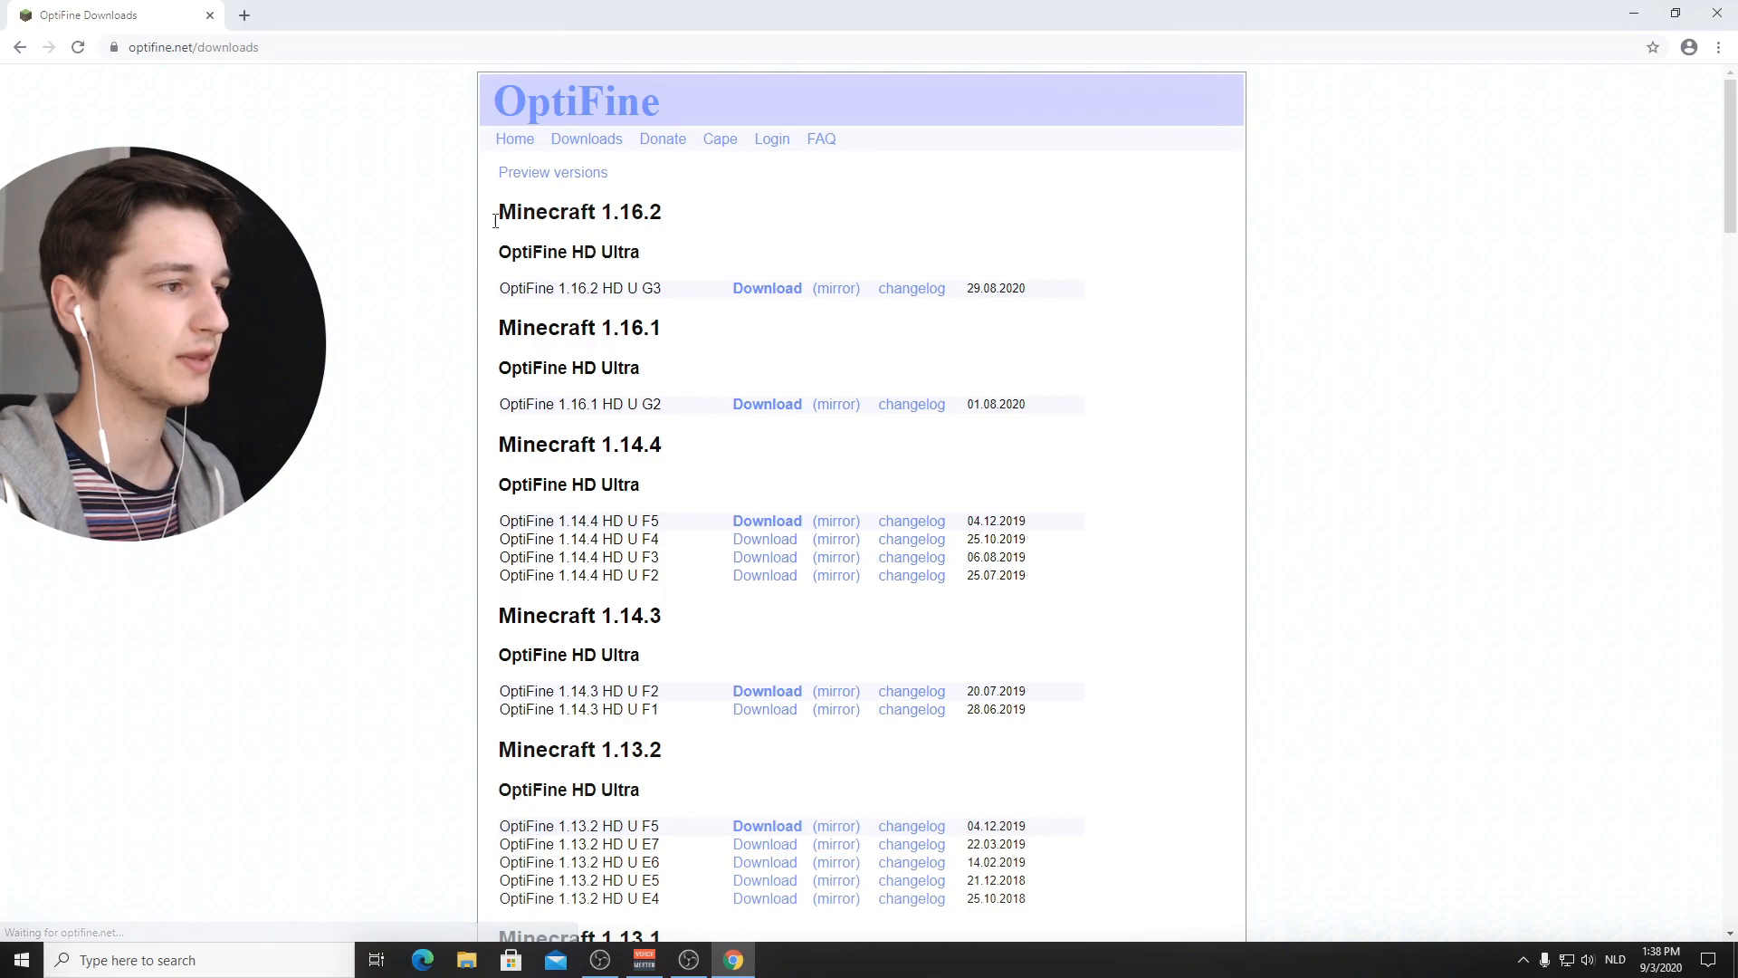
double_click(547, 288)
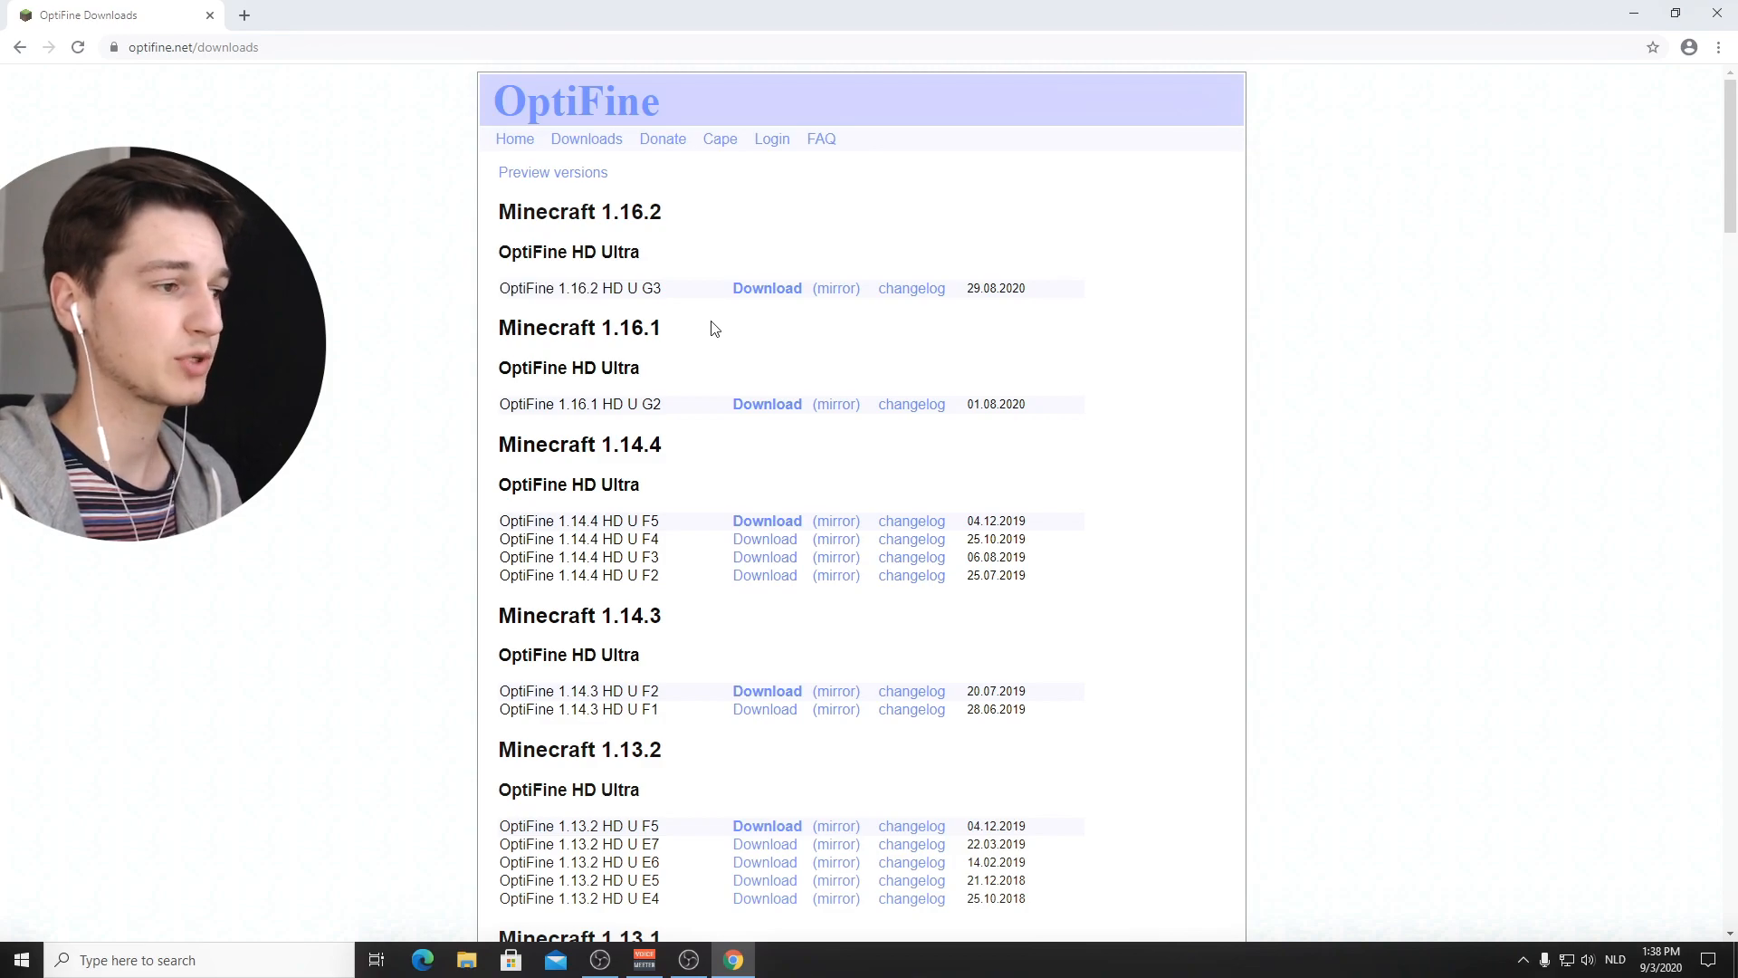
left_click(766, 288)
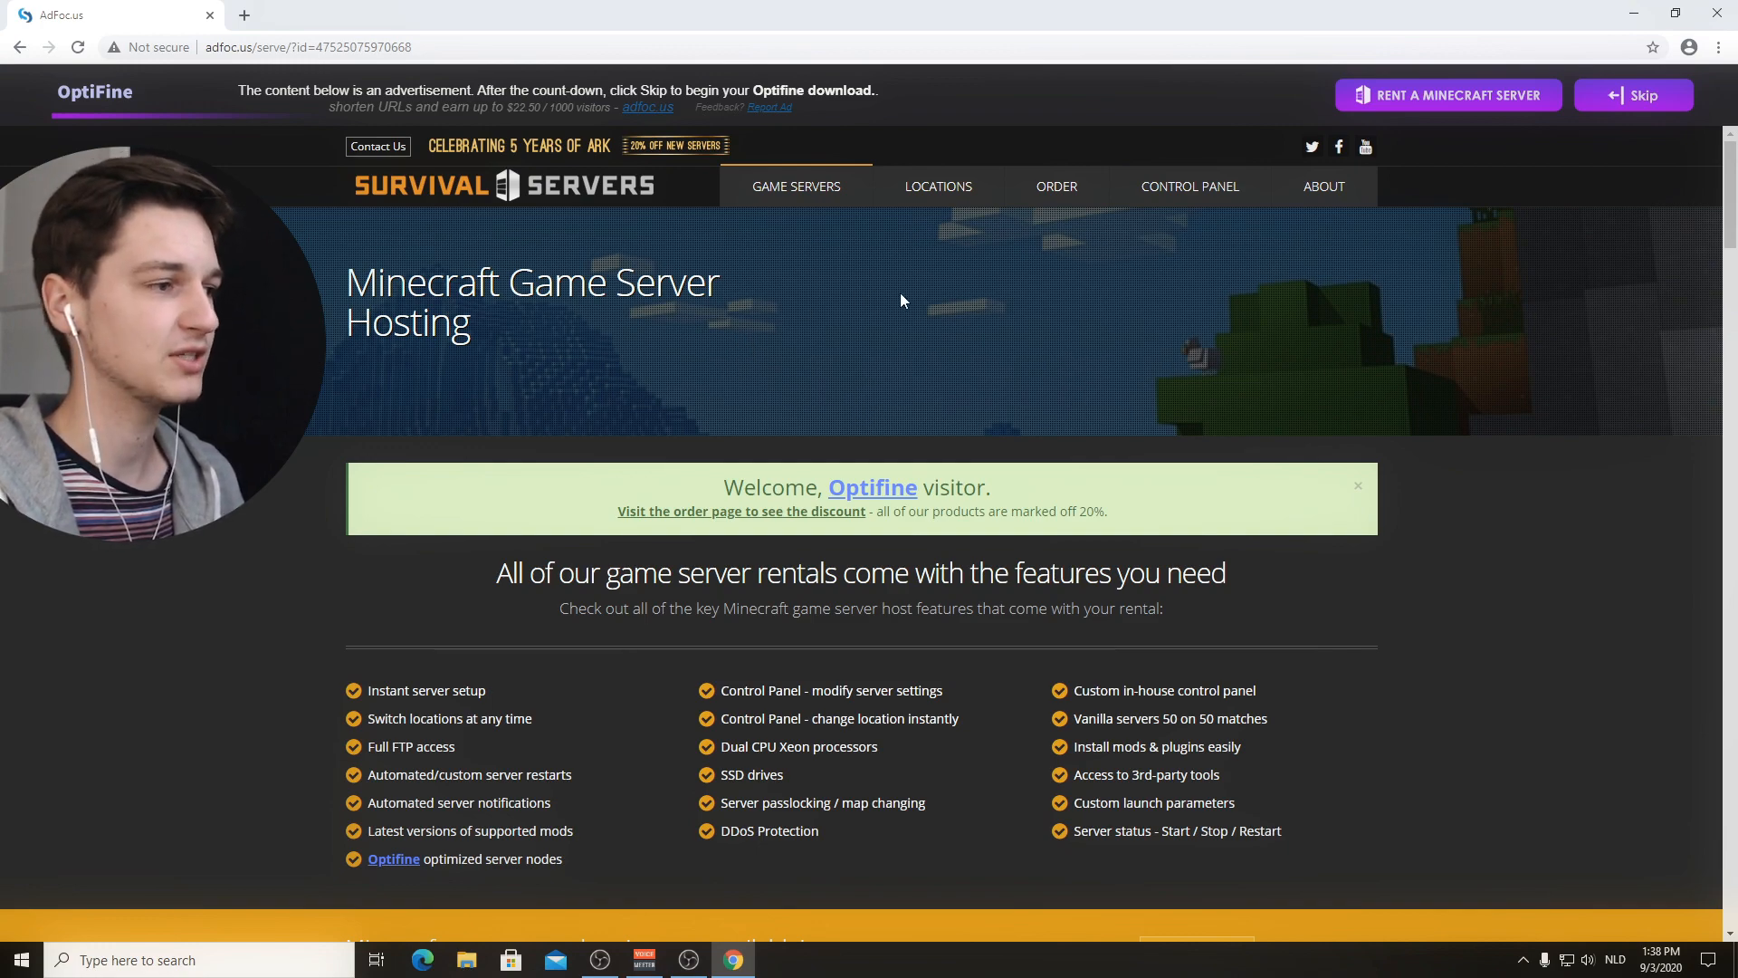
mouse_move(1302, 228)
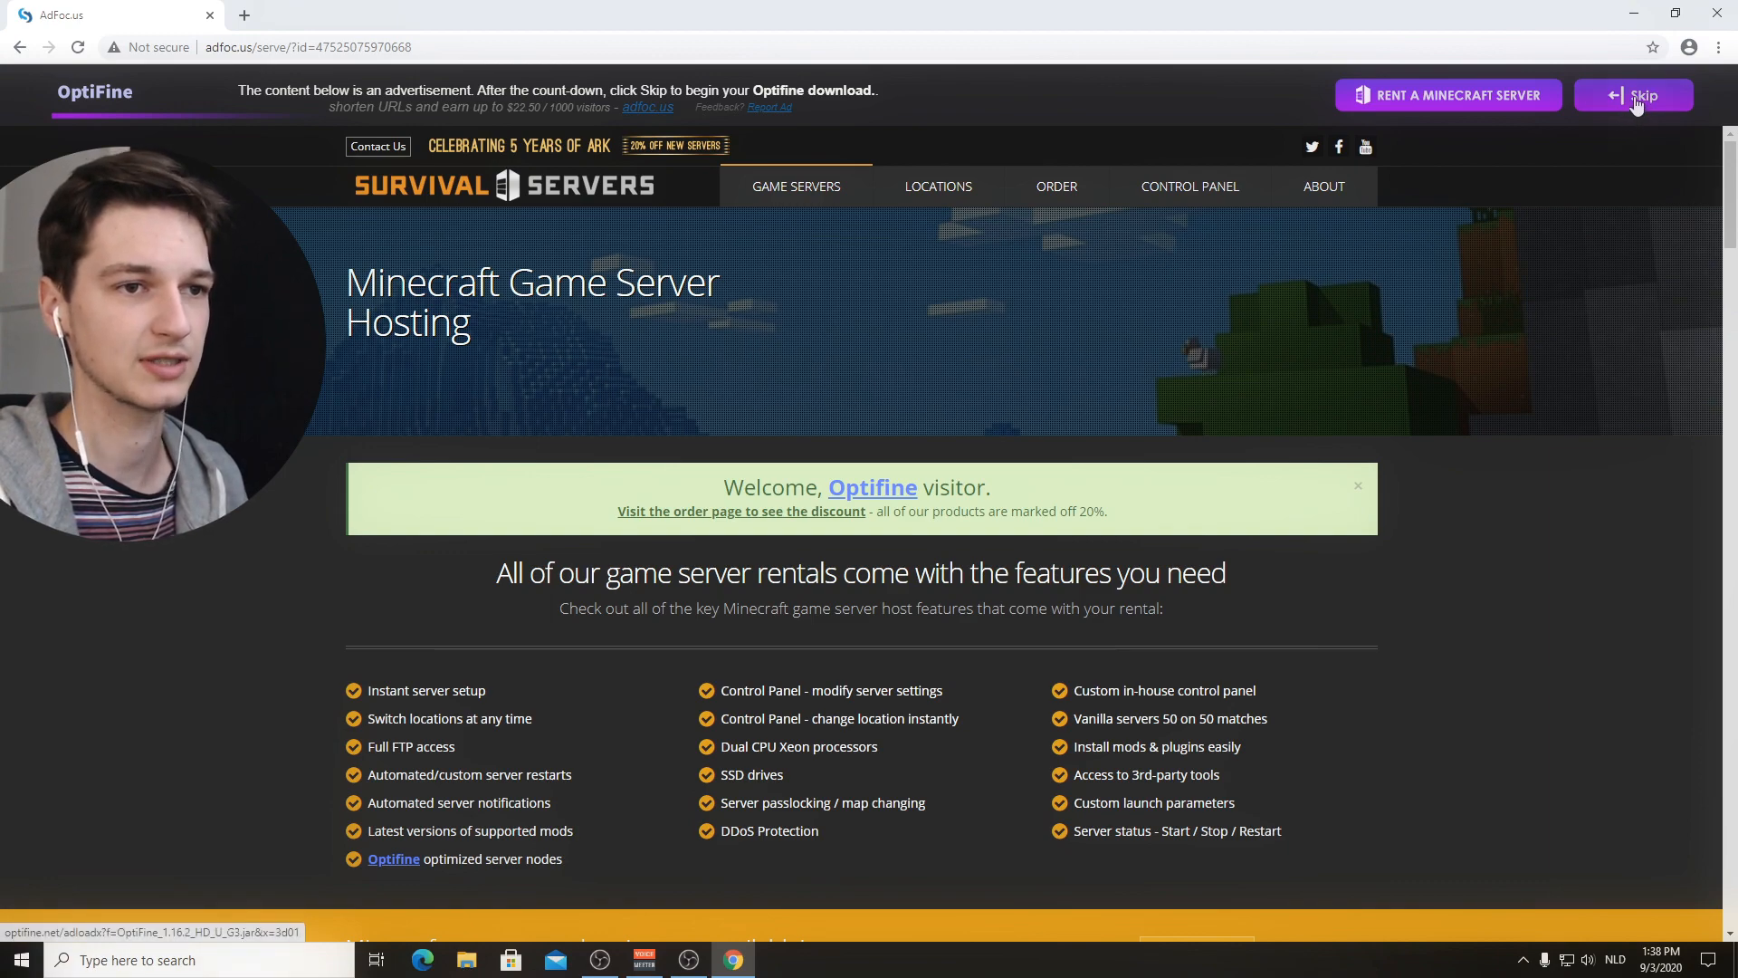
Step: Skip the advertisement and download the OptiFine_1.16.2_HD_U_G3.jar file, keeping it
left_click(1633, 96)
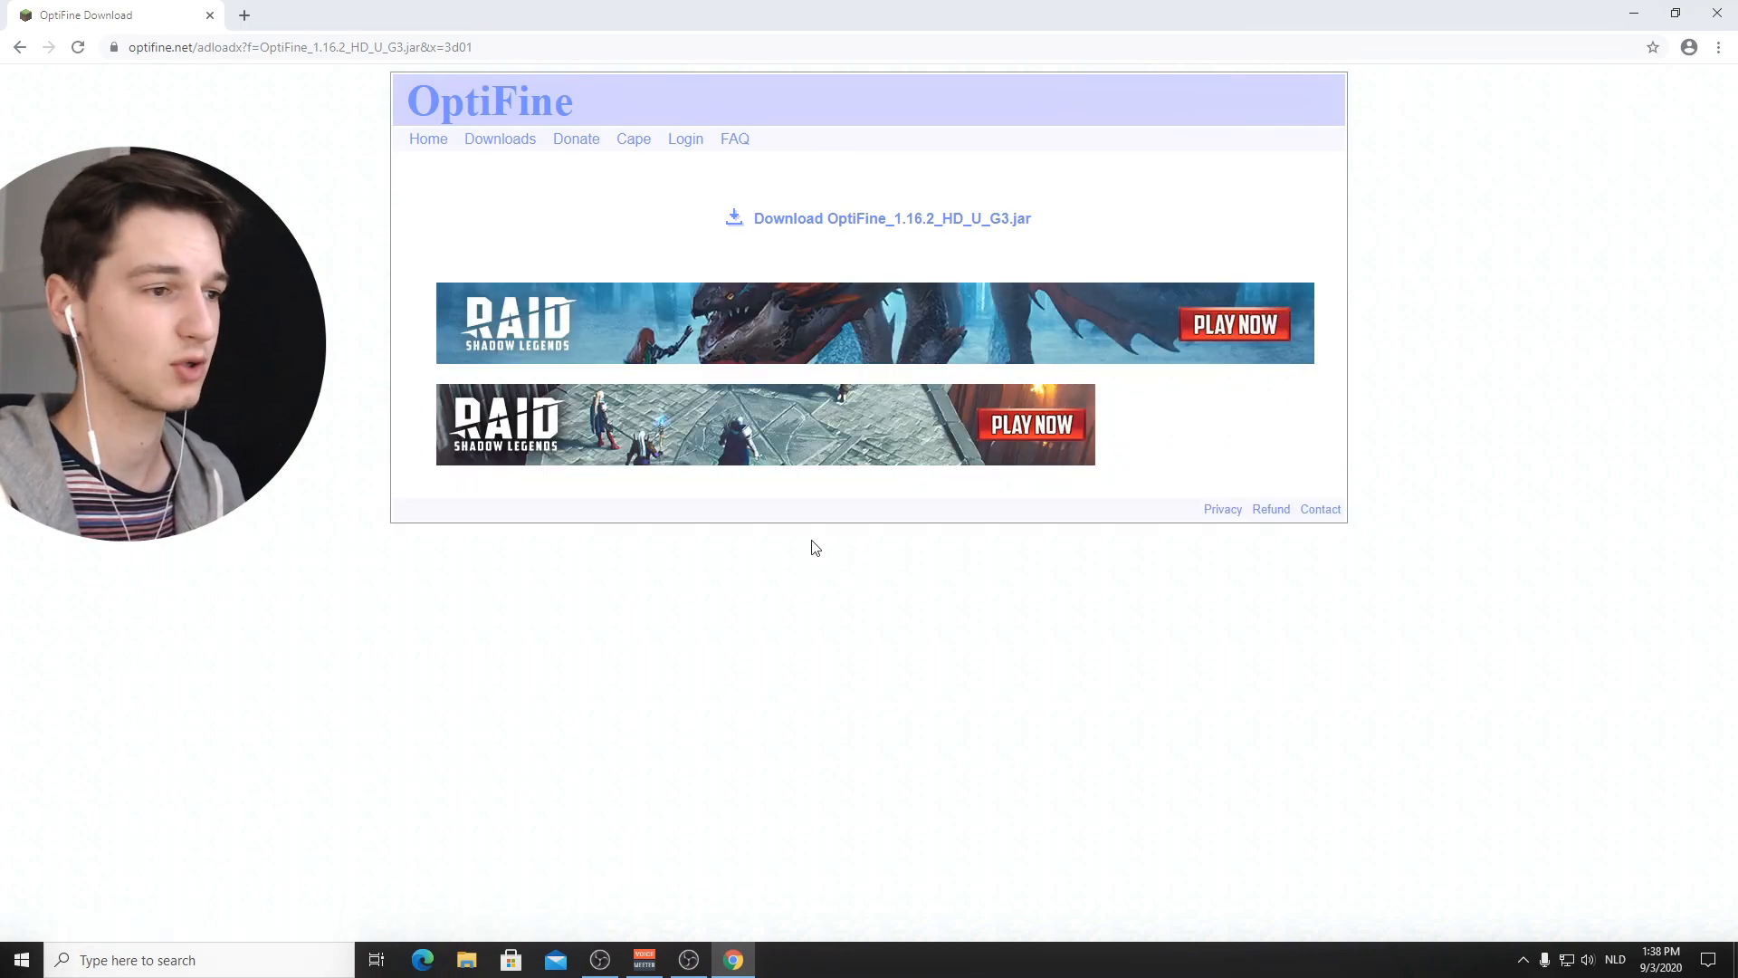
mouse_move(921, 362)
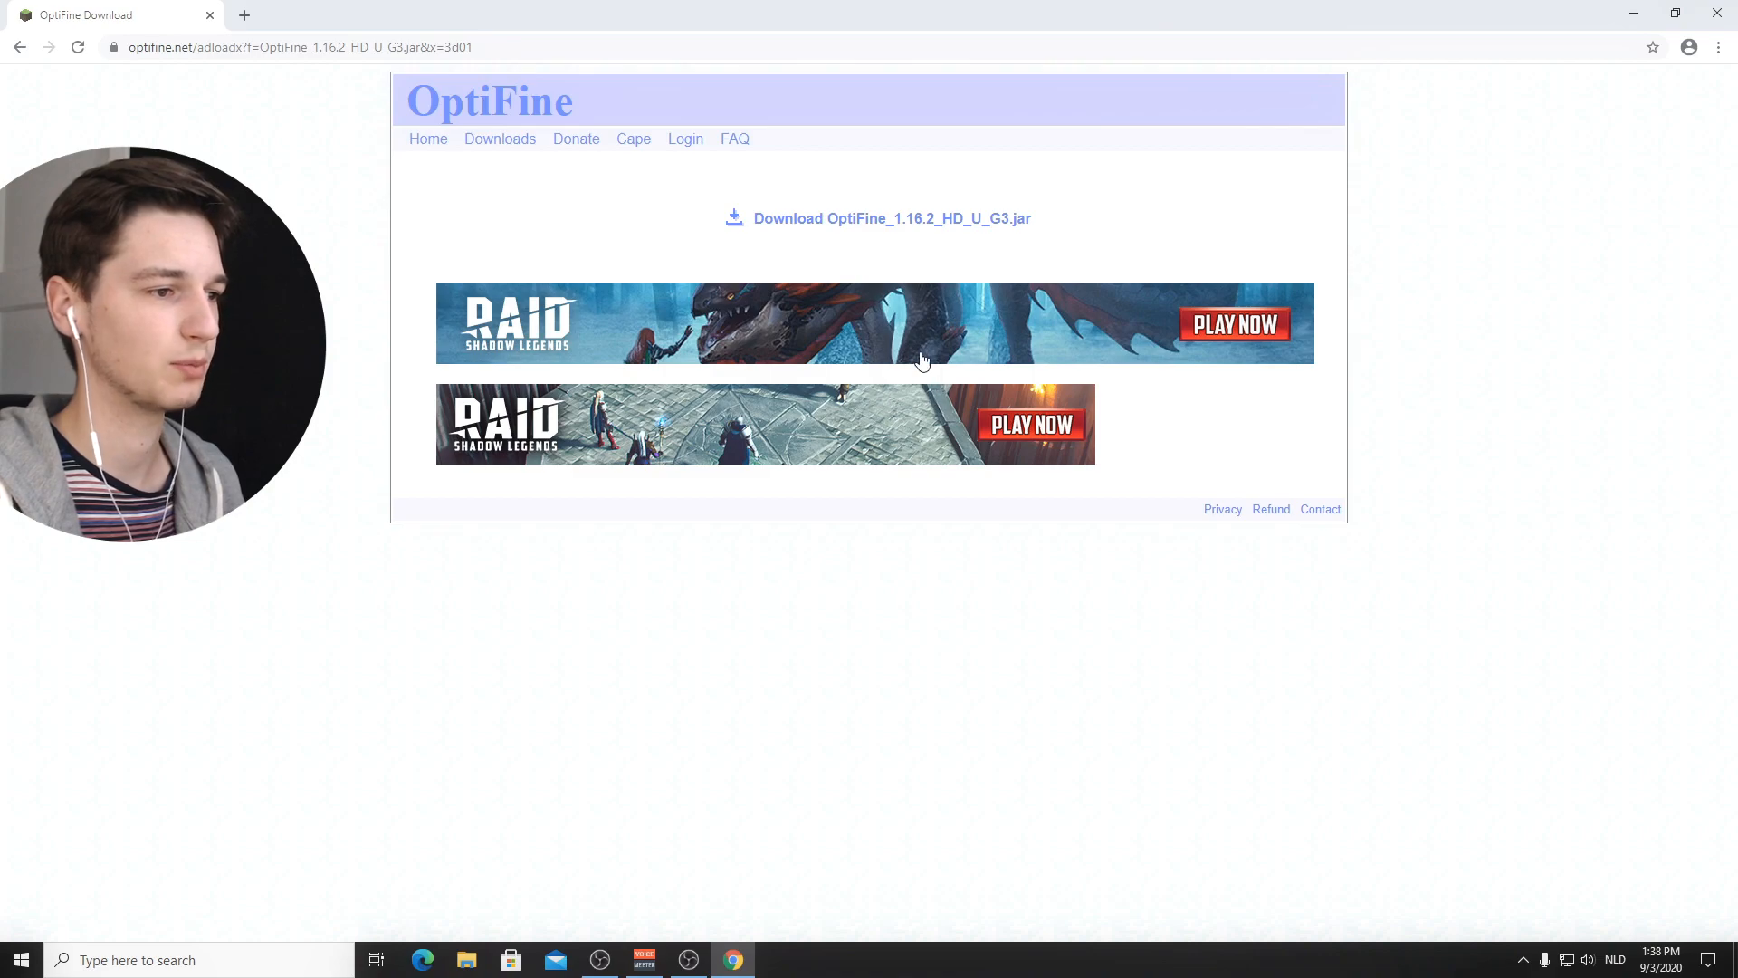
mouse_move(885, 380)
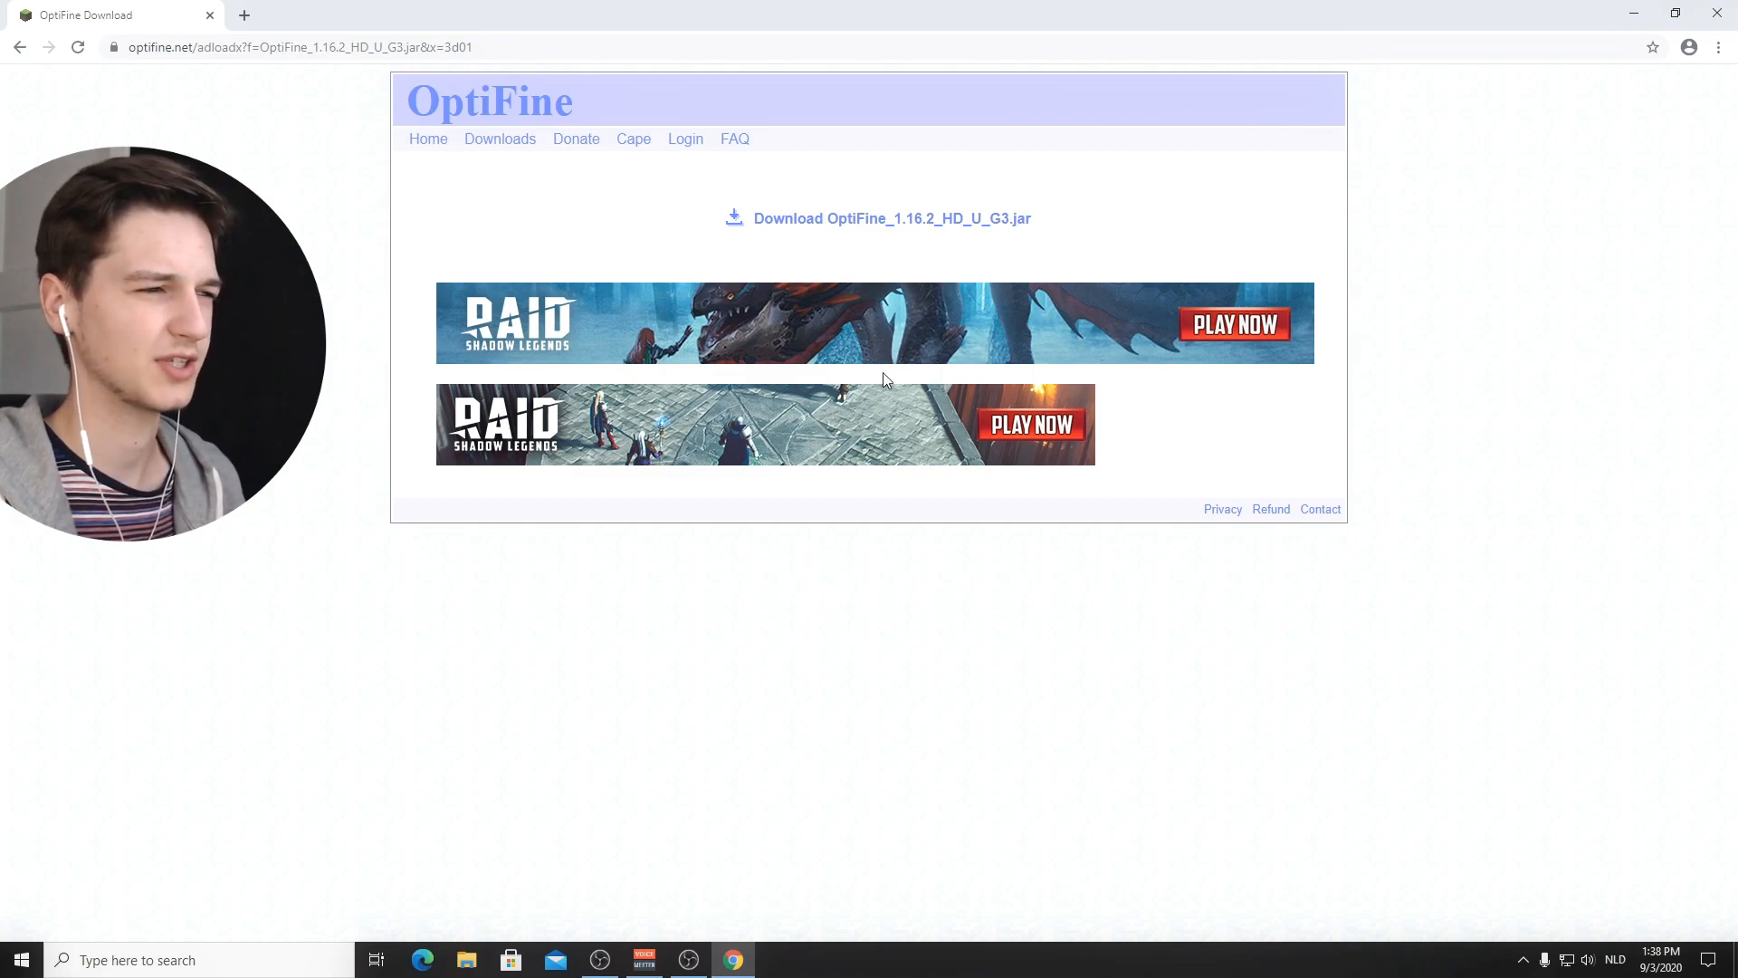
left_click(876, 219)
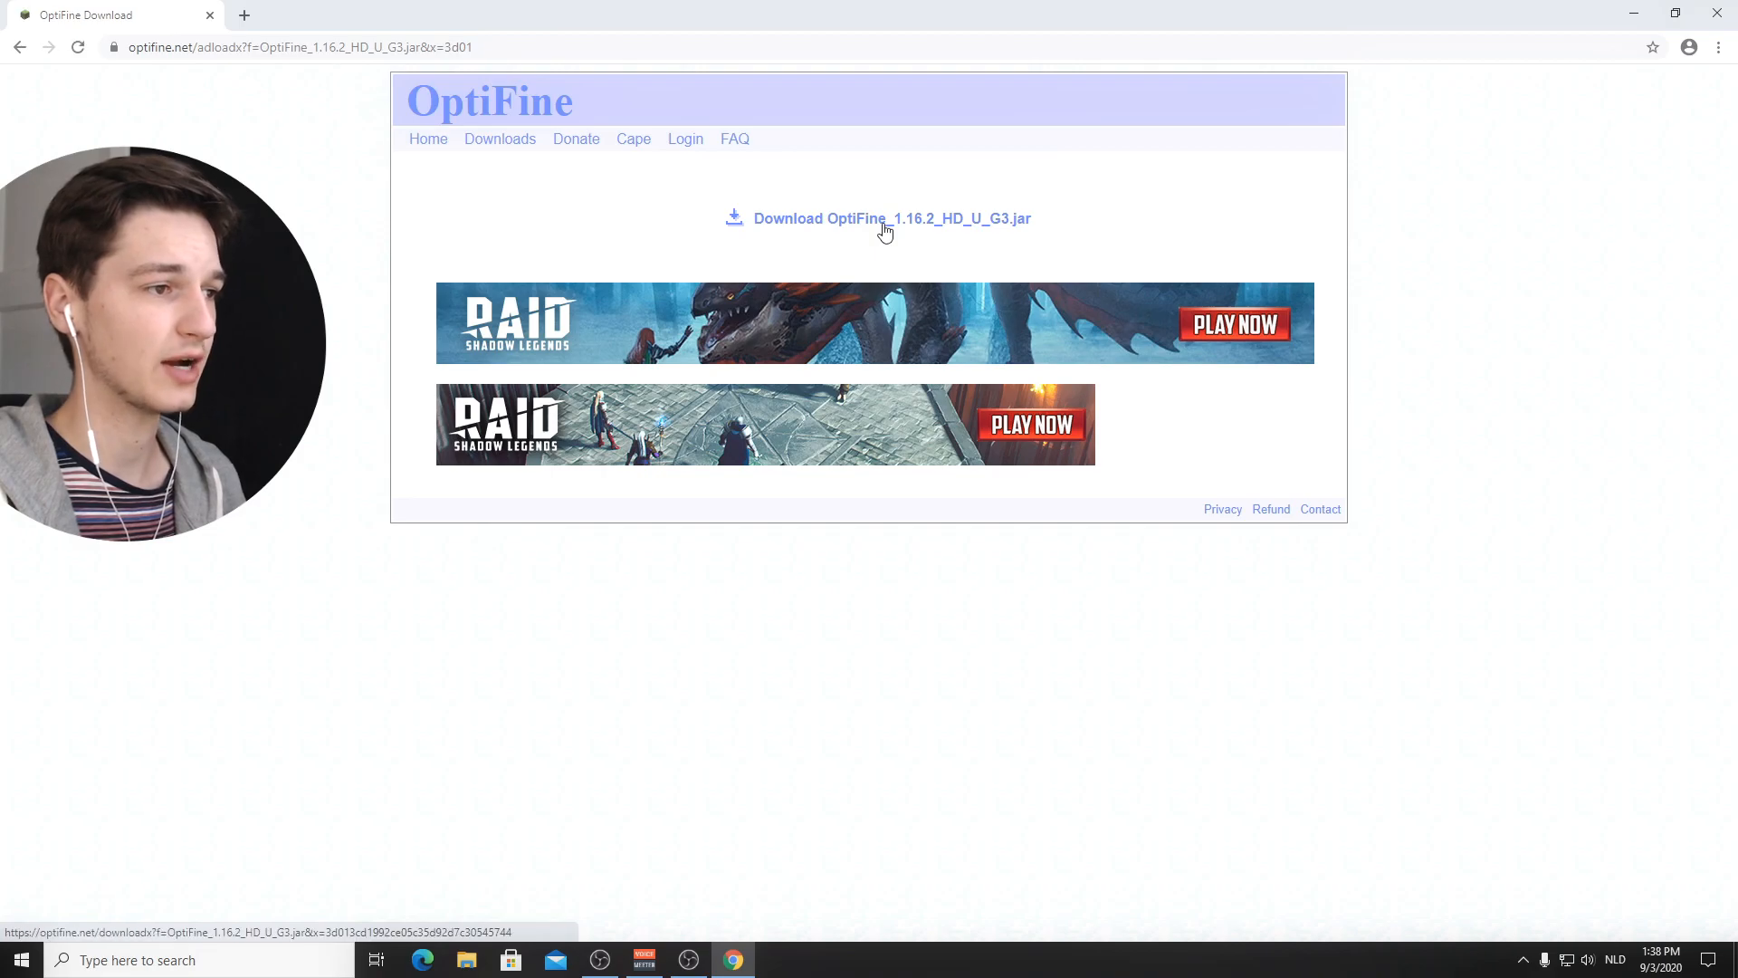
left_click(890, 219)
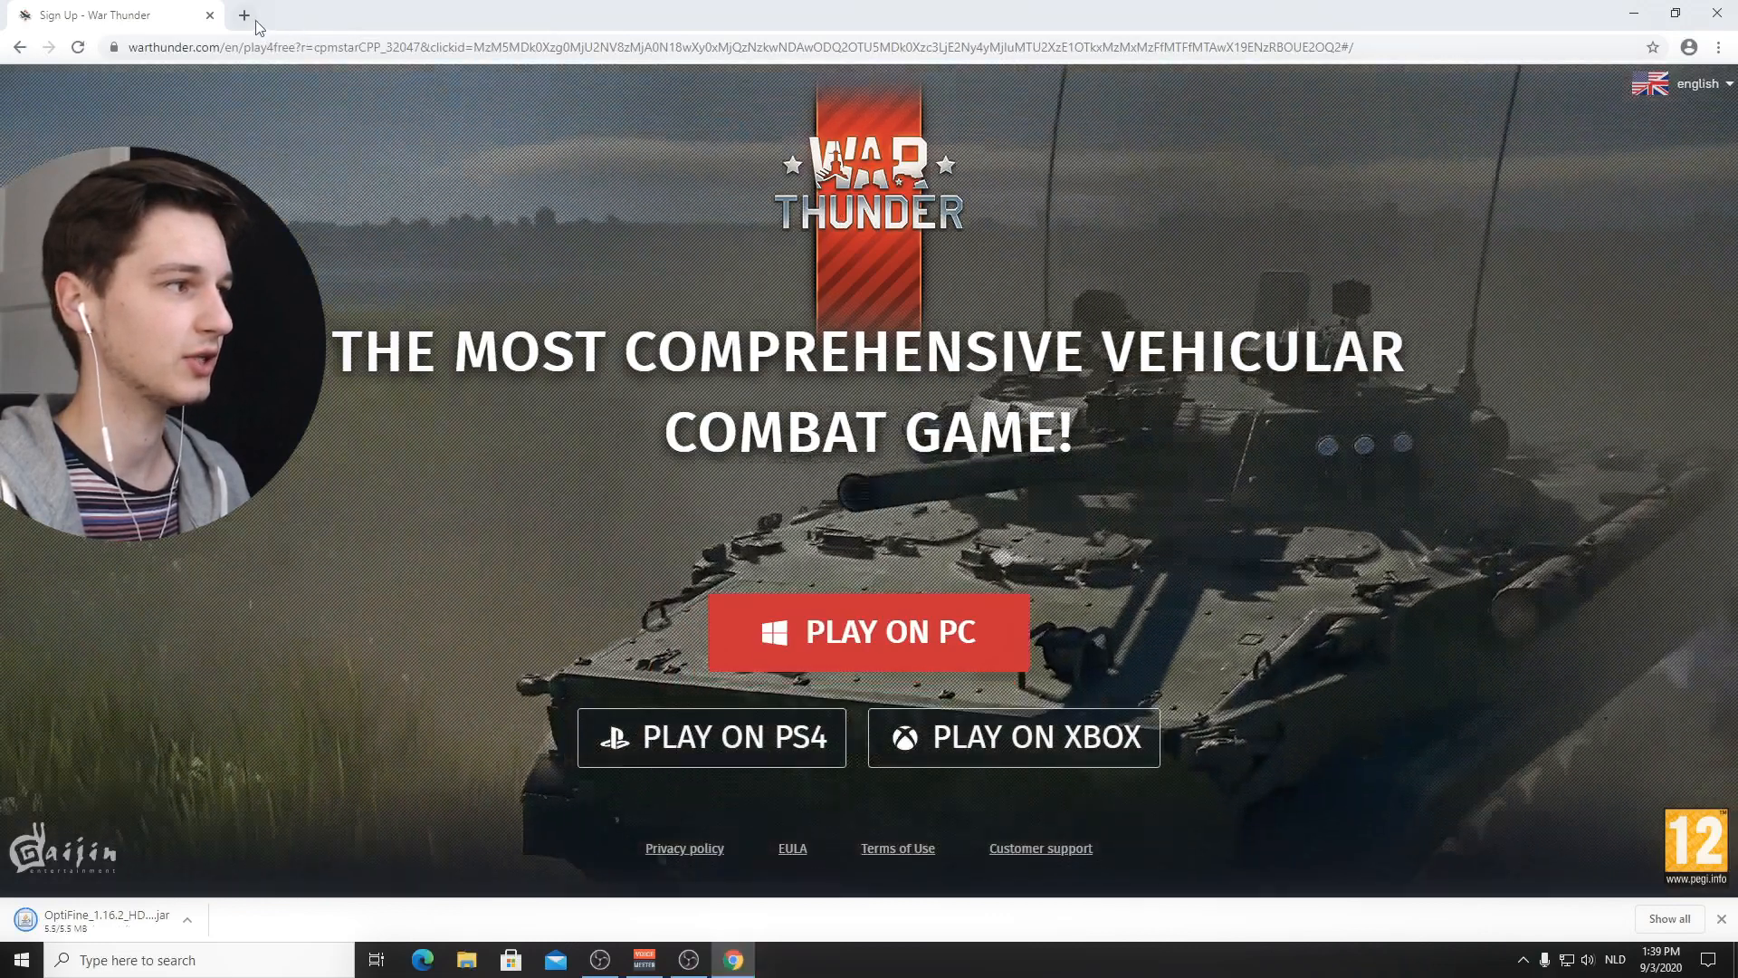
Step: Leave a fresh browser tab showing and close the War Thunder ad tab
left_click(242, 14)
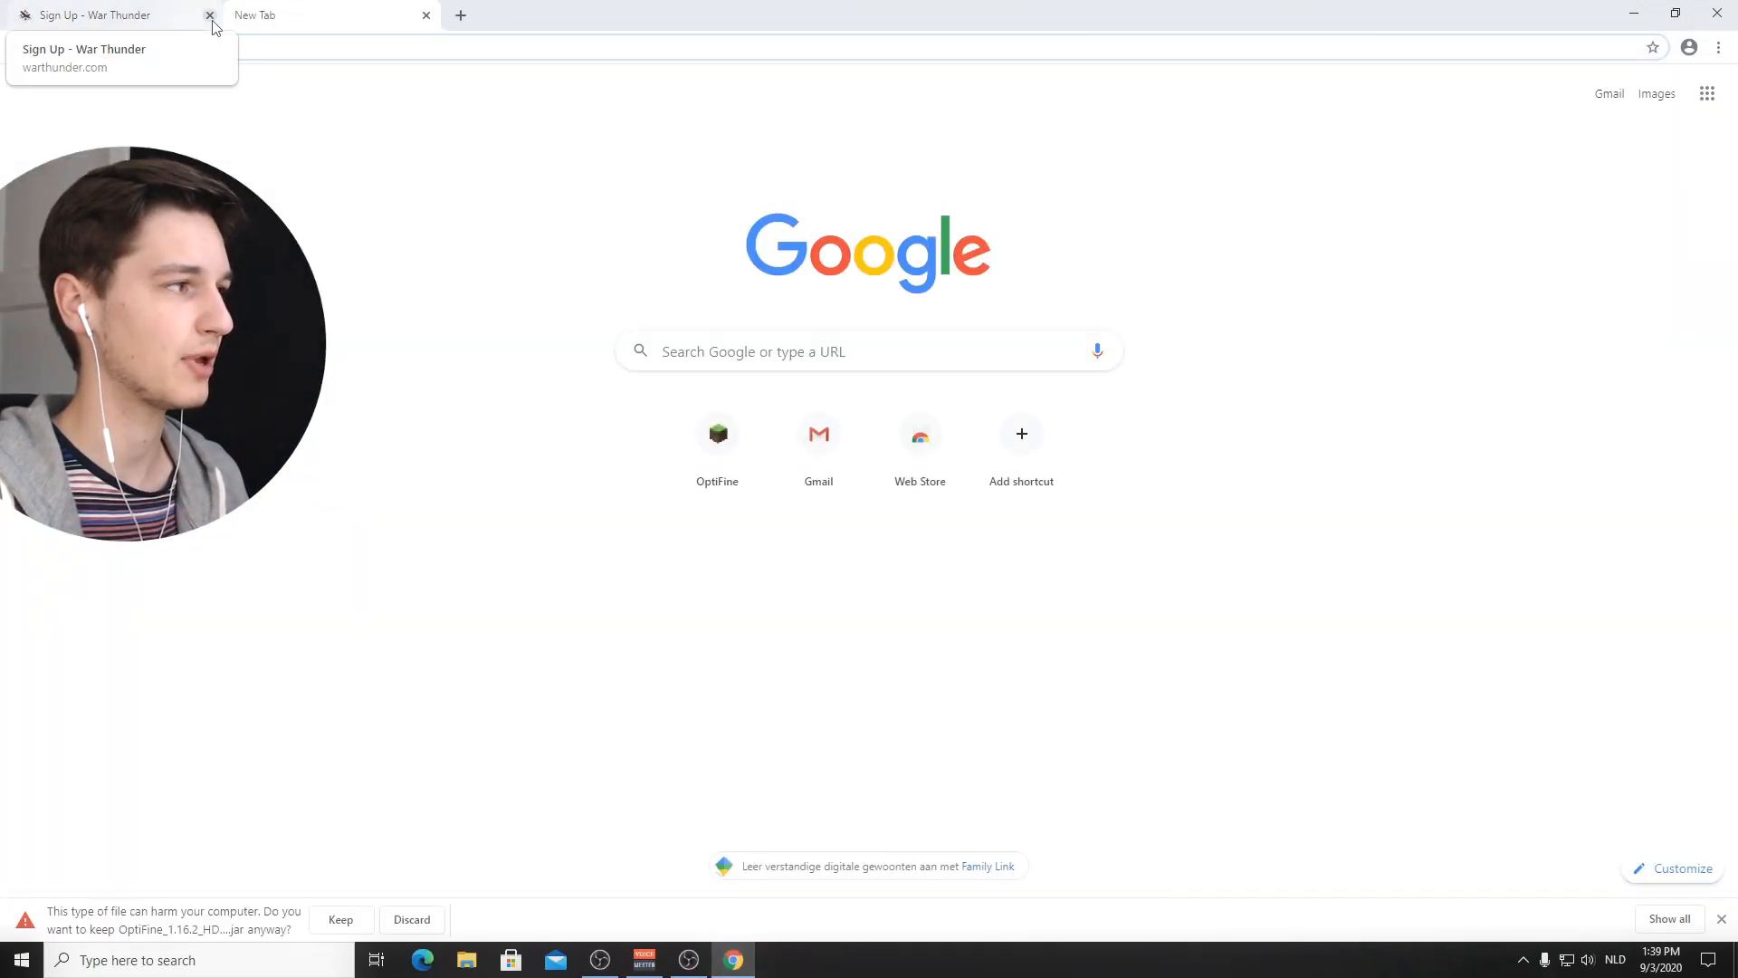
left_click(210, 15)
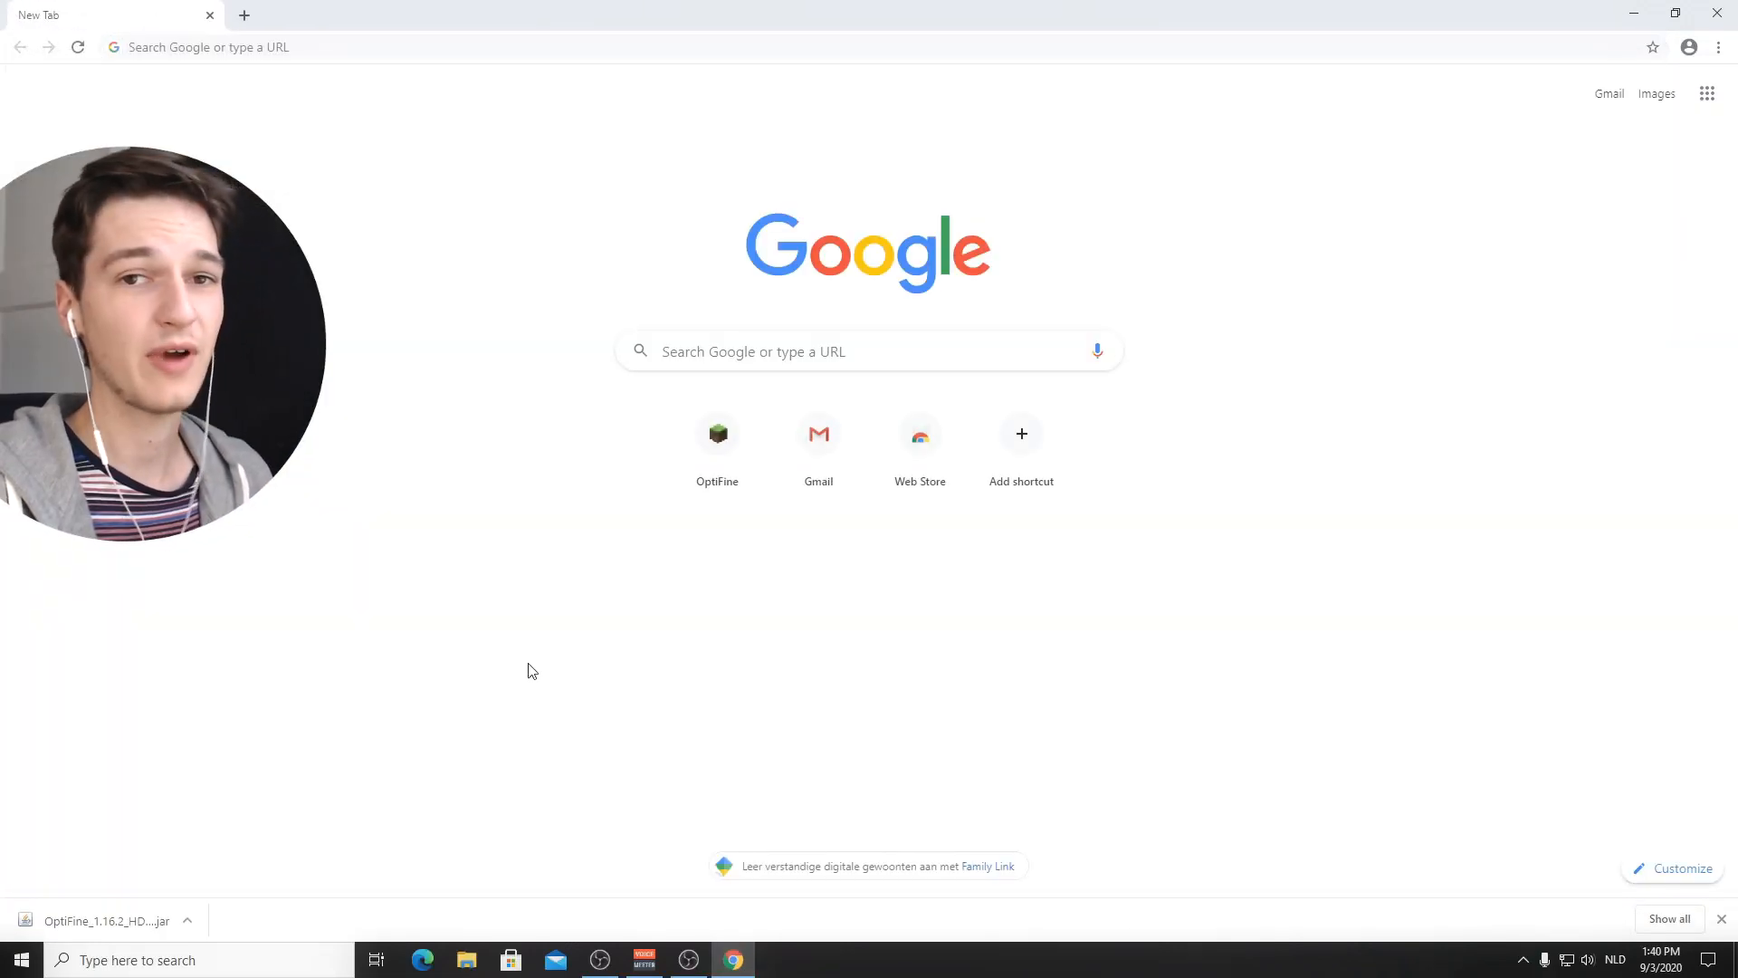
mouse_move(182, 832)
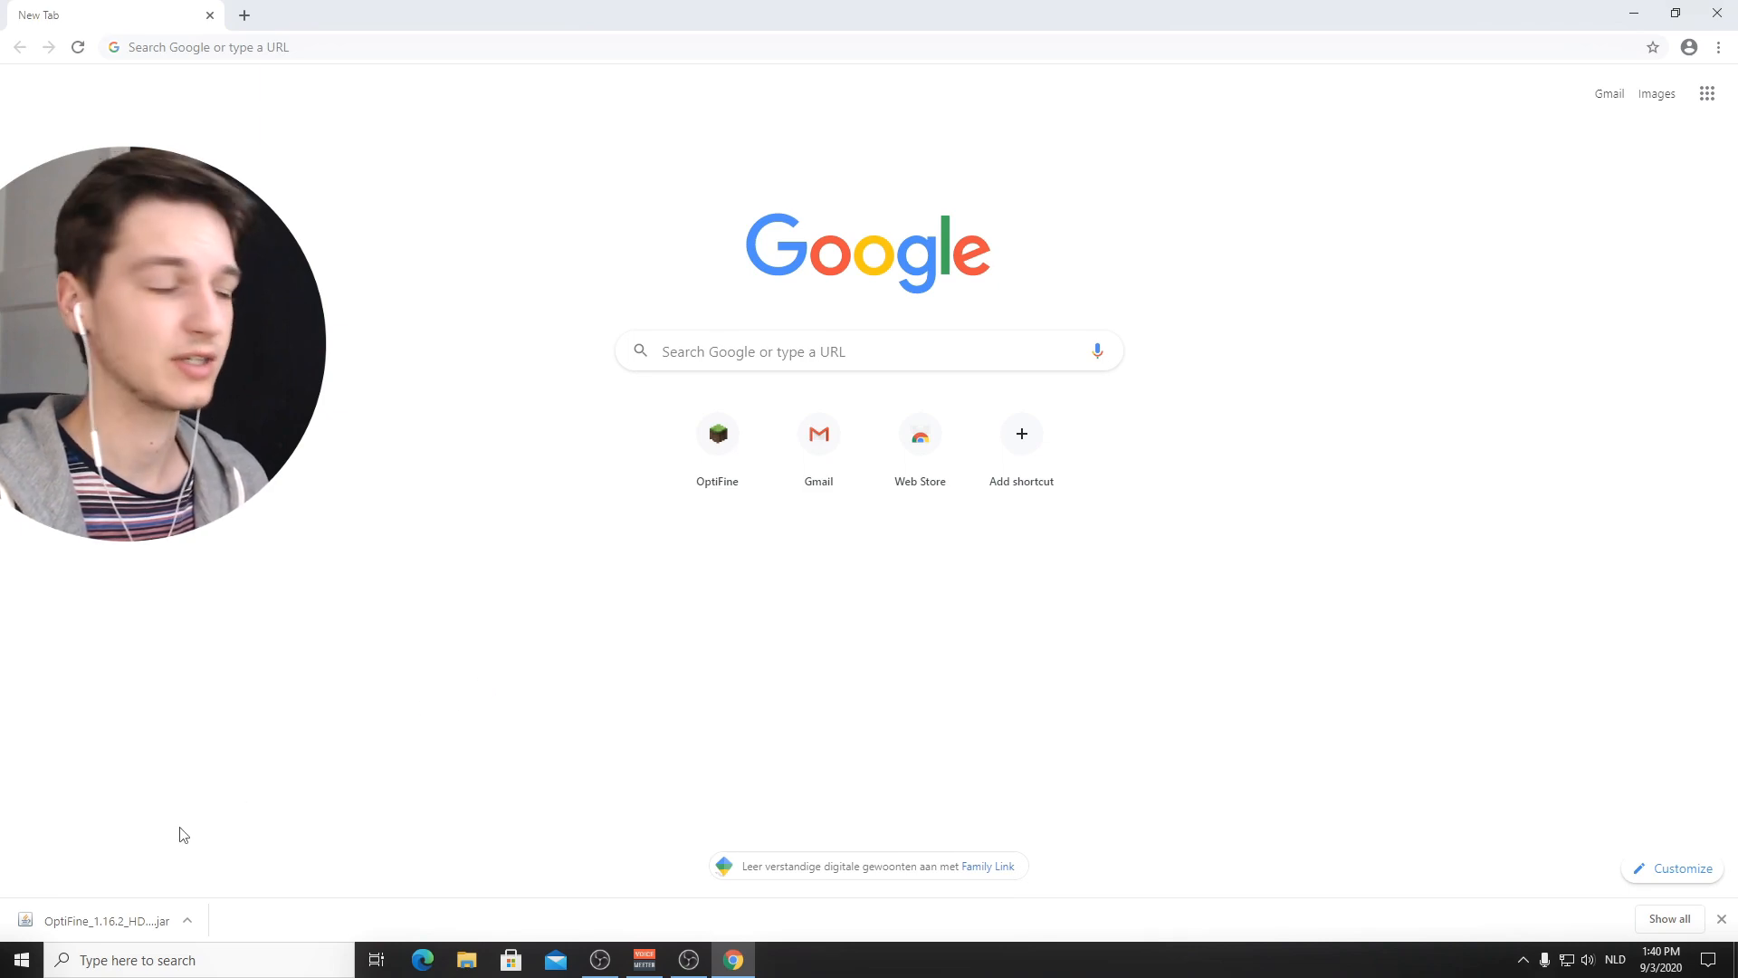
mouse_move(476, 734)
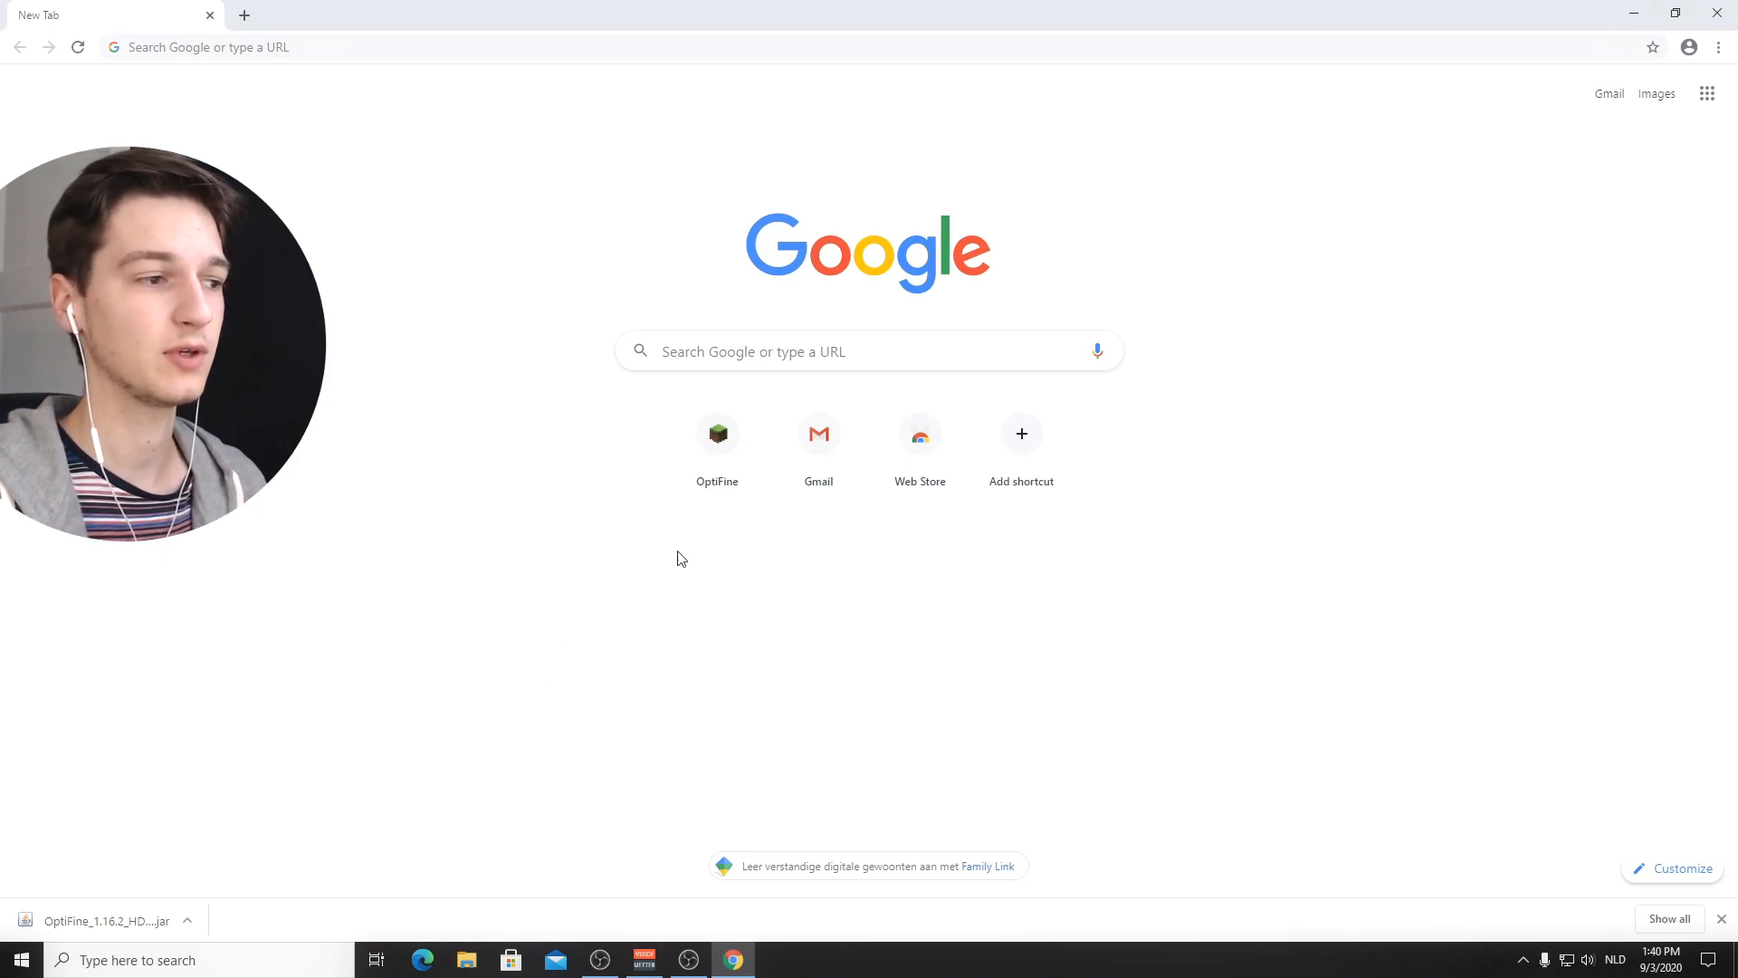
Step: Set the downloaded OptiFine jar to always open with Java(TM) Platform SE binary
left_click(105, 920)
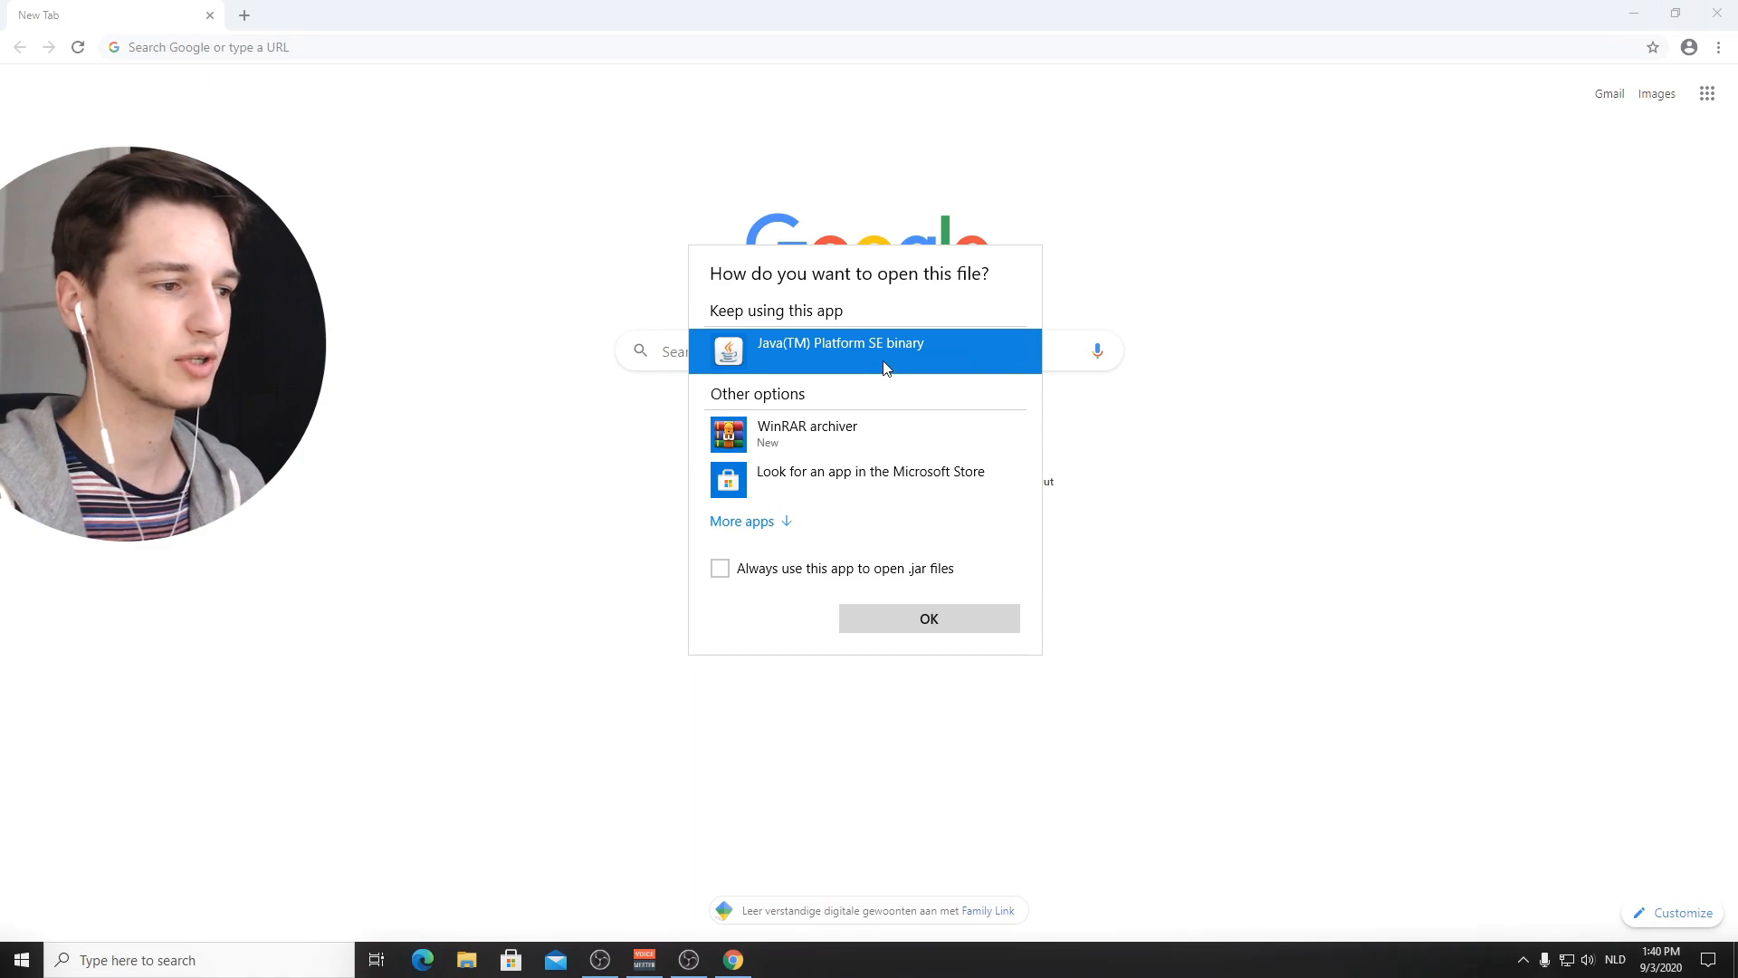
mouse_move(872, 575)
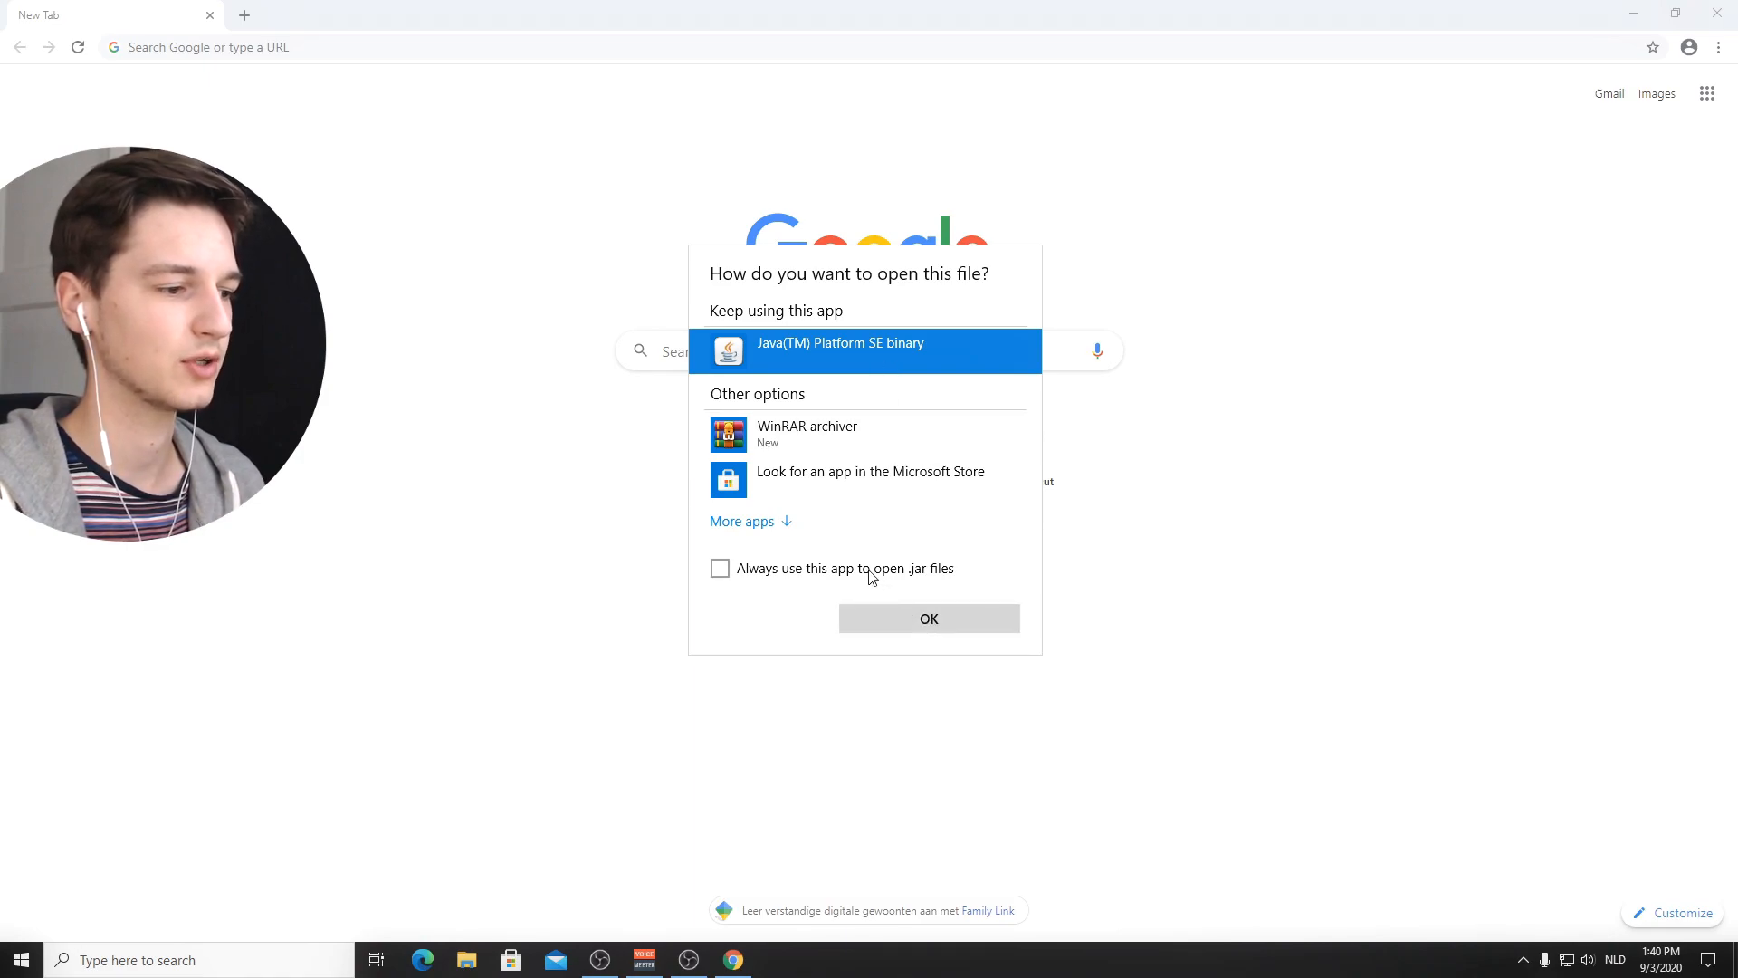
left_click(719, 566)
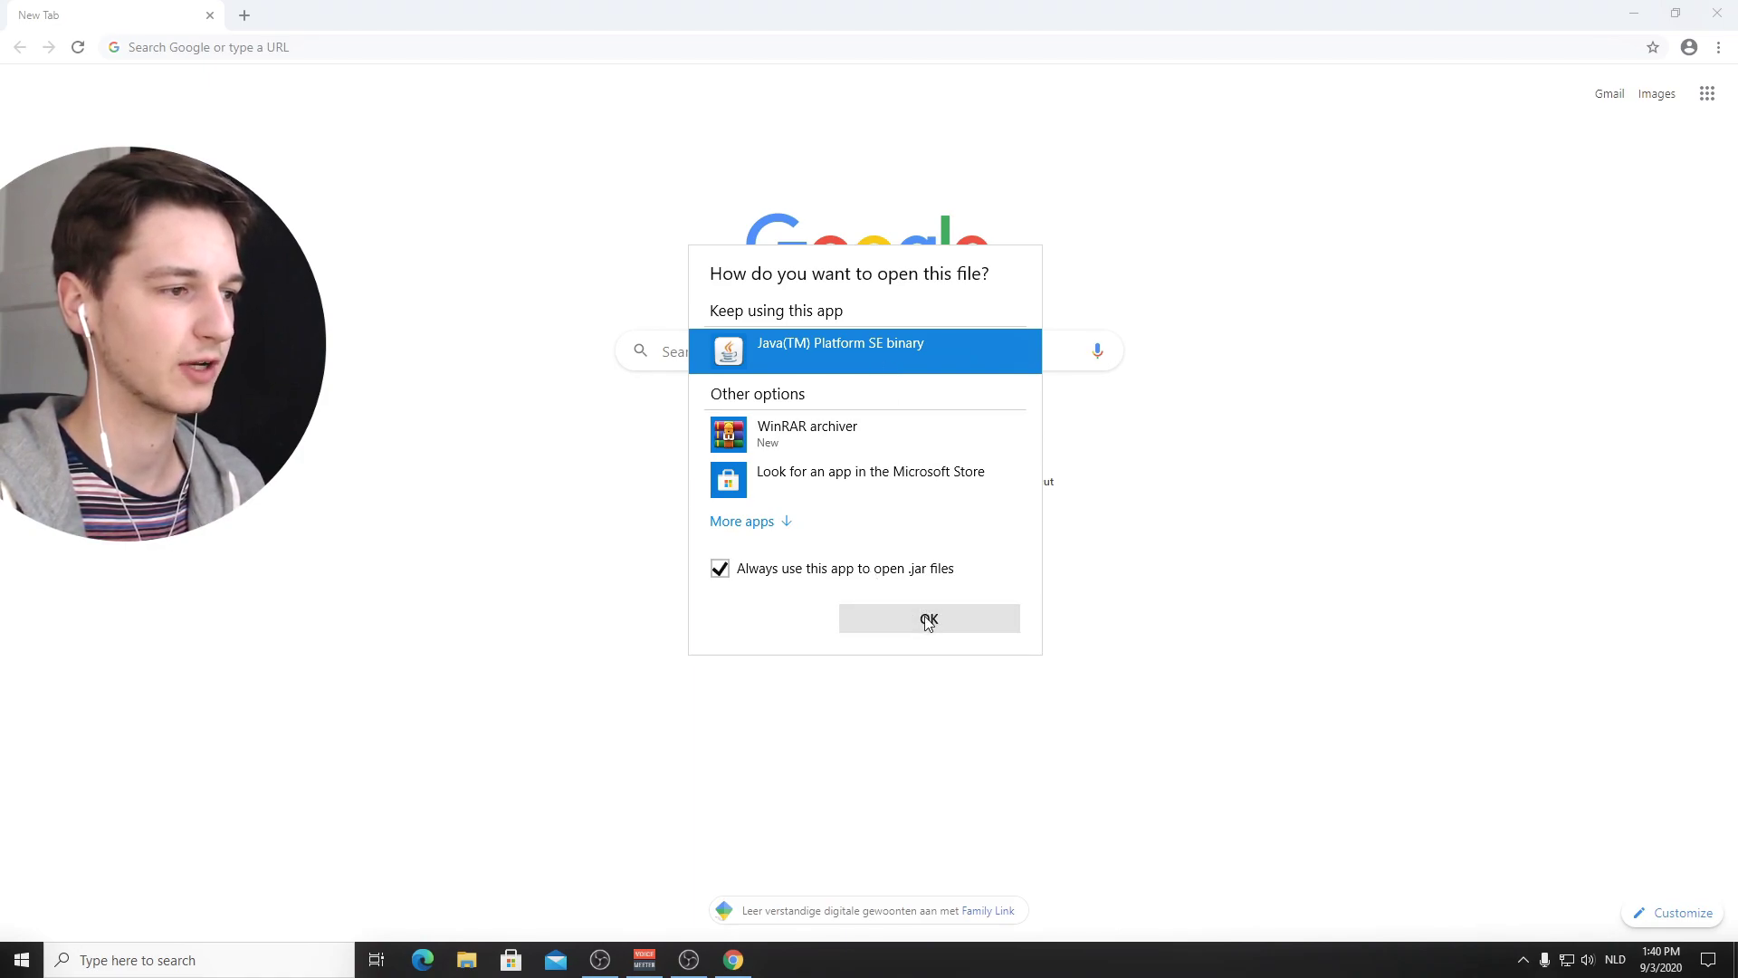
left_click(927, 619)
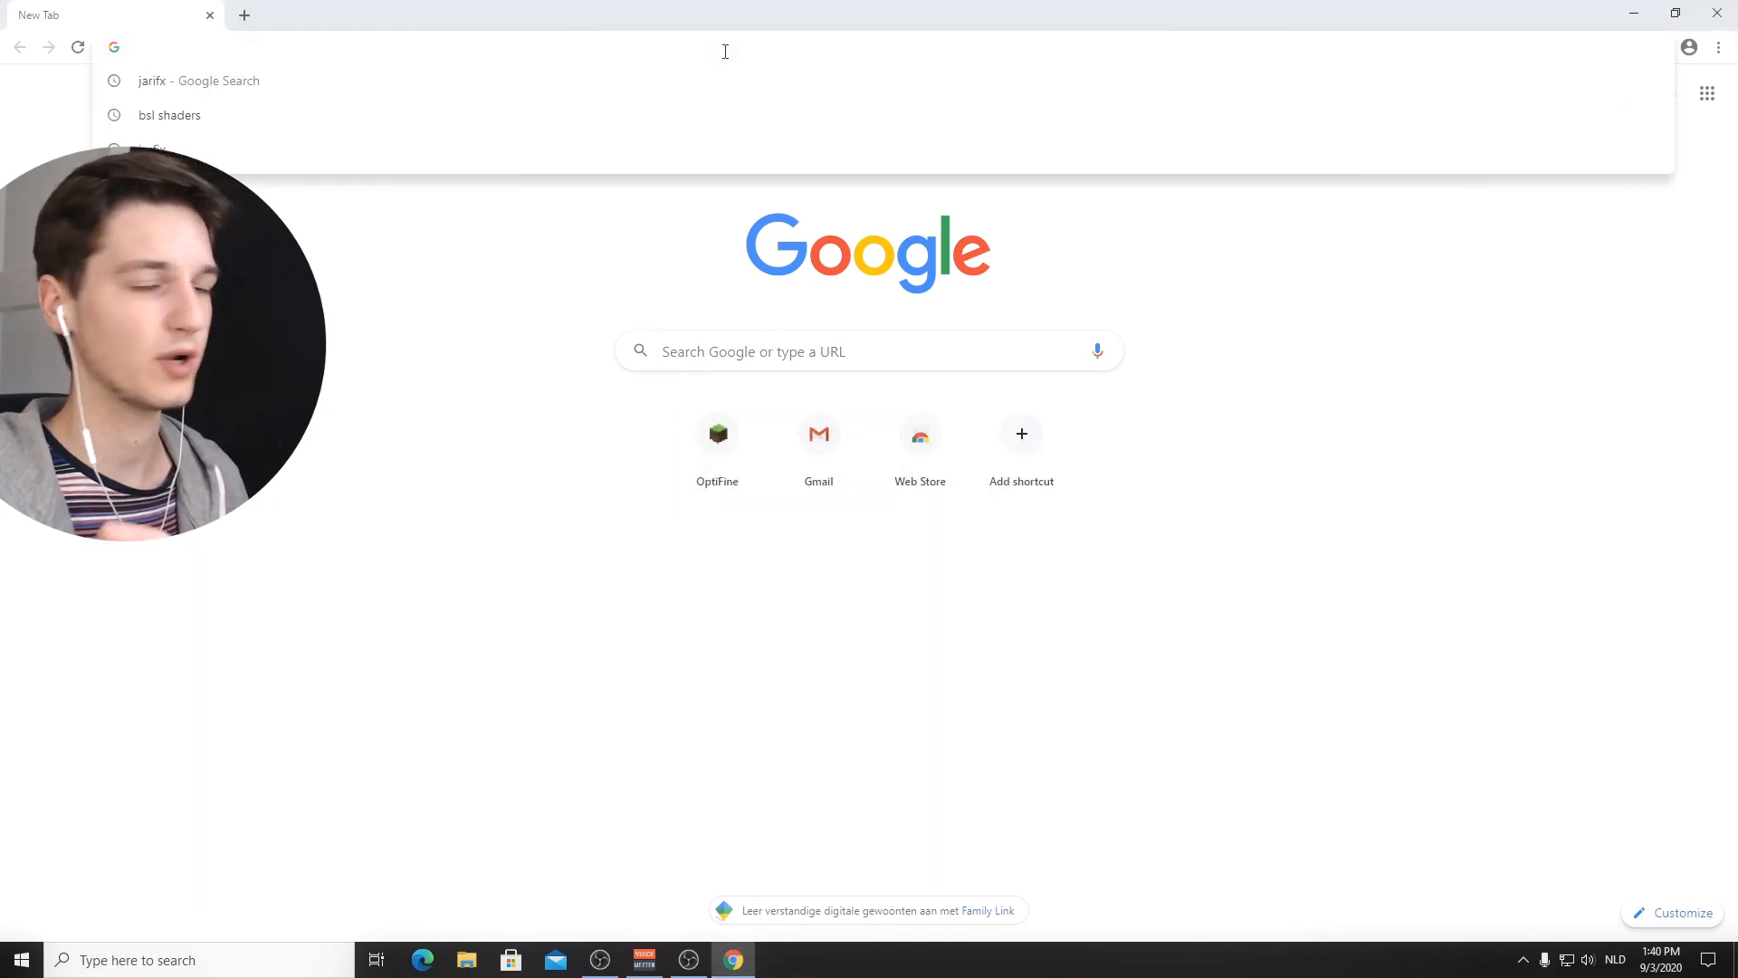
Step: Find and run Jarfix 3.0.0 so the .jar suffix is registered for Java, dismissing its success message
type("jarifx")
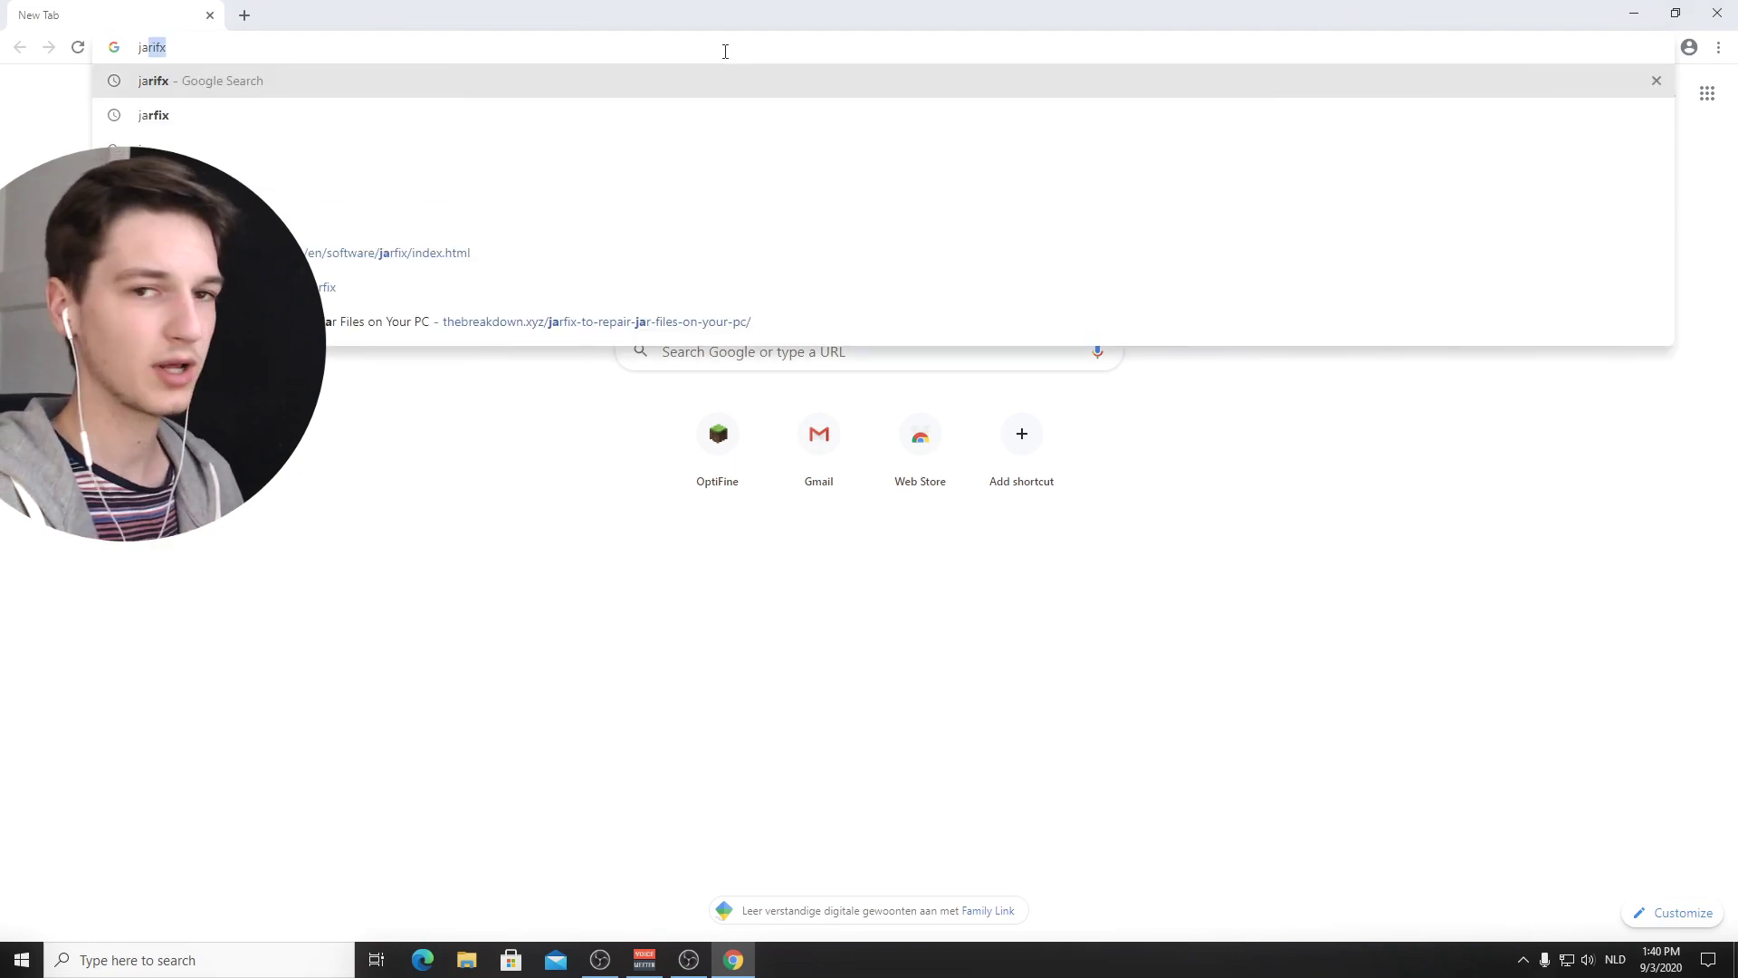
key("Return")
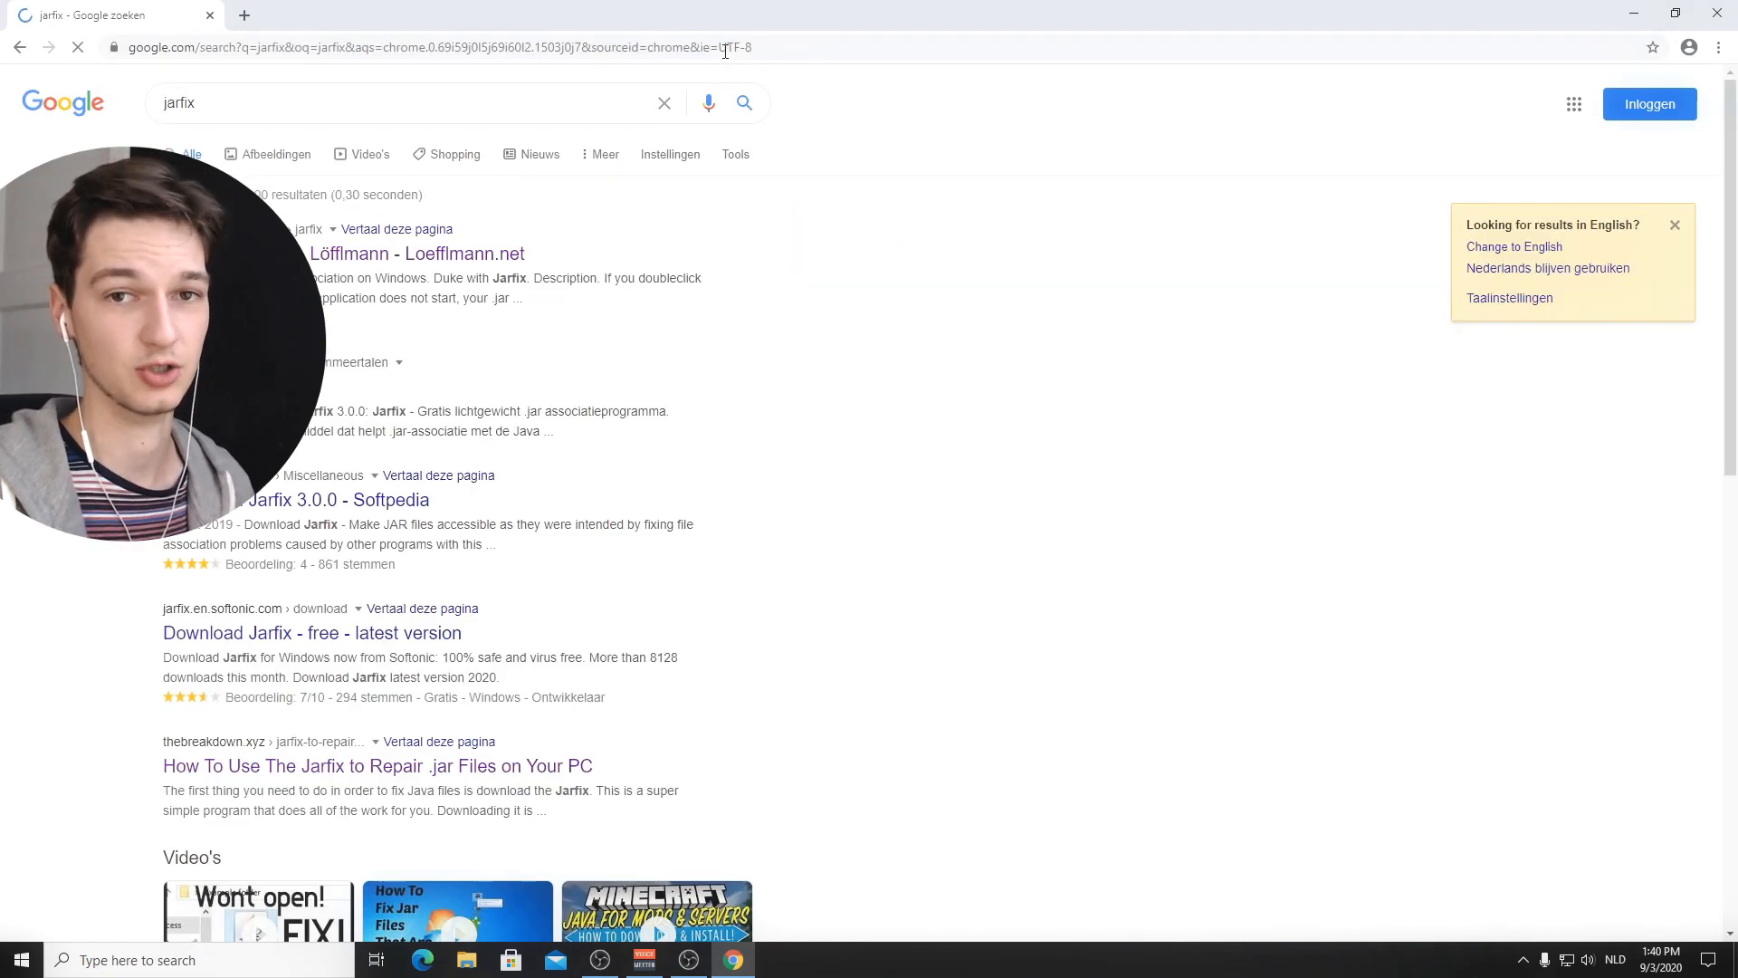
left_click(416, 253)
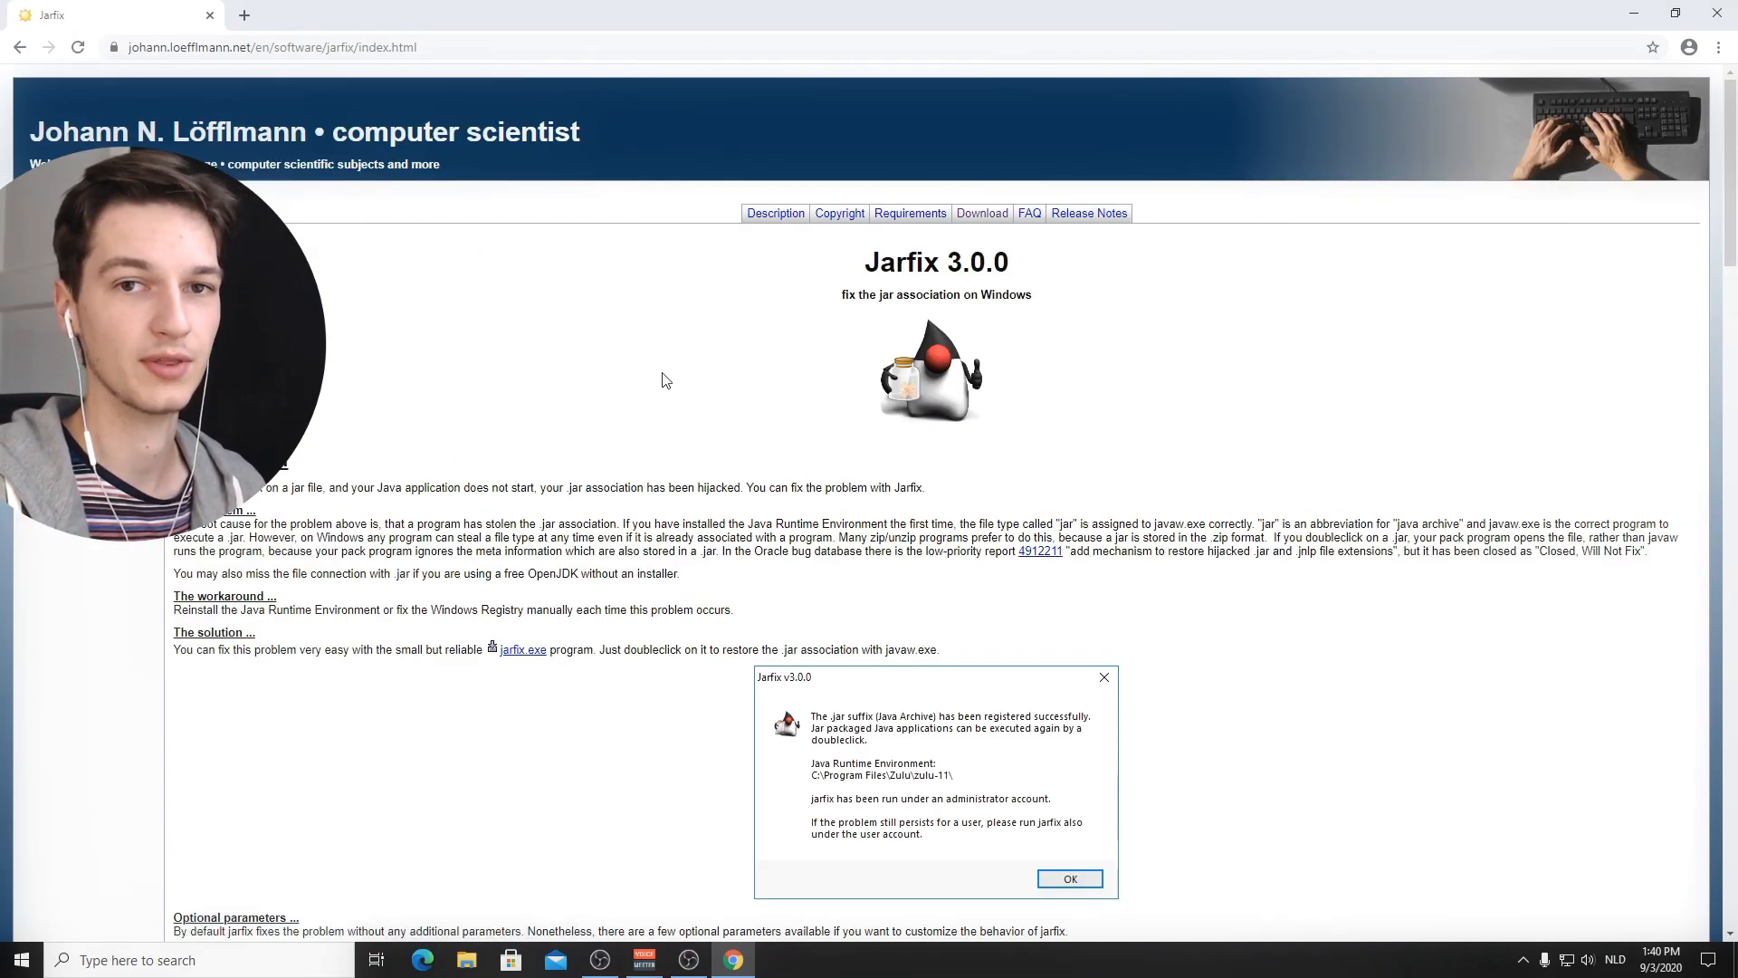
scroll("down", 3)
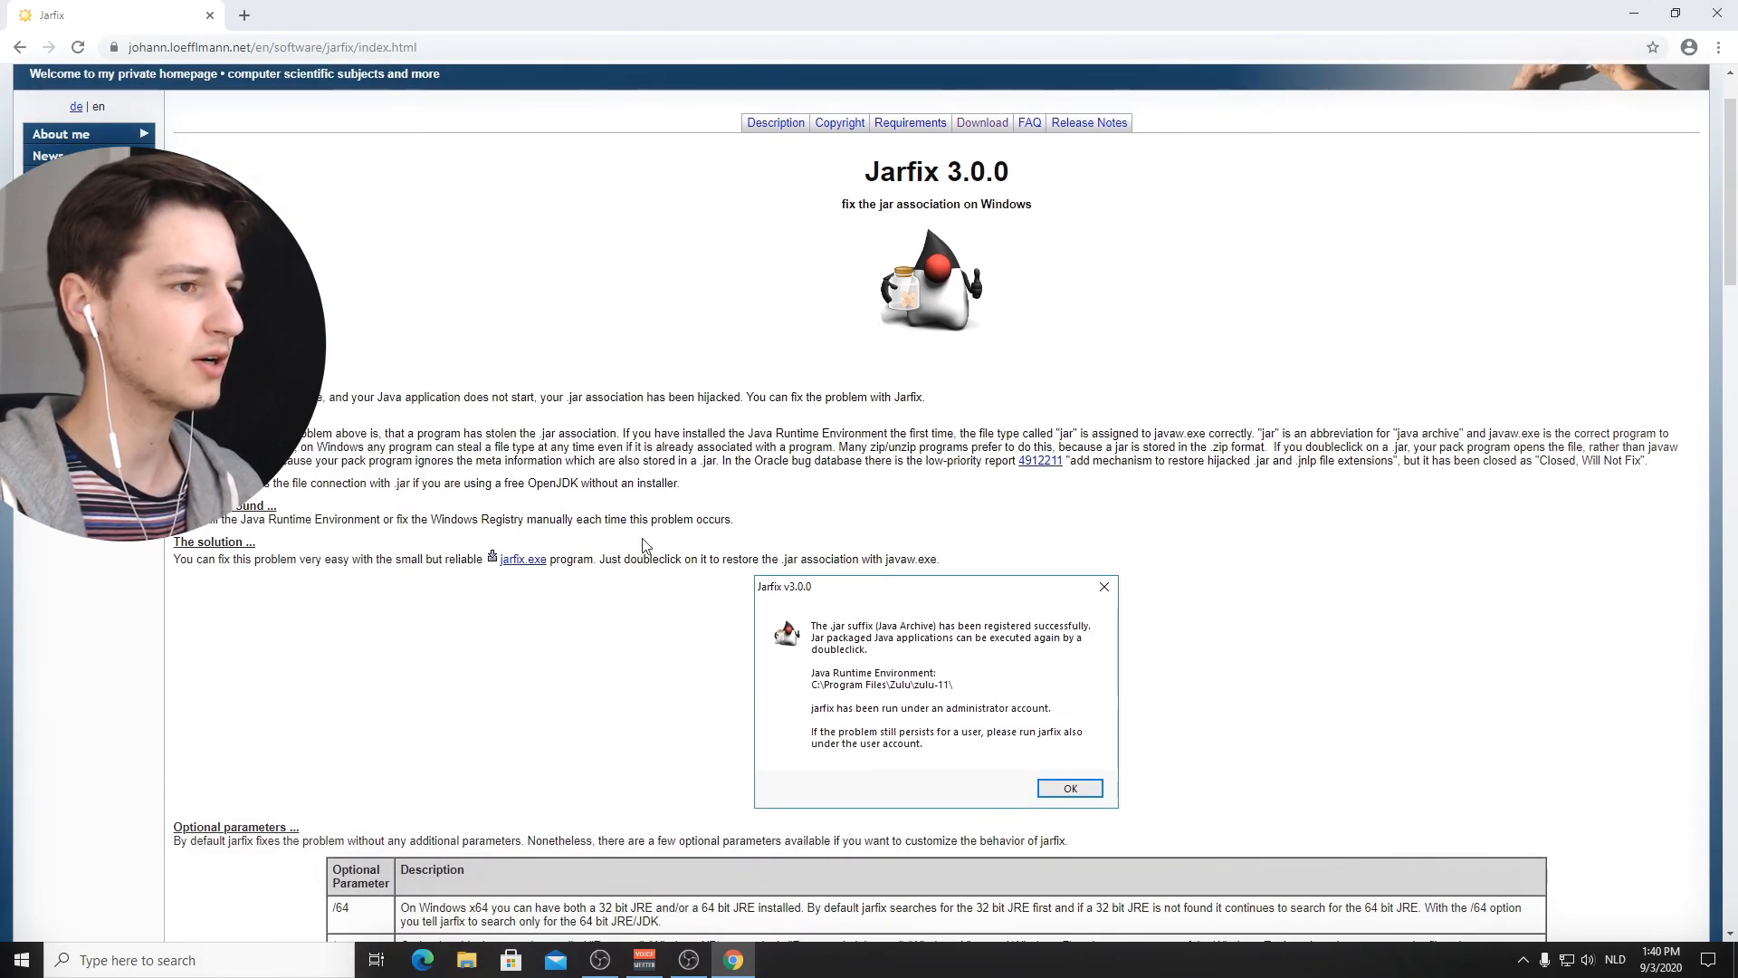
scroll("down", 3)
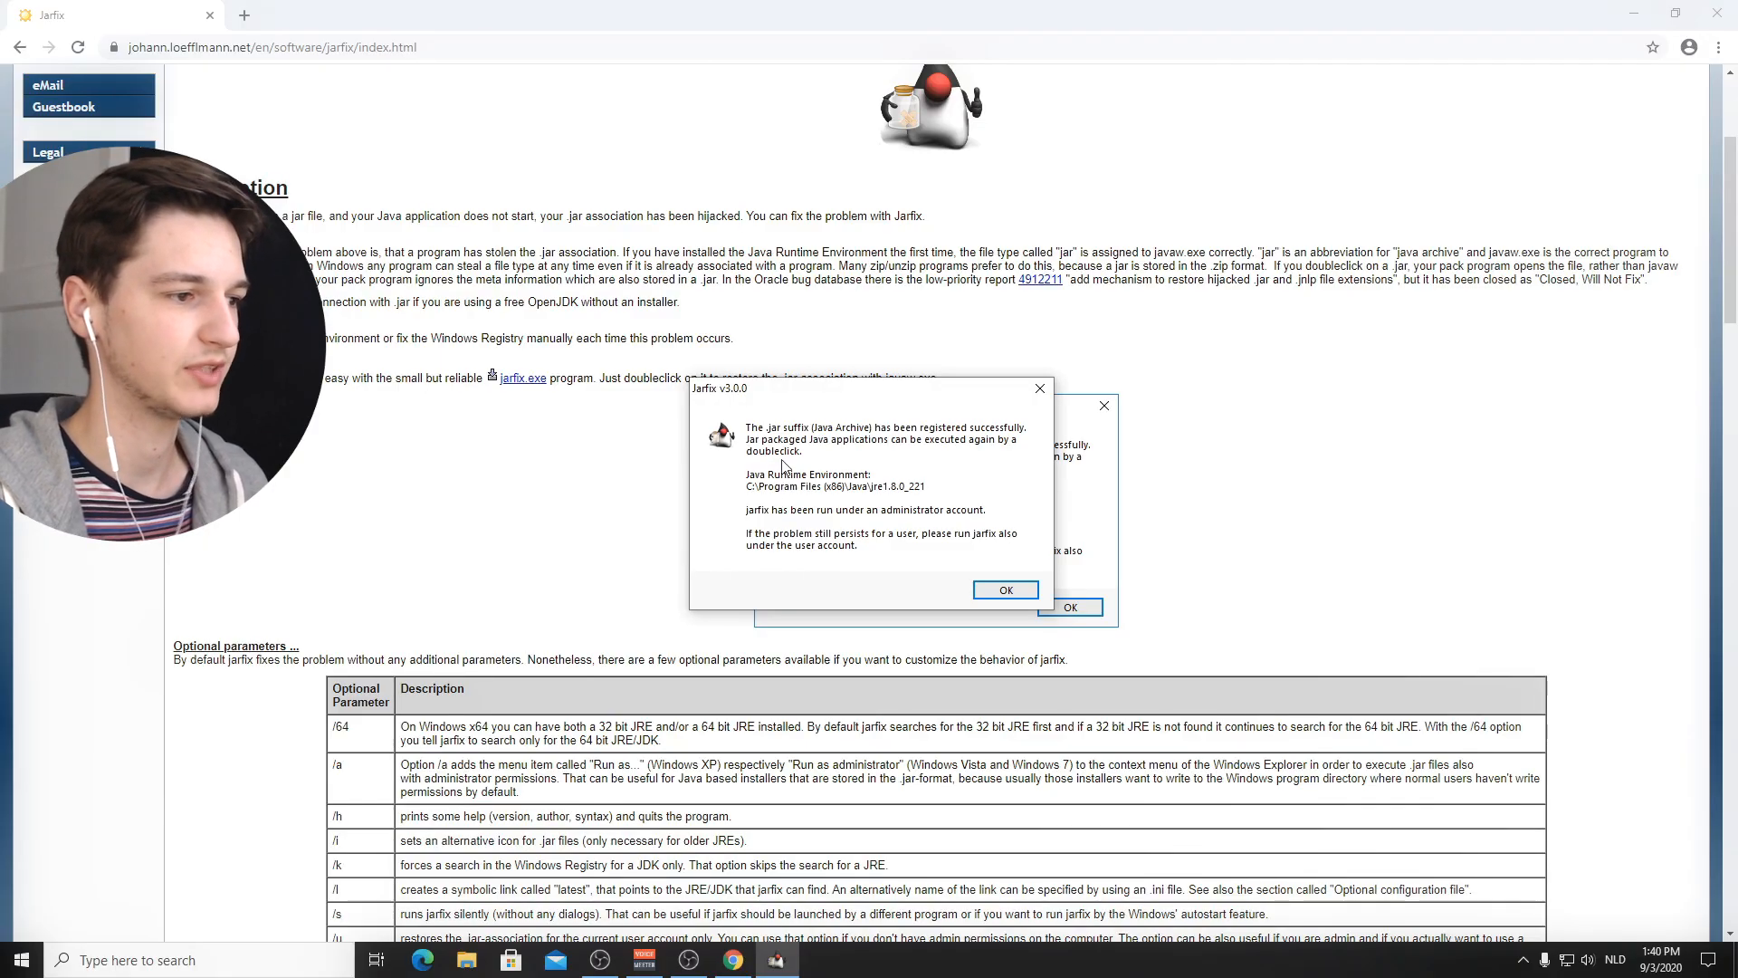
mouse_move(876, 422)
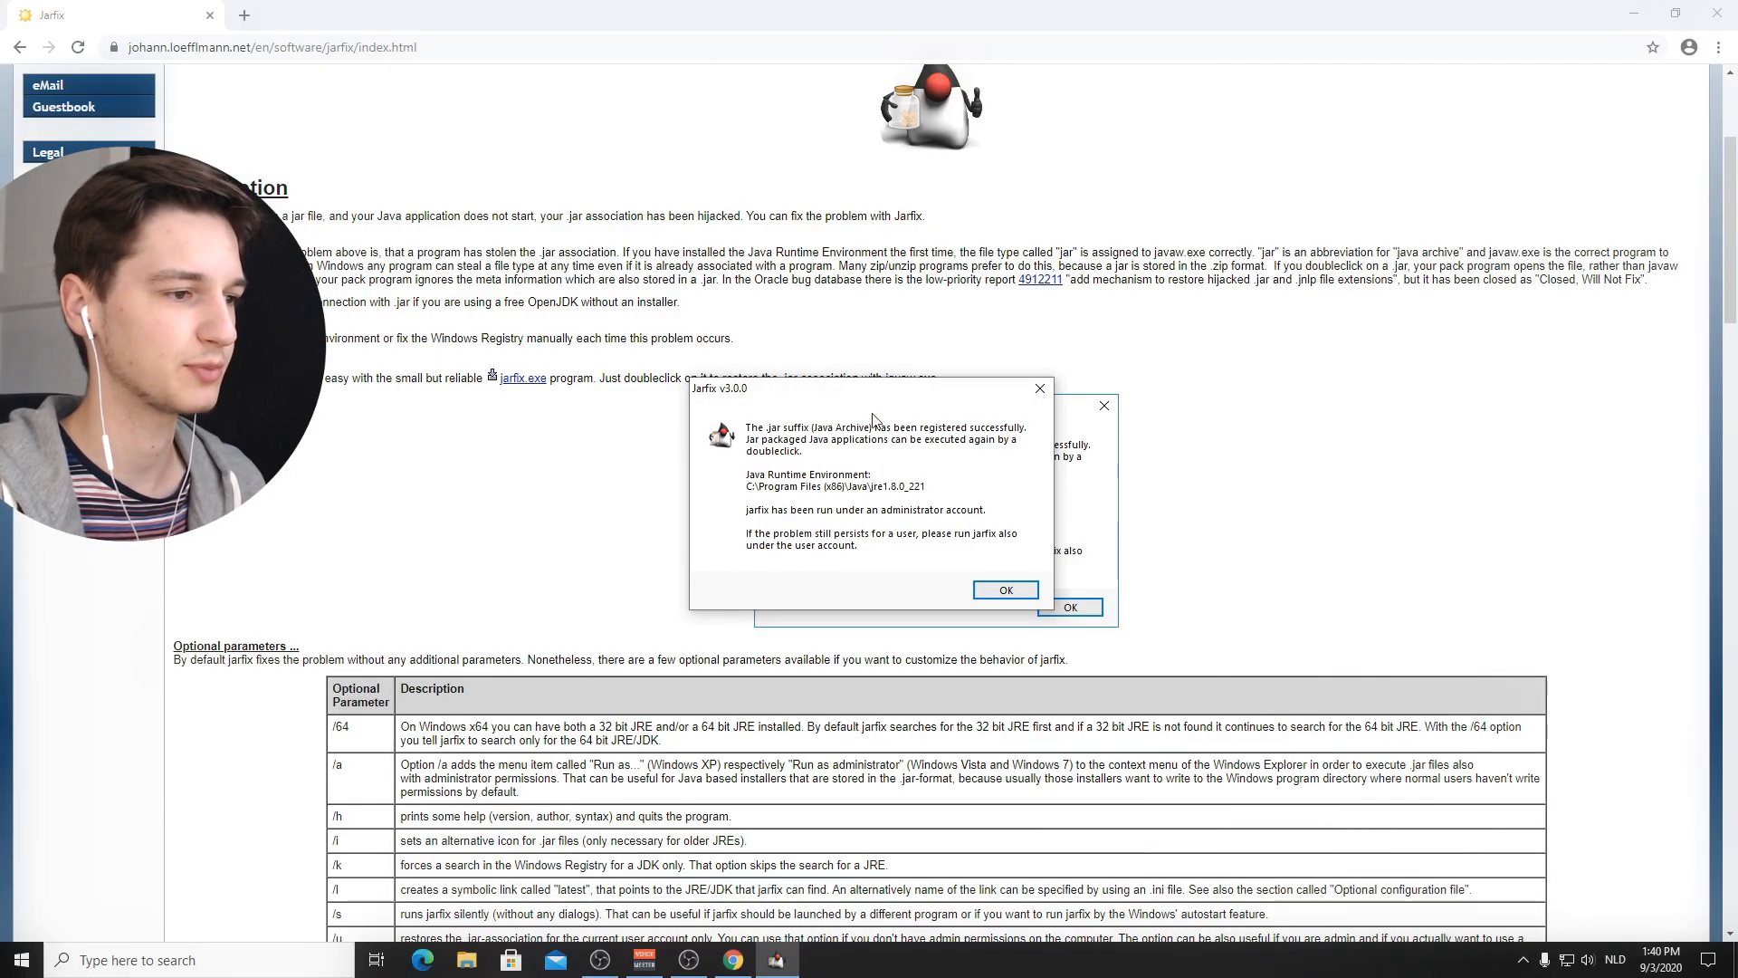
mouse_move(987, 553)
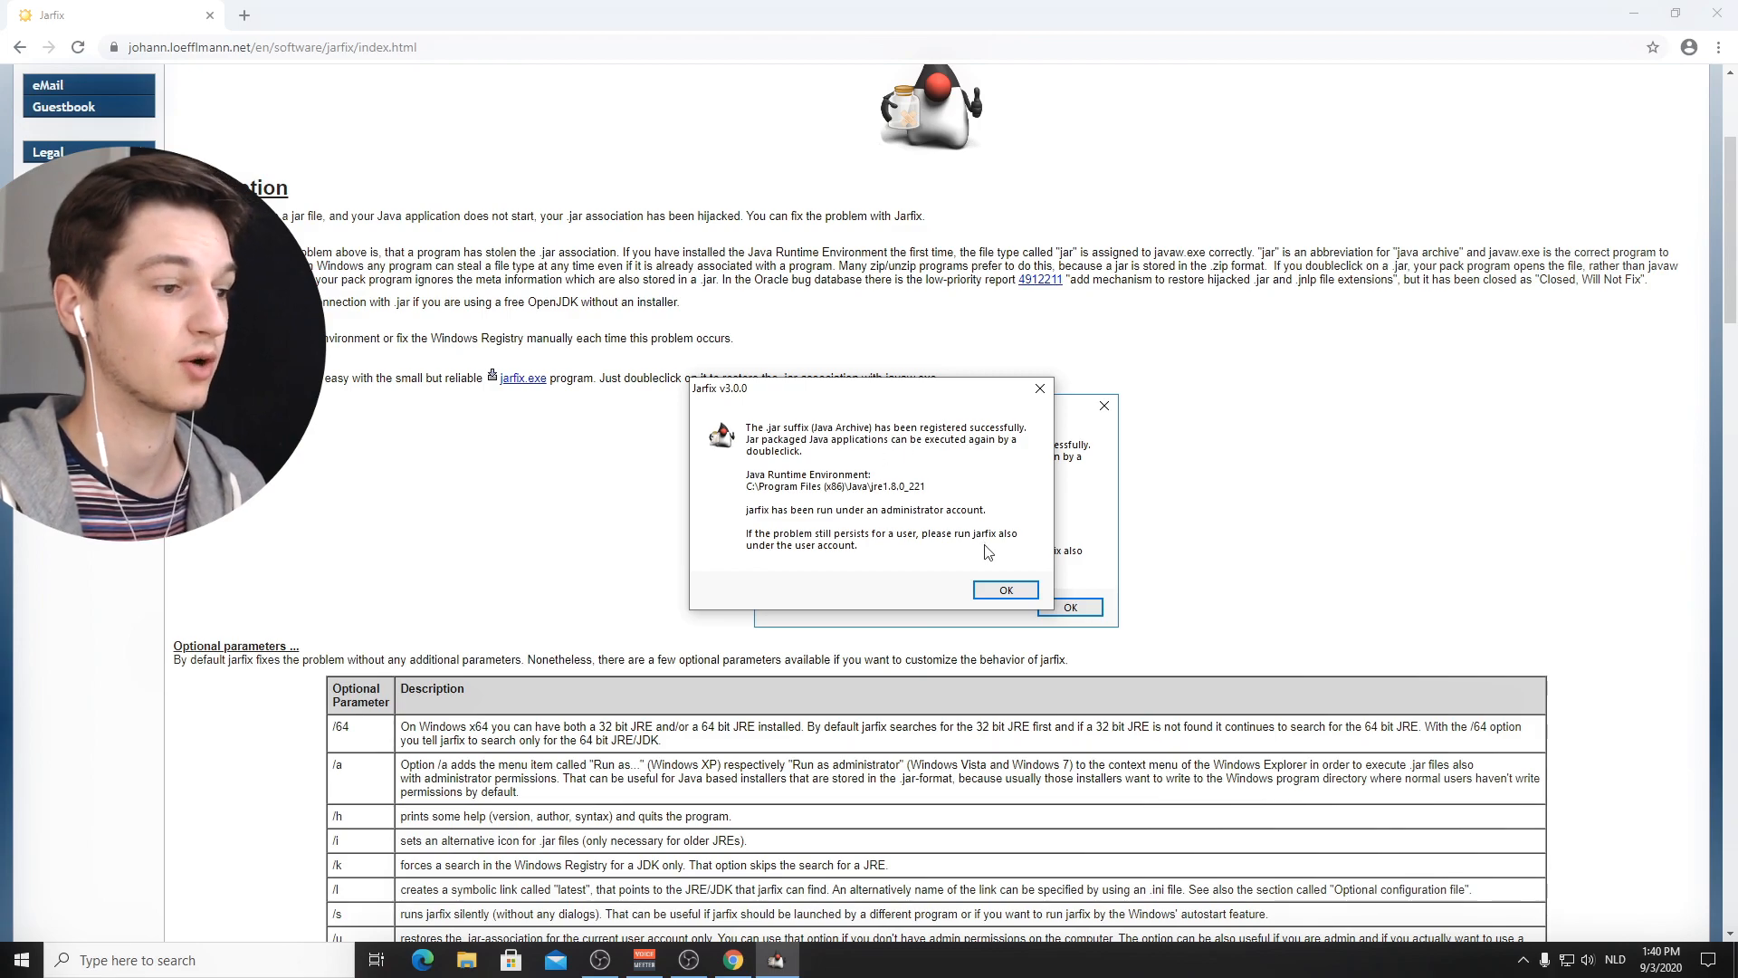
left_click(1004, 588)
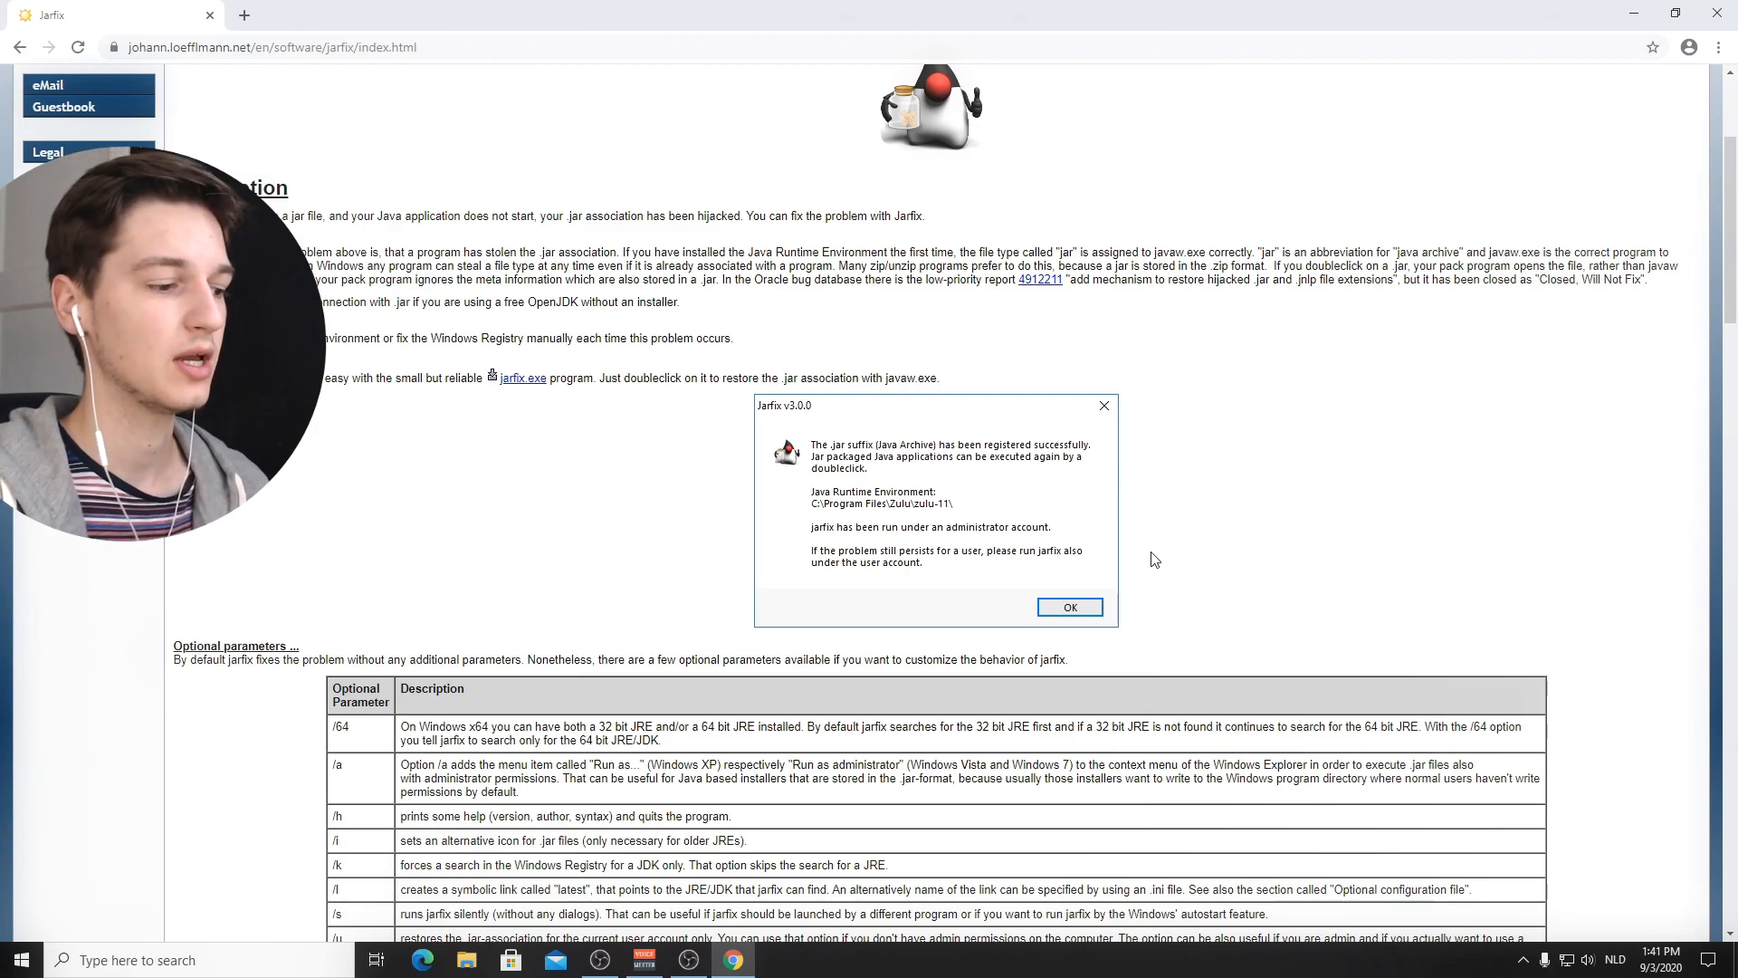
mouse_move(1251, 496)
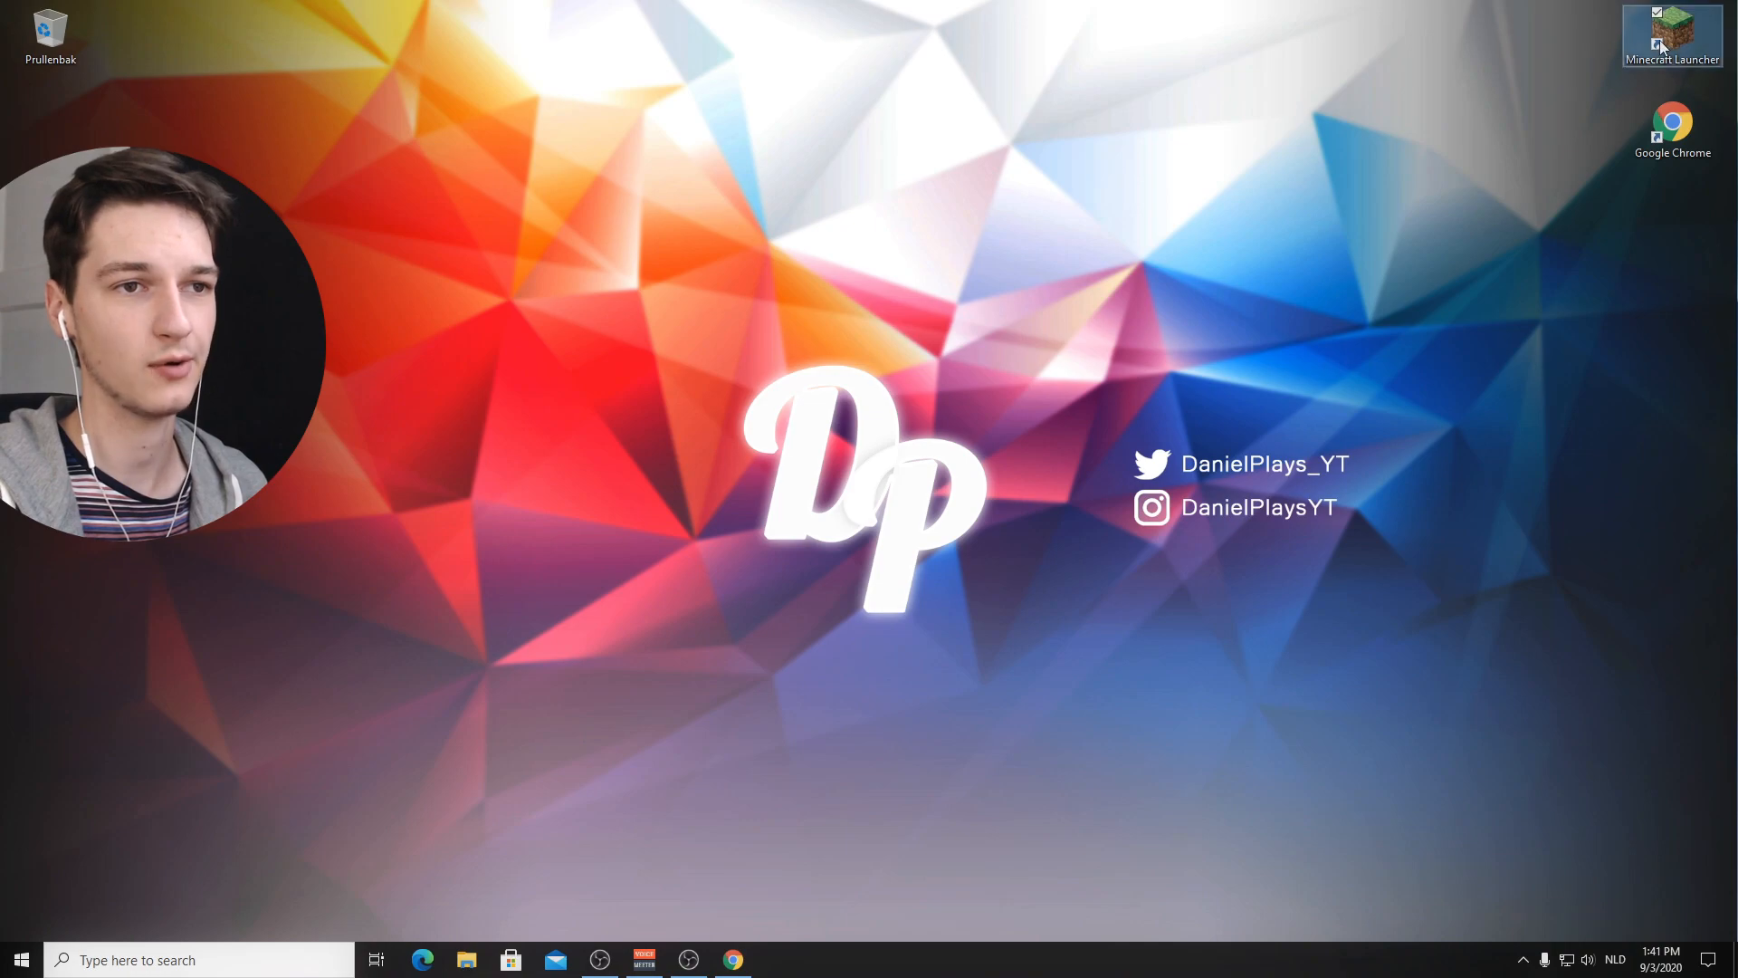
Step: In the Minecraft Launcher, create a new installation named DanielPlays on Latest release 1.16.2
double_click(1671, 37)
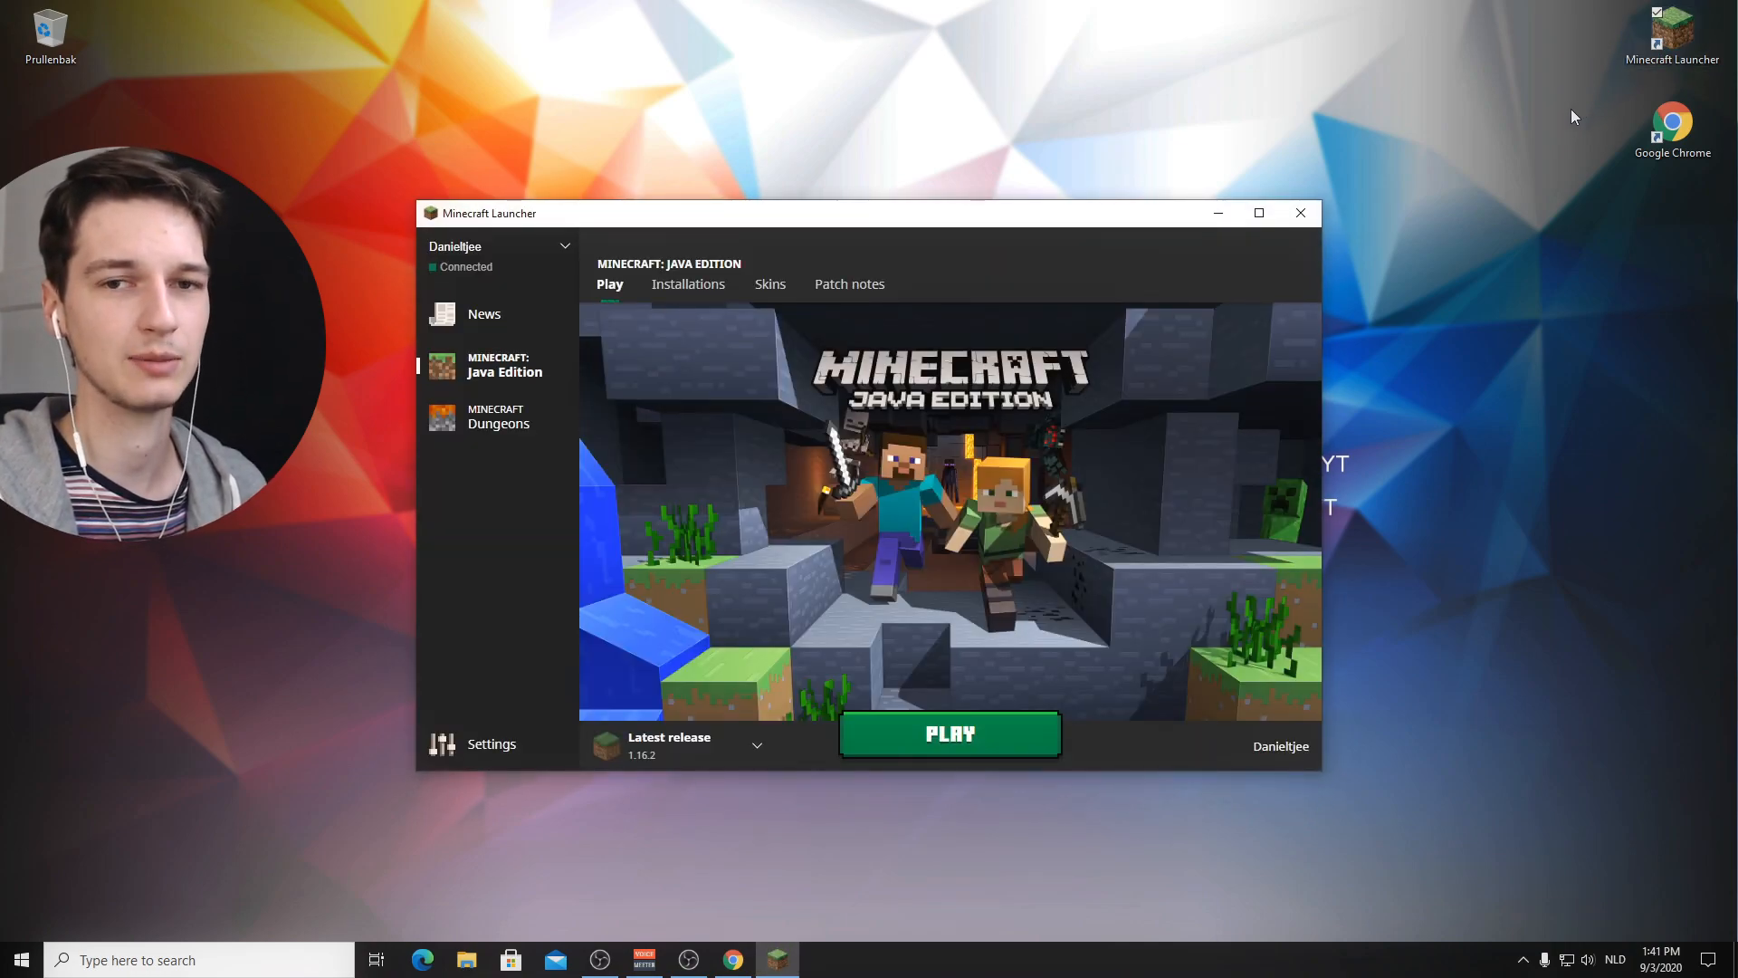
mouse_move(1562, 125)
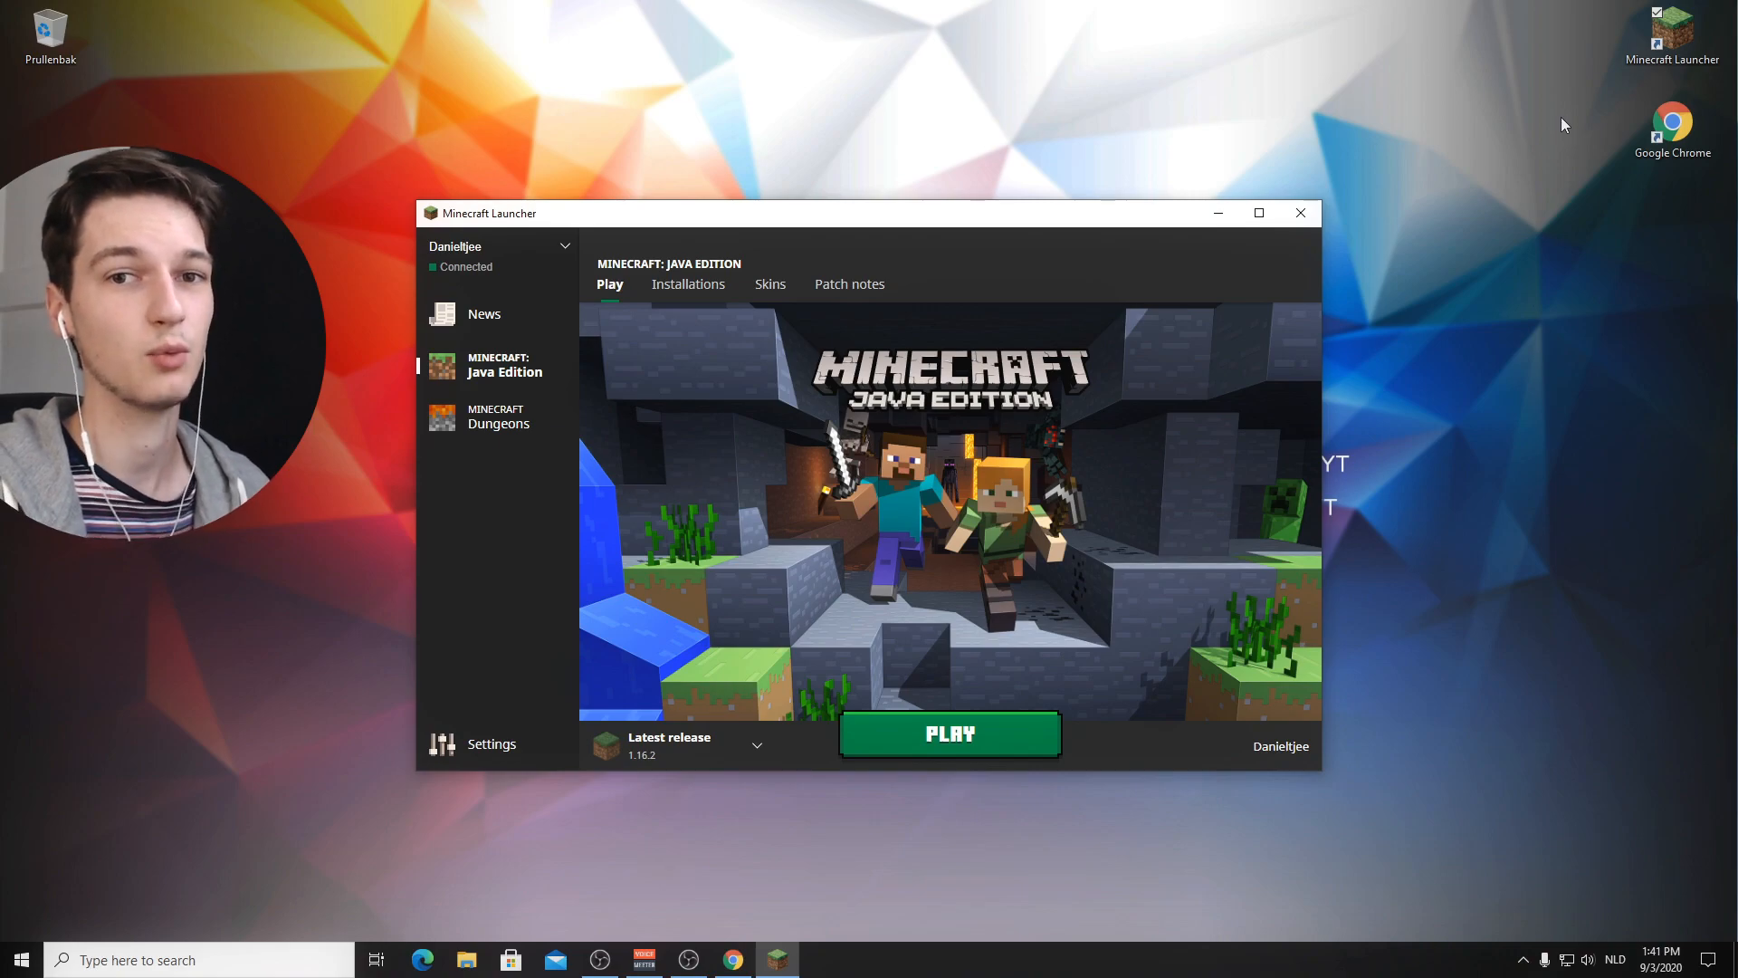
mouse_move(1420, 219)
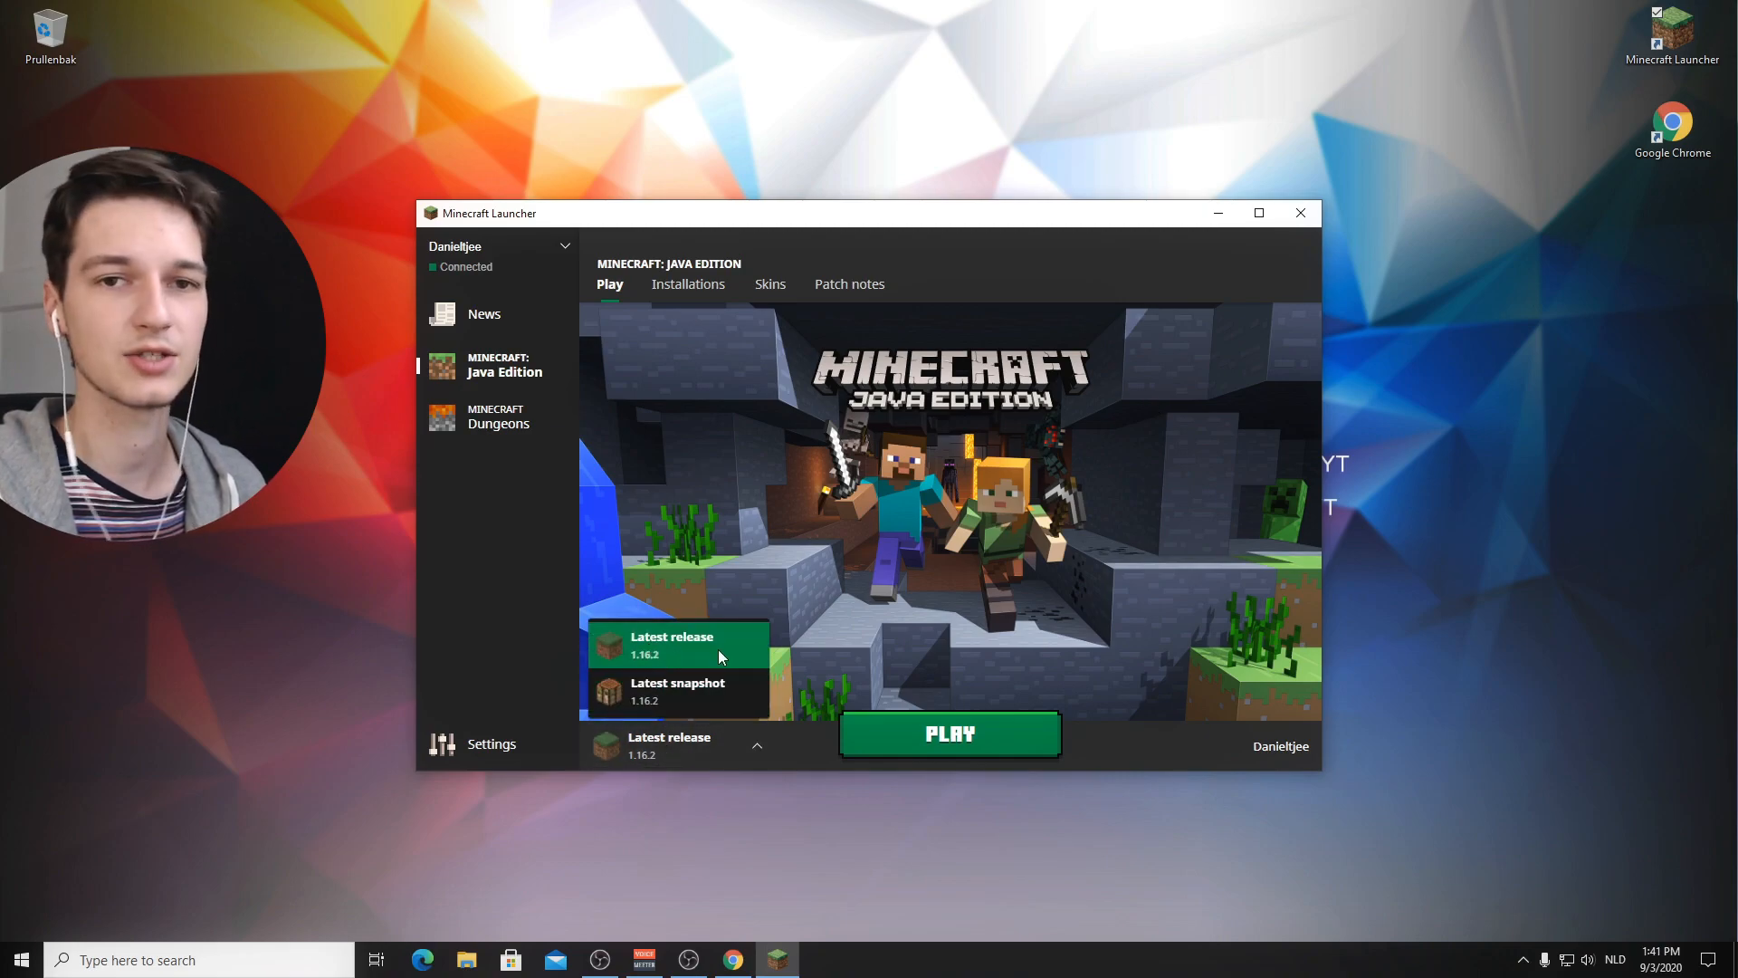
left_click(688, 285)
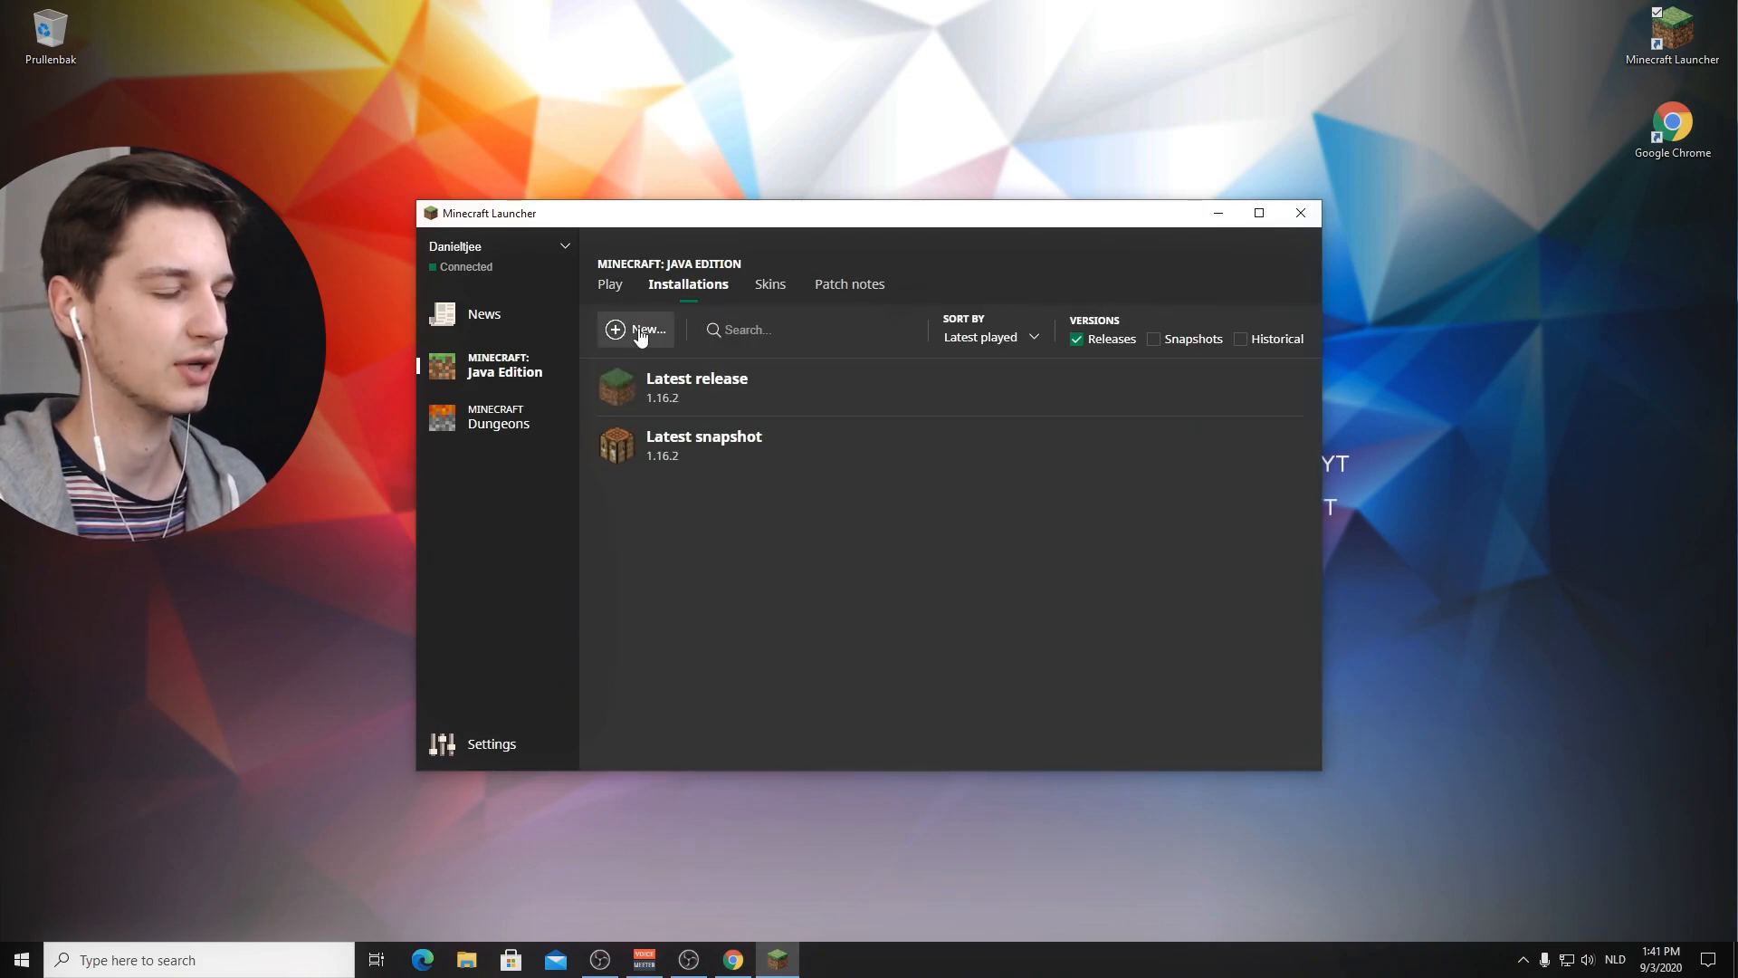
left_click(636, 329)
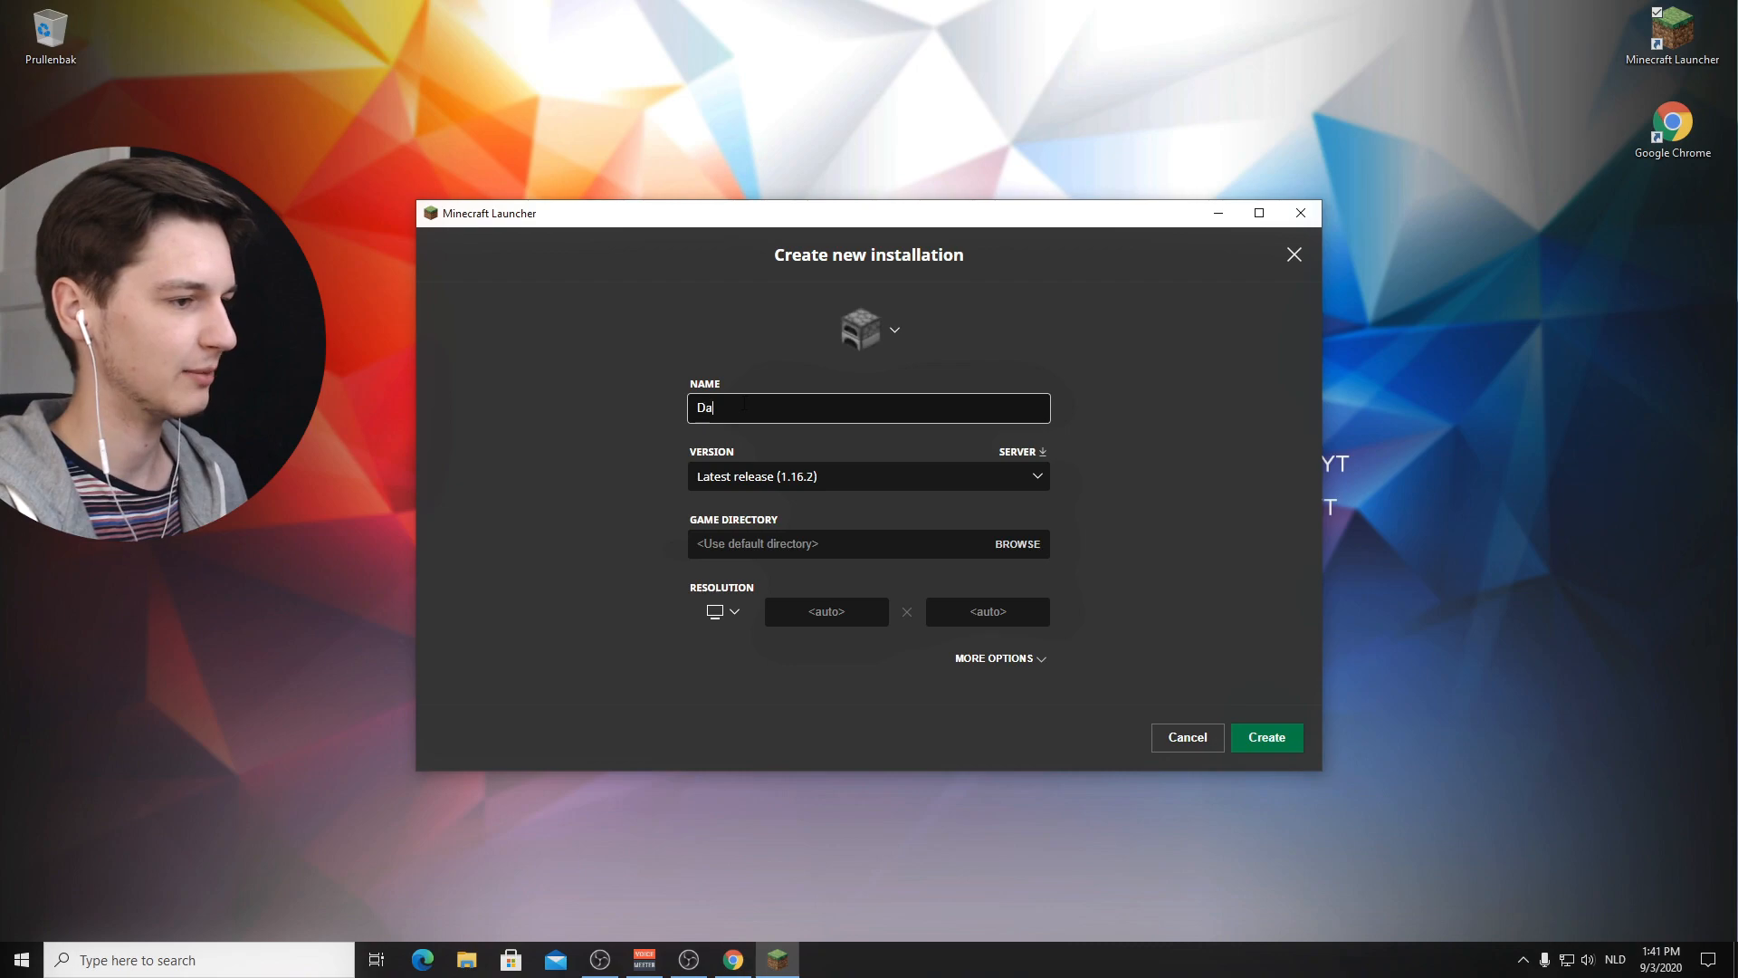
type("nielPlays")
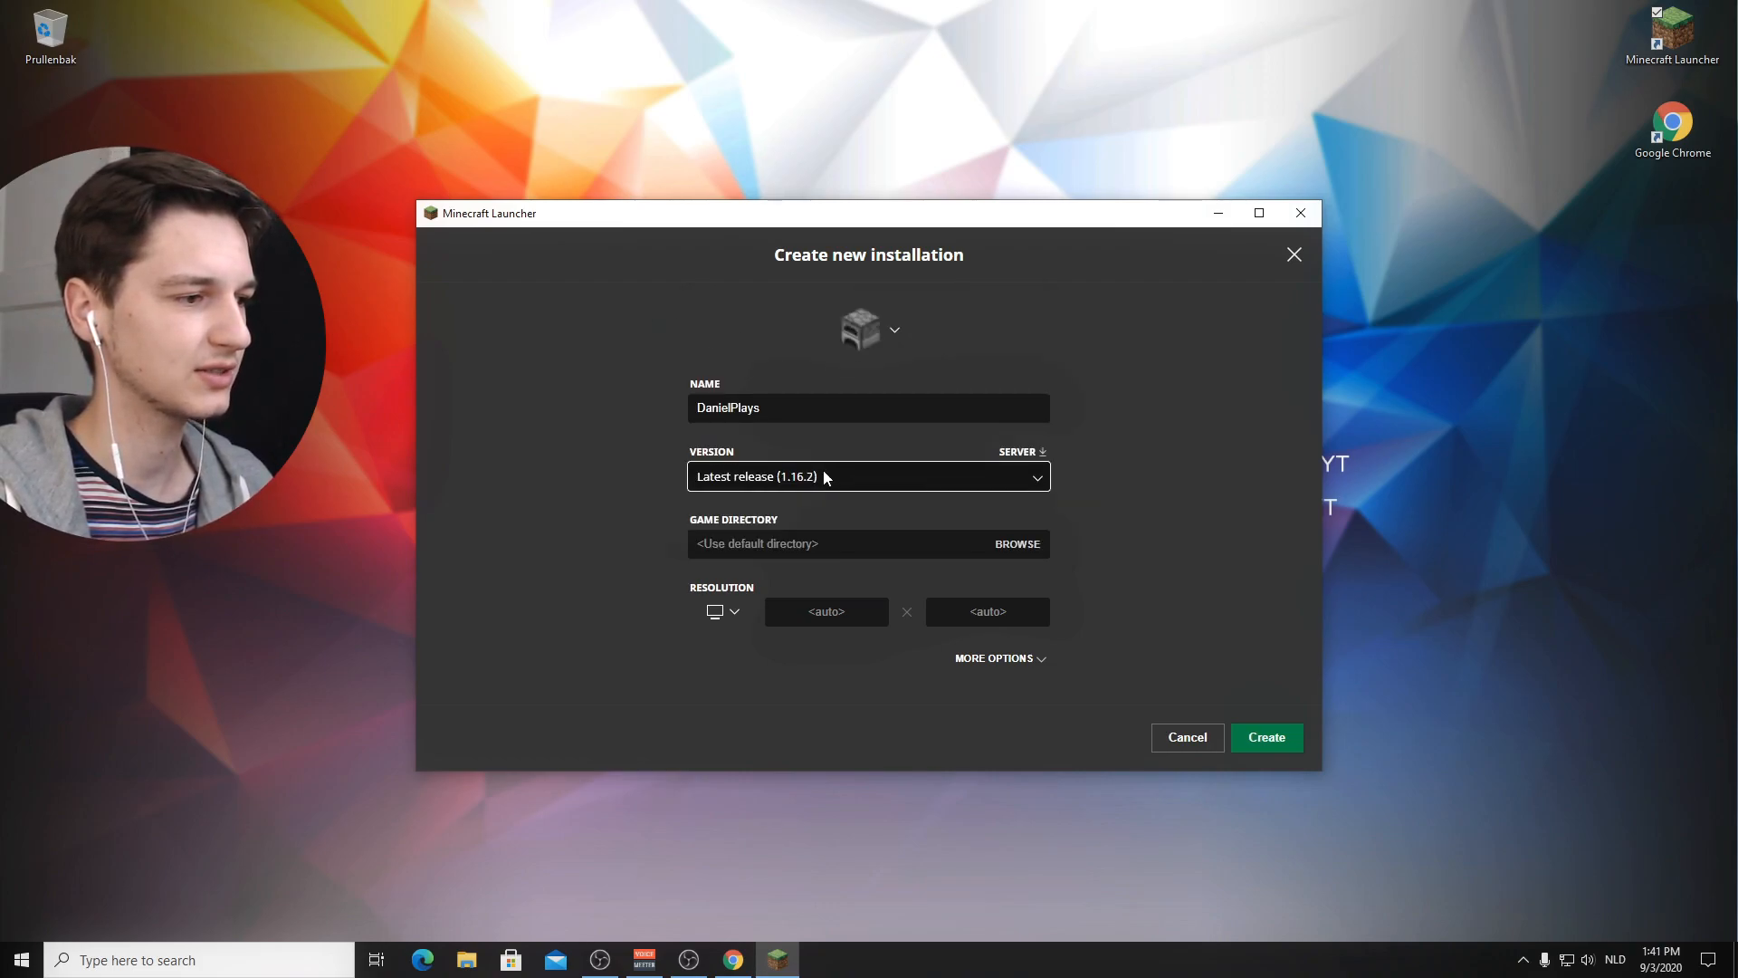
left_click(867, 476)
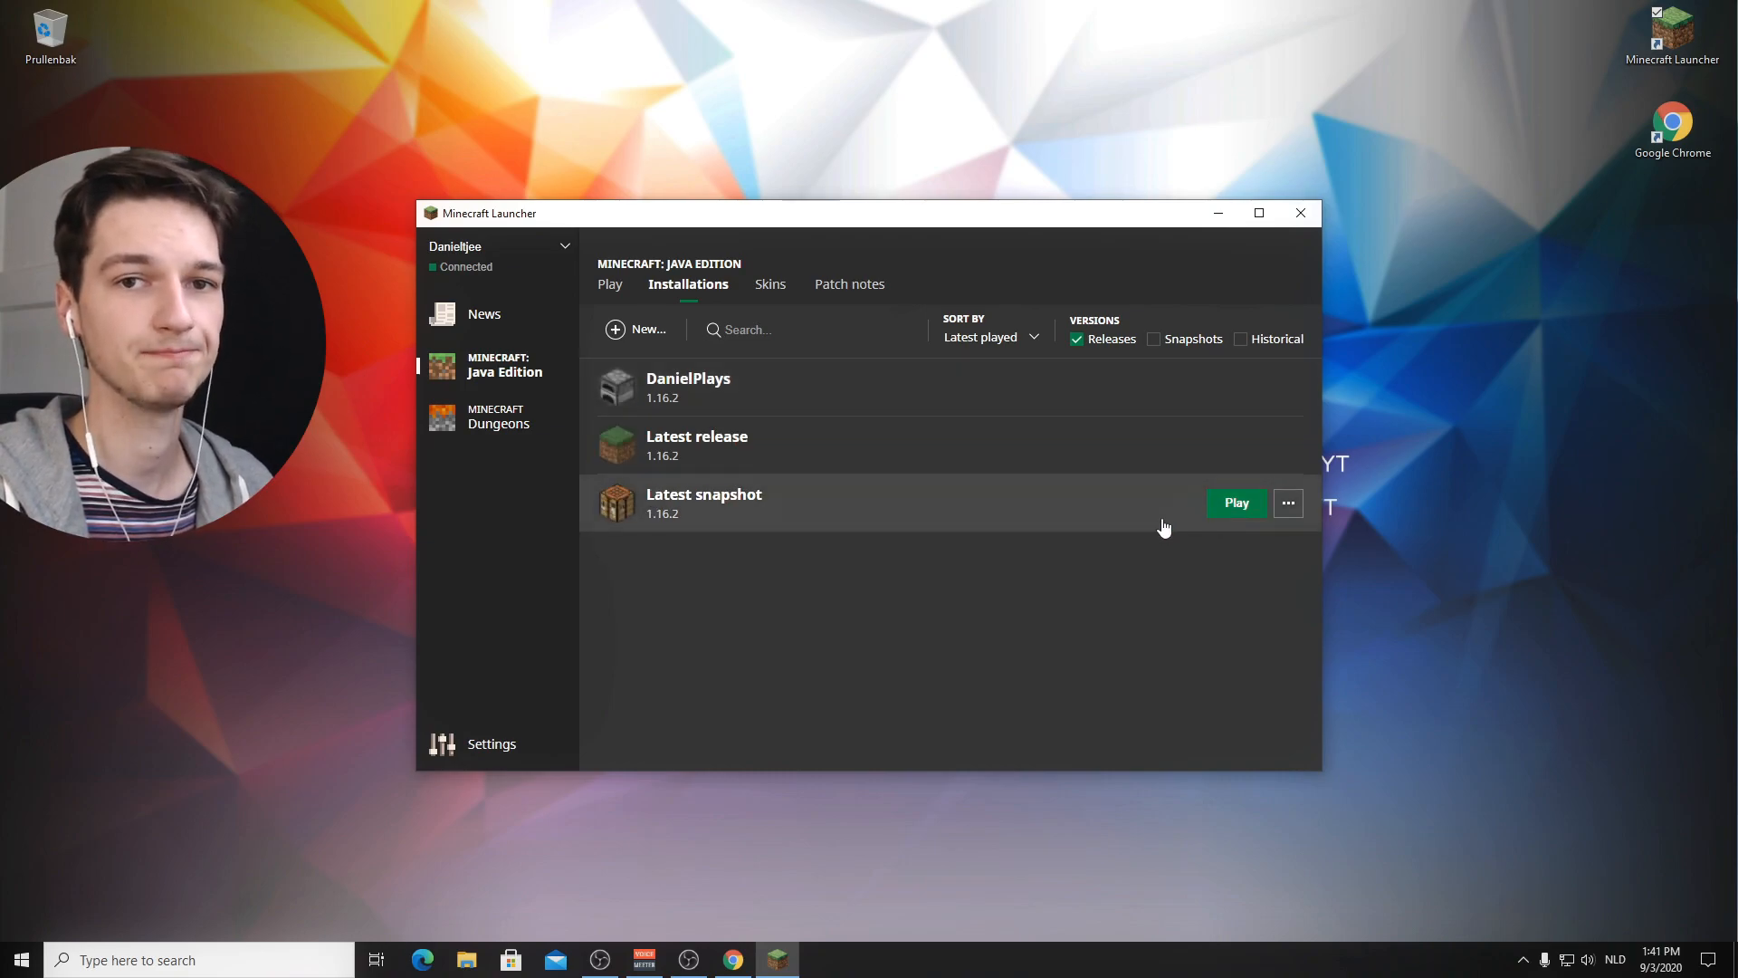
Step: Play the new installation once so the 1.16.2 files download, then quit from the main menu
left_click(1234, 501)
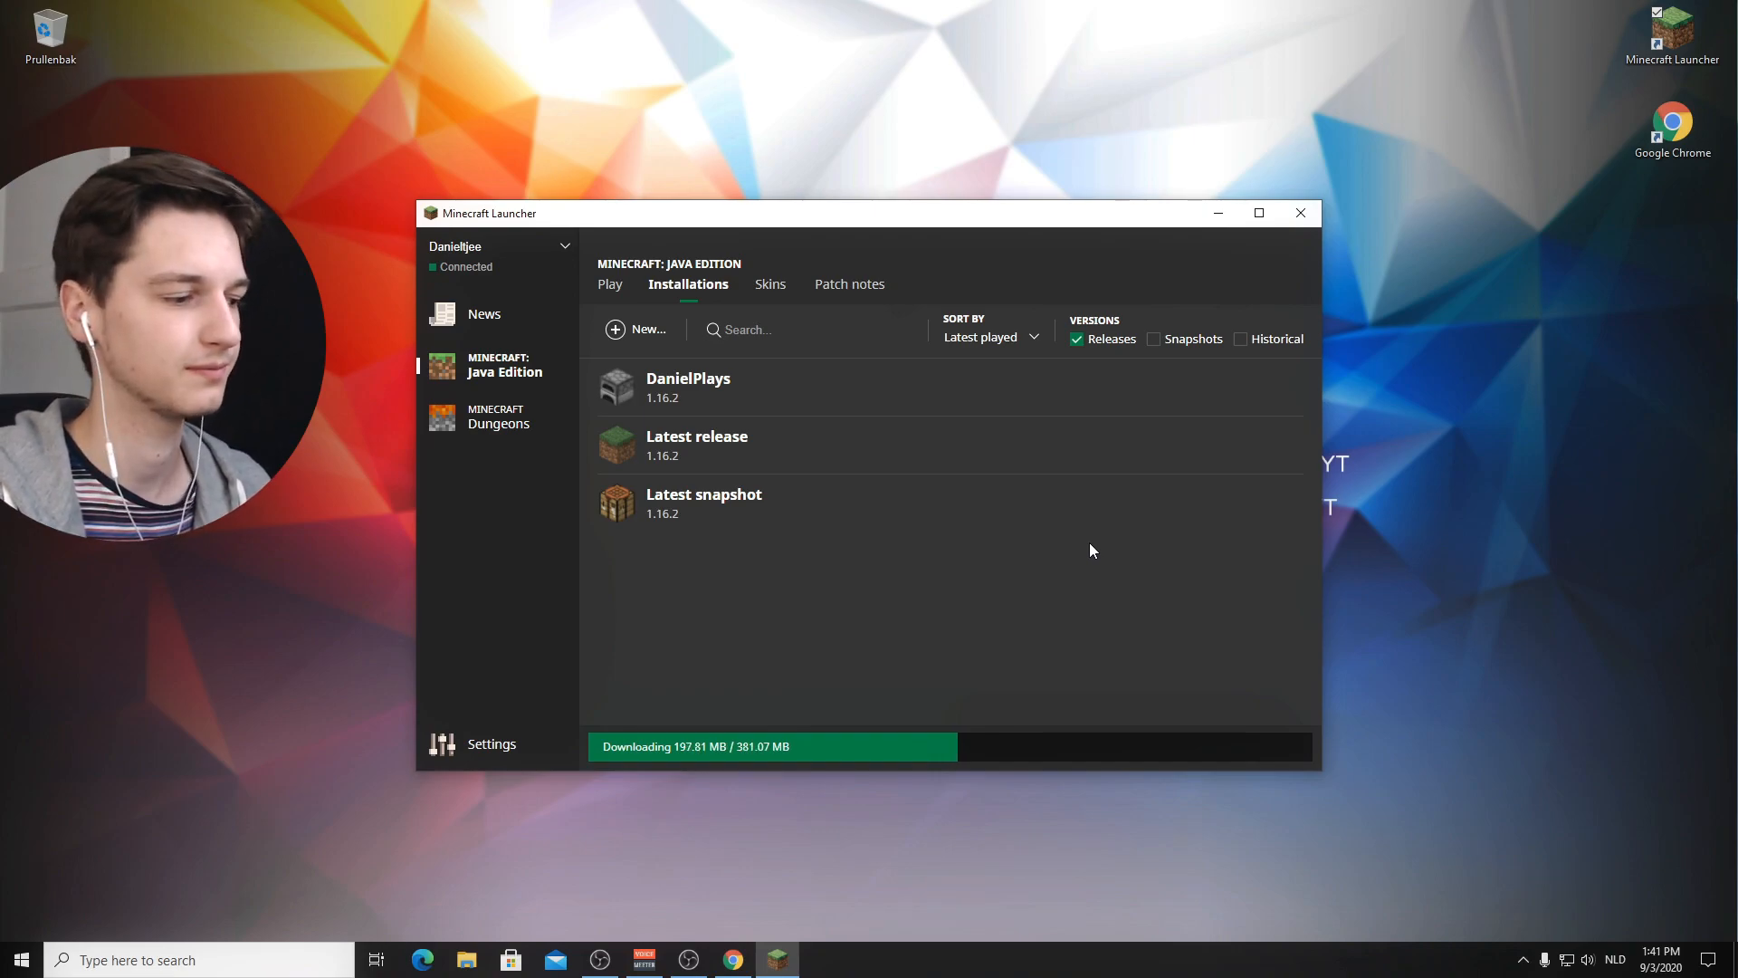
left_click(1300, 214)
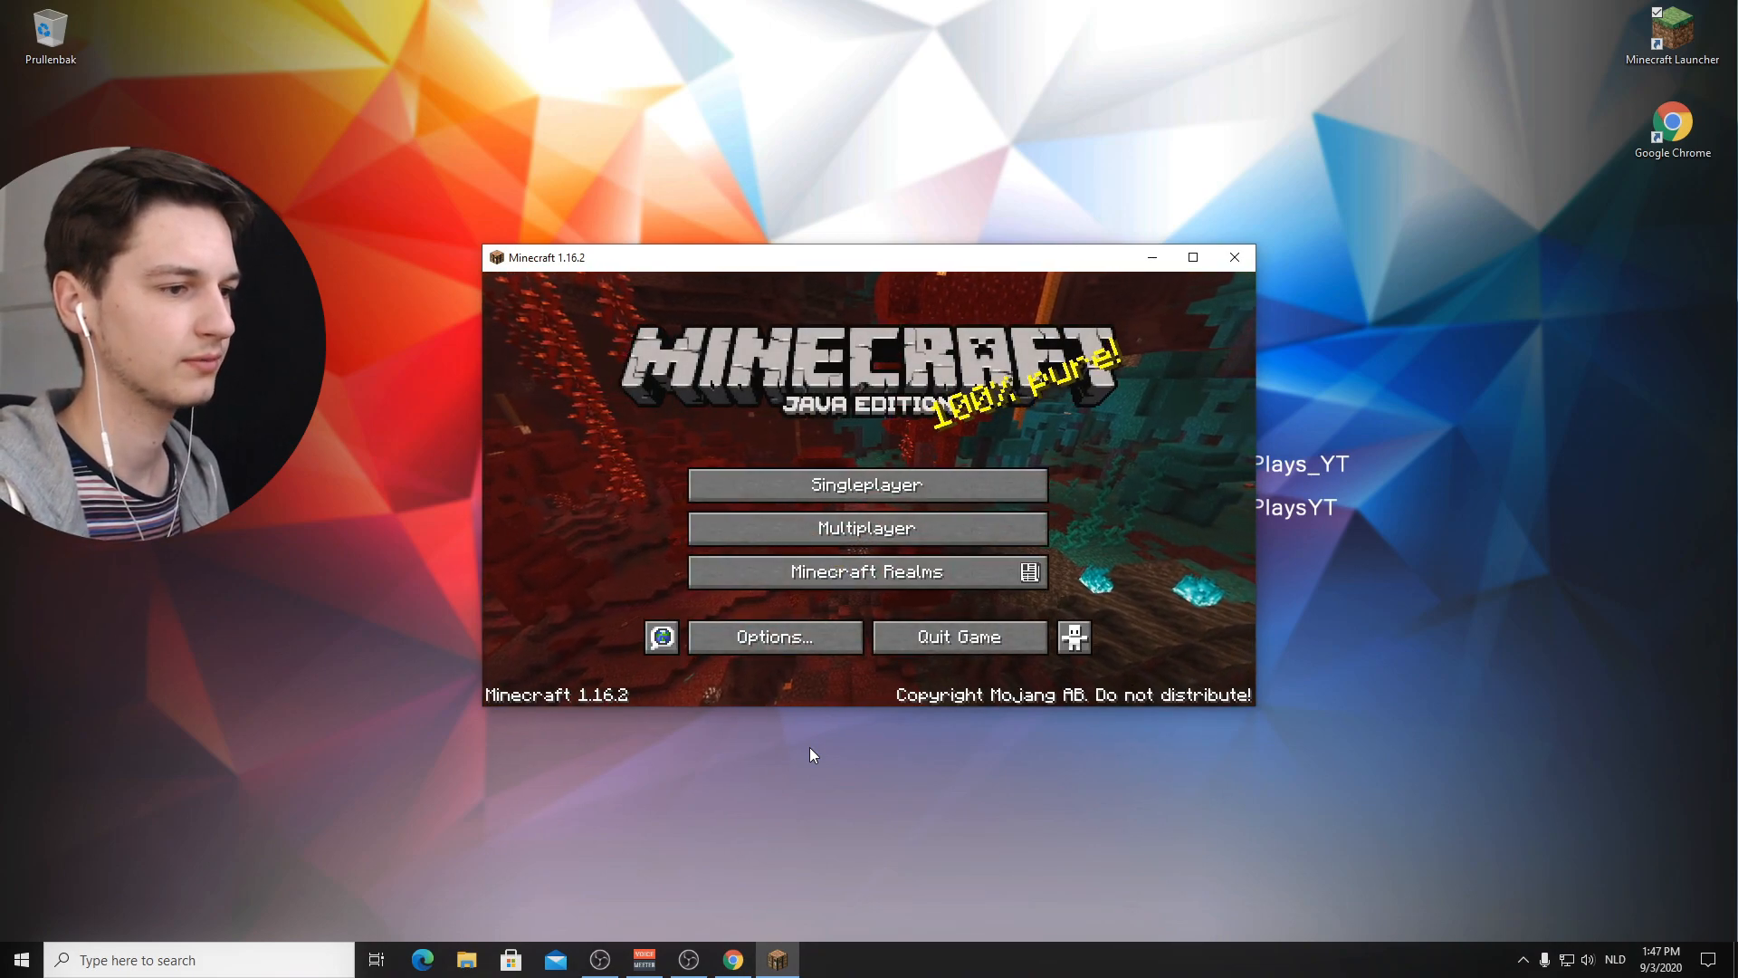
mouse_move(959, 636)
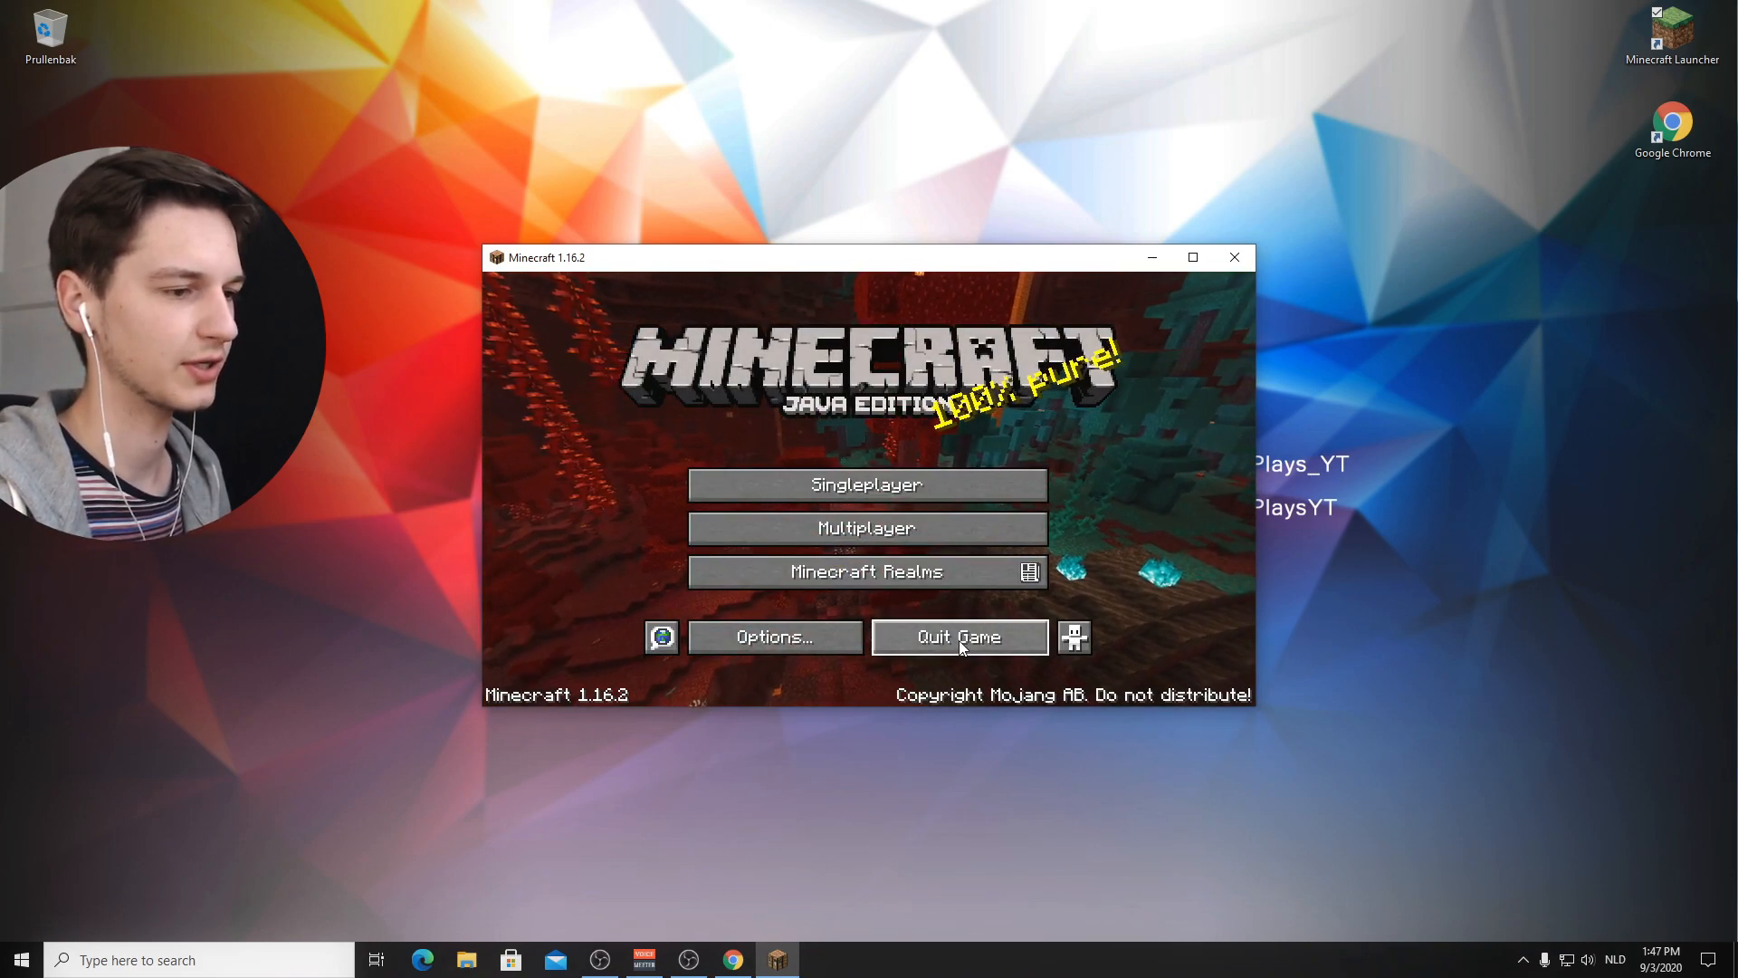
left_click(958, 636)
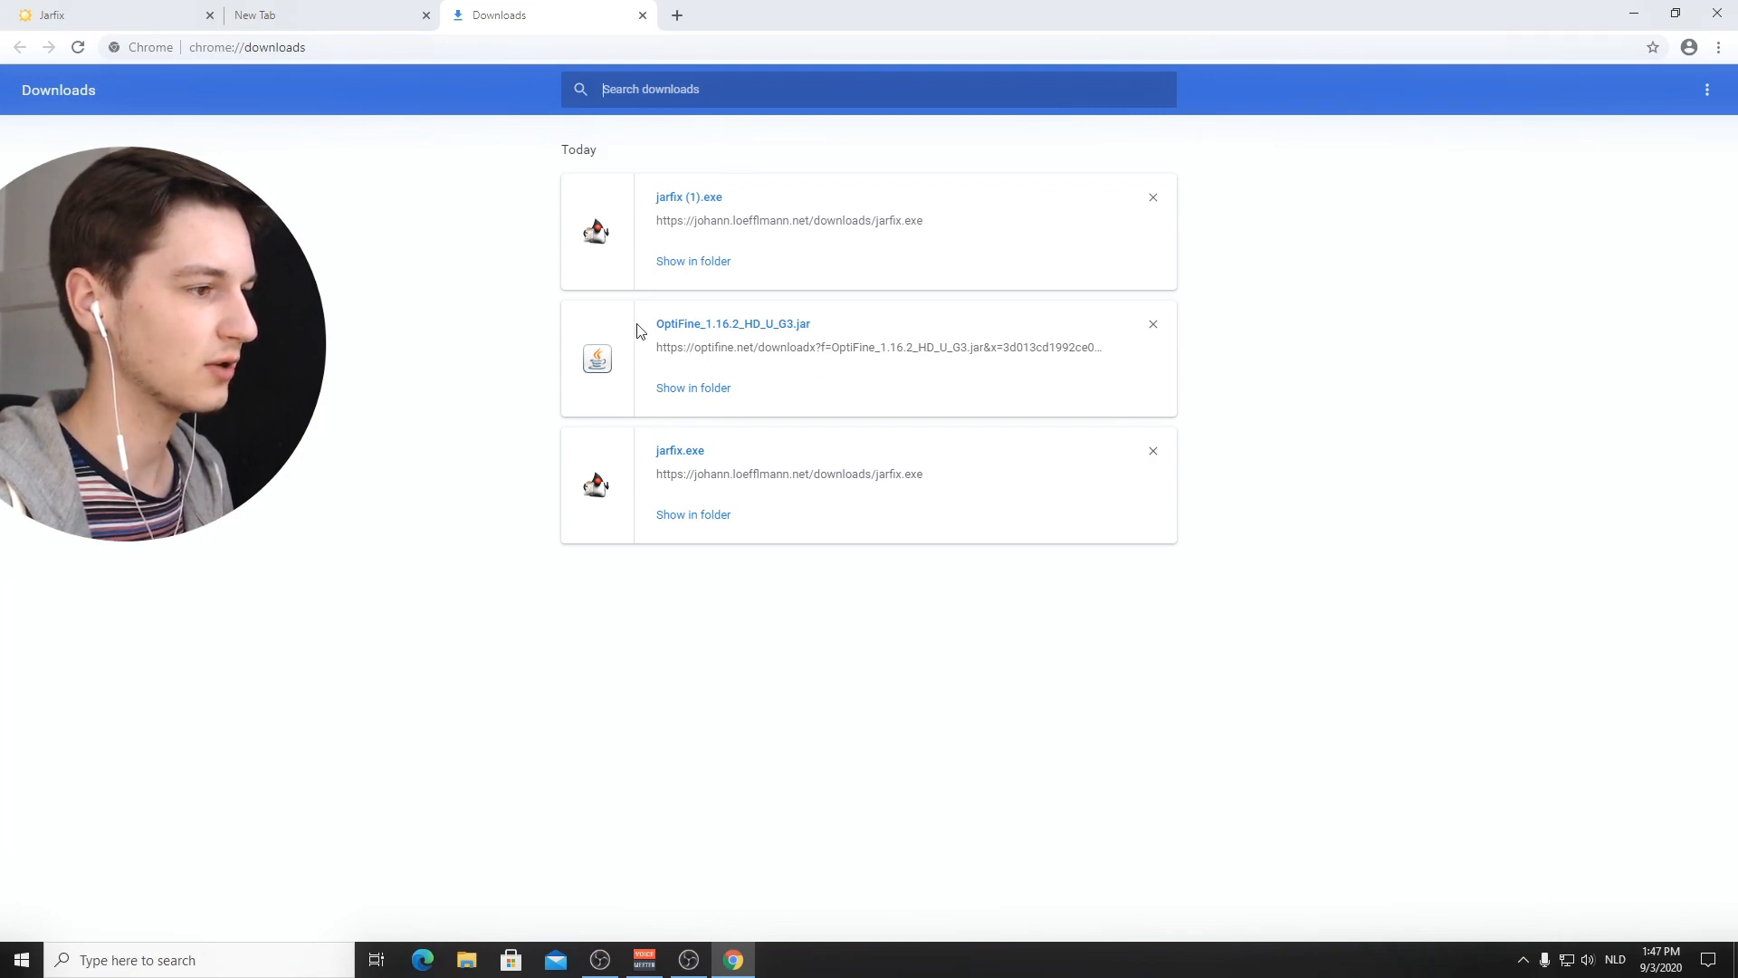
mouse_move(715, 333)
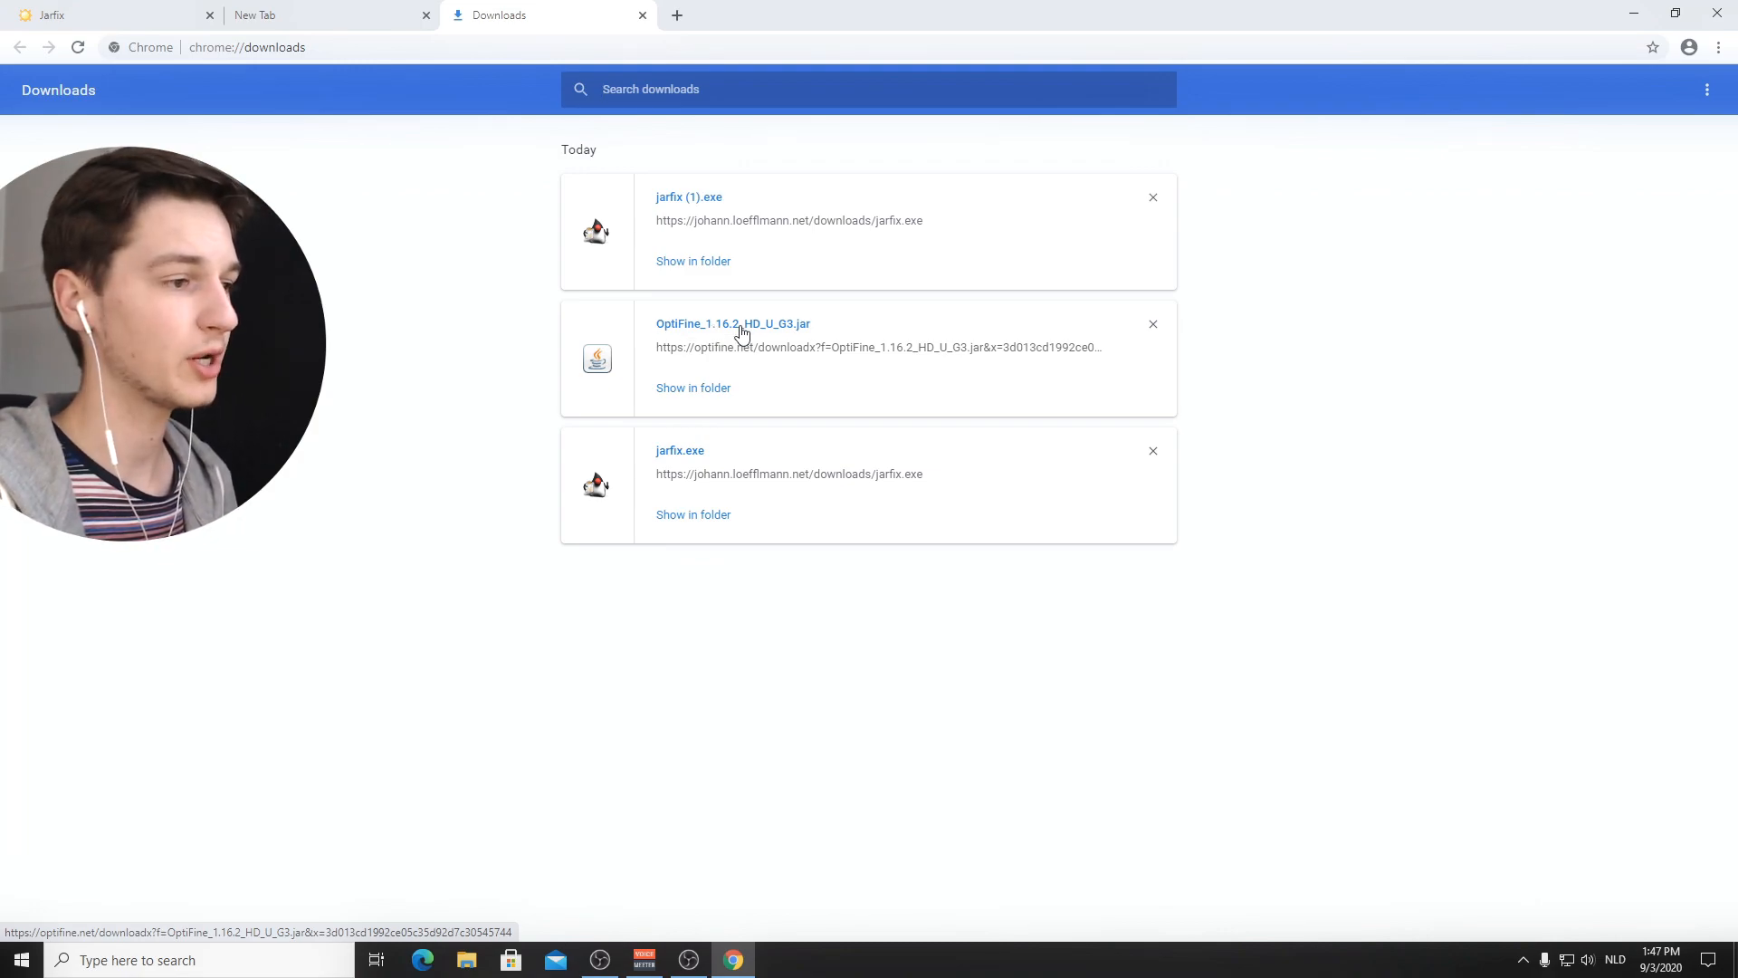
Step: Run the downloaded OptiFine jar and install OptiFine HD Ultra G3 for Minecraft 1.16.2
left_click(733, 322)
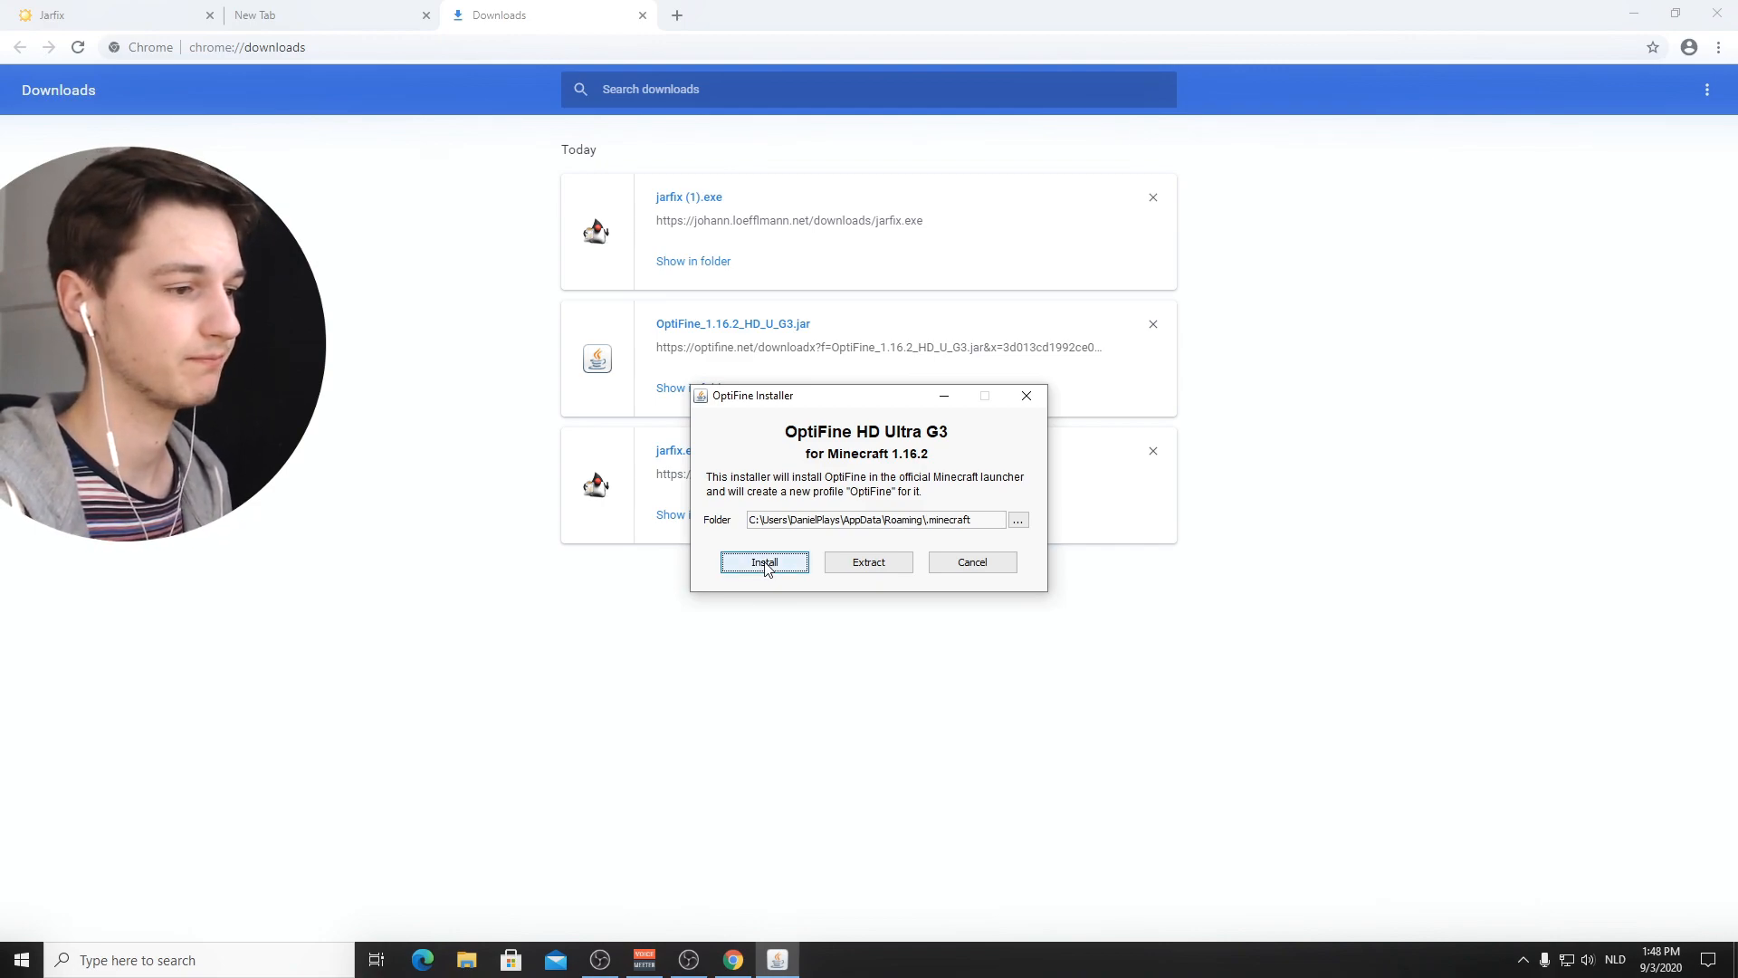
left_click(764, 562)
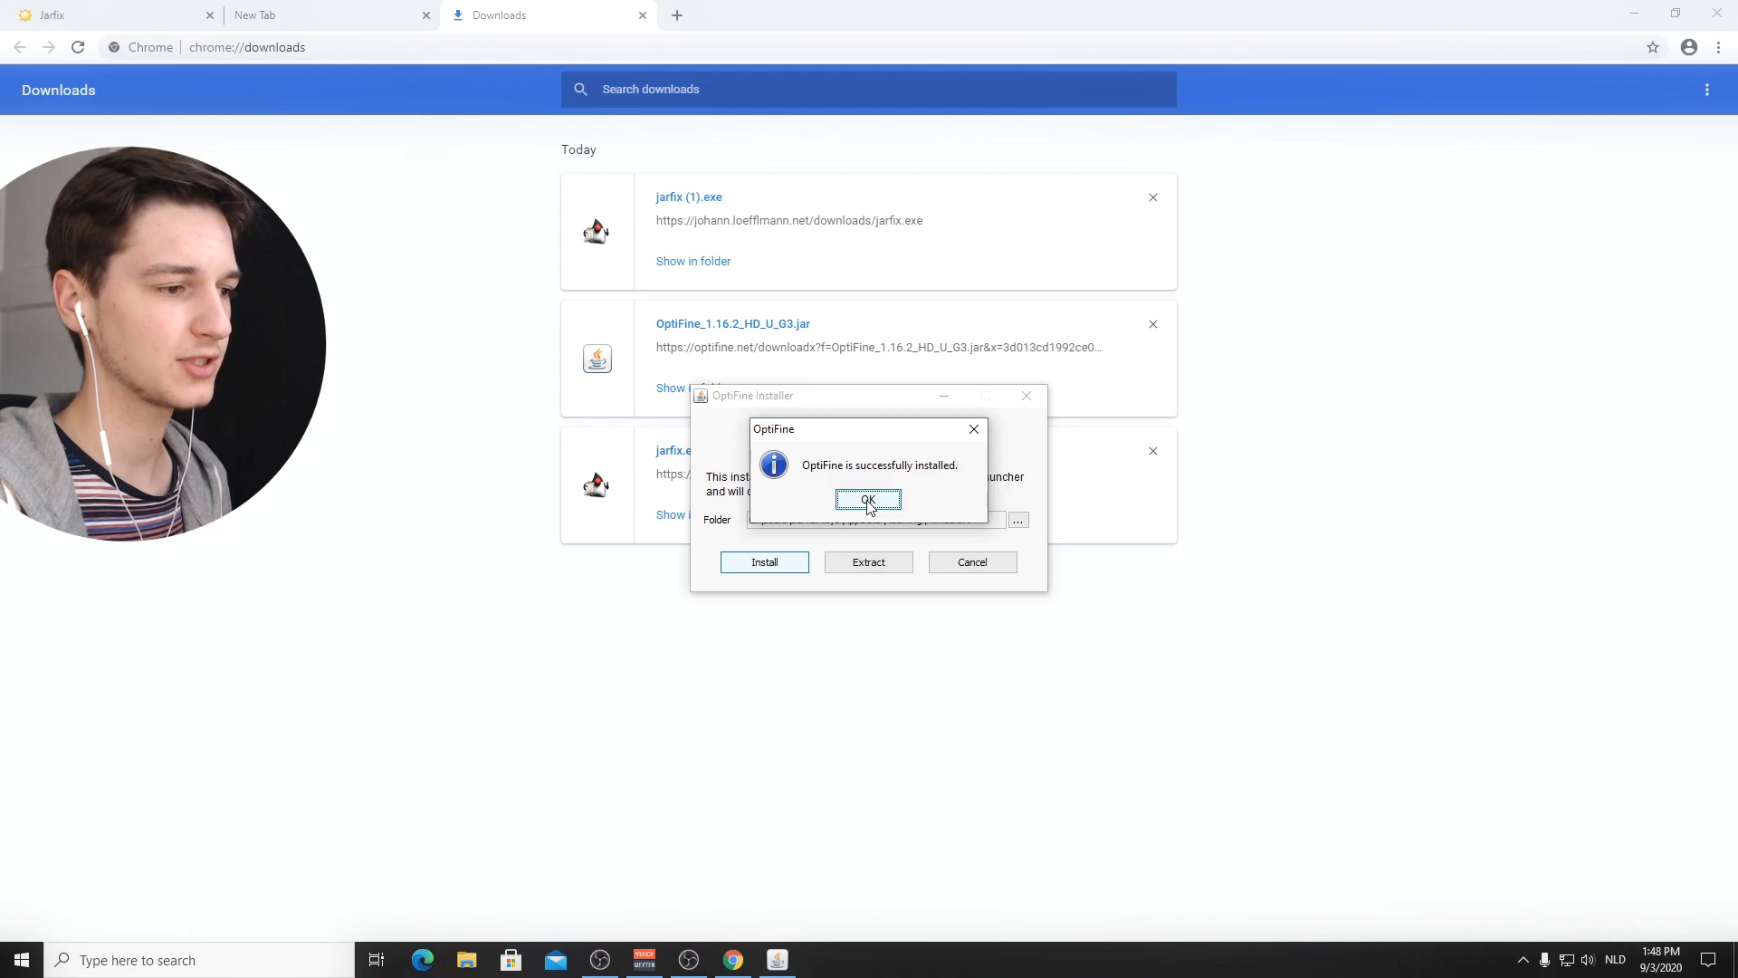
left_click(867, 500)
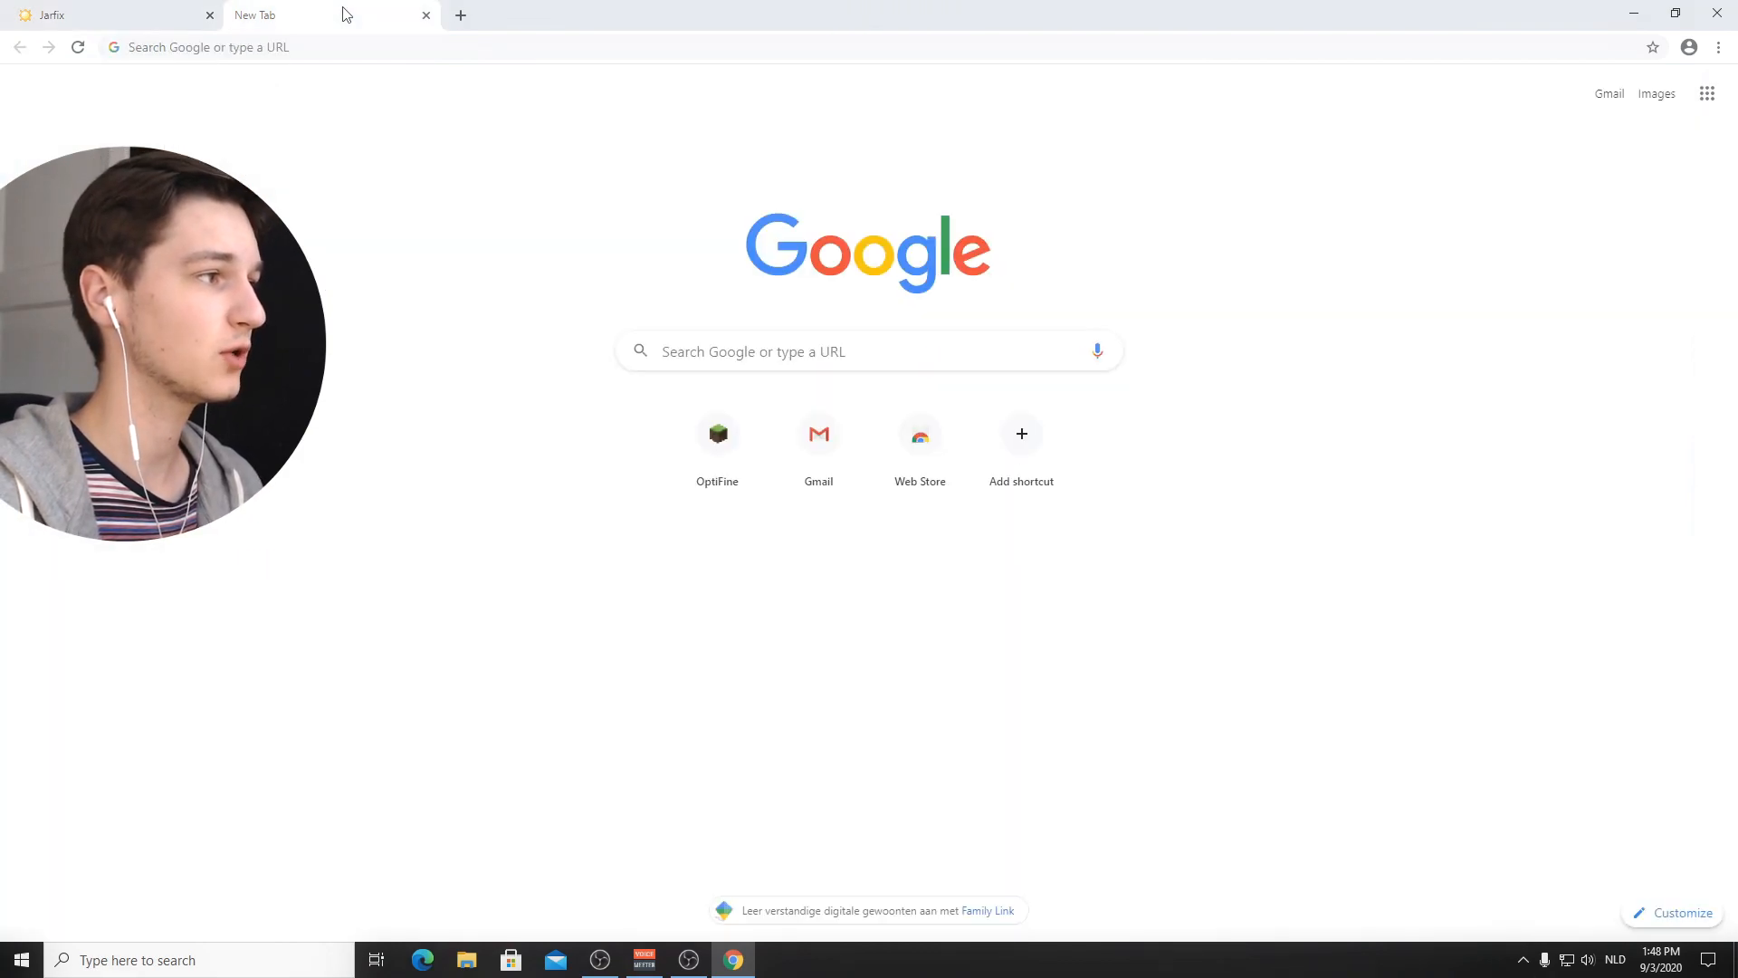
Step: Search Google for bsl shaders and reach the BSL Shaders CurseForge page
left_click(333, 47)
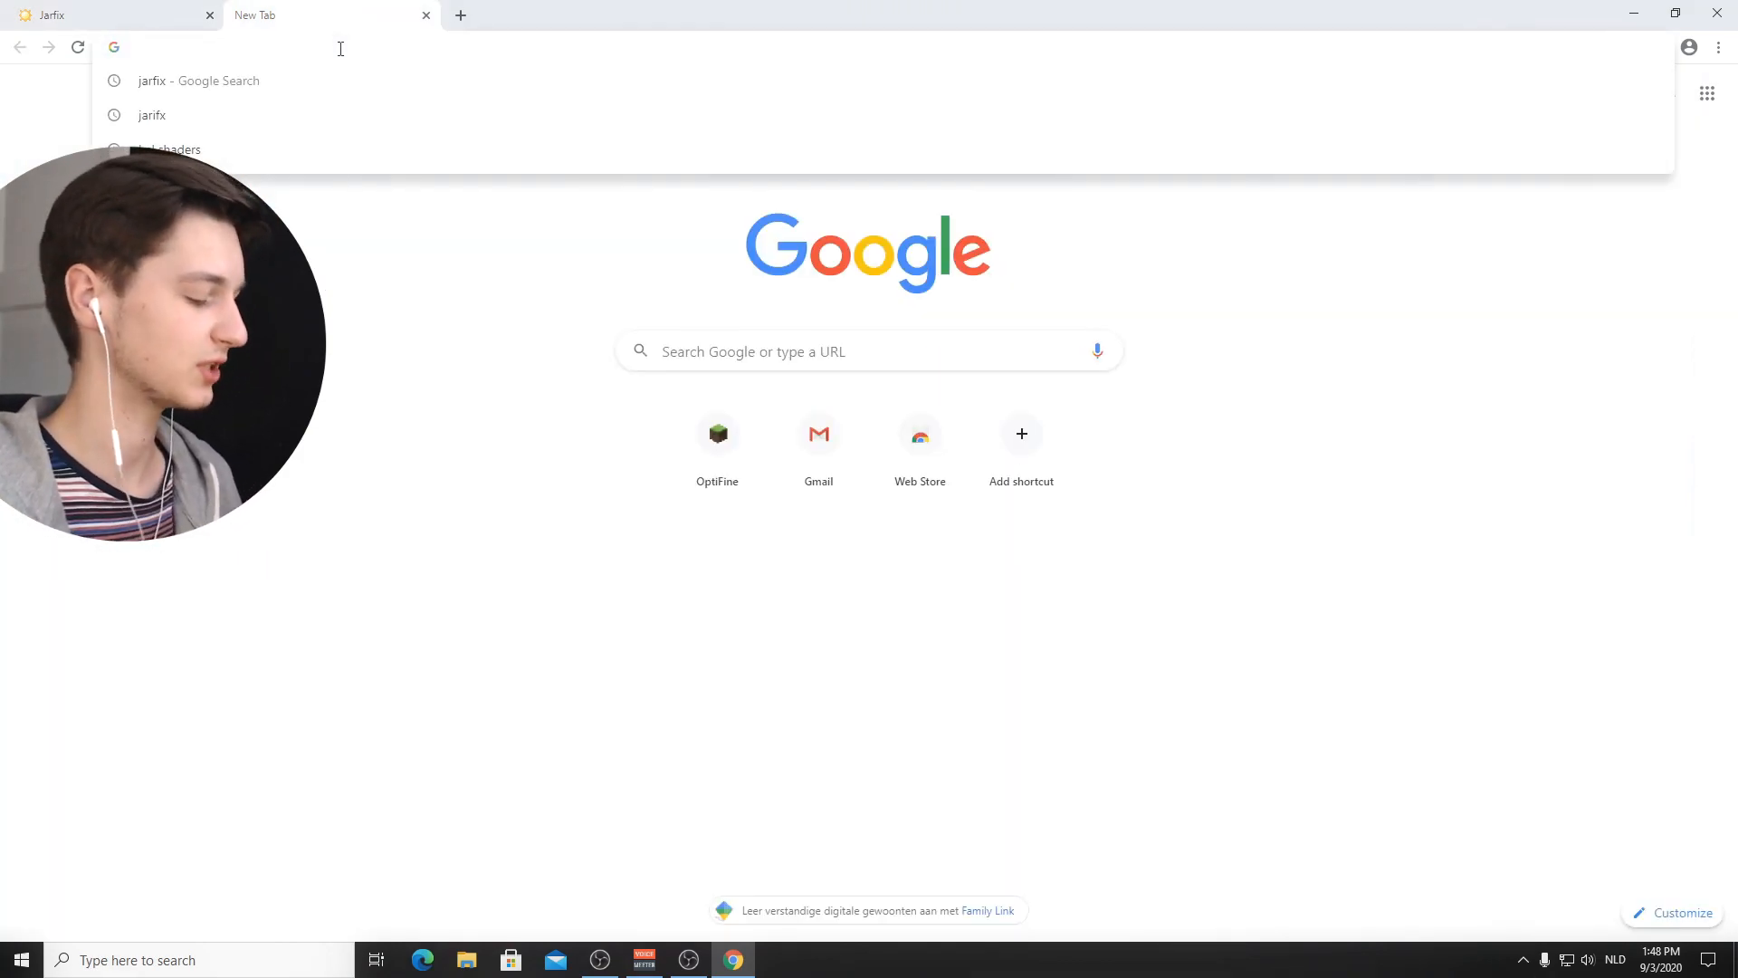
key("Return")
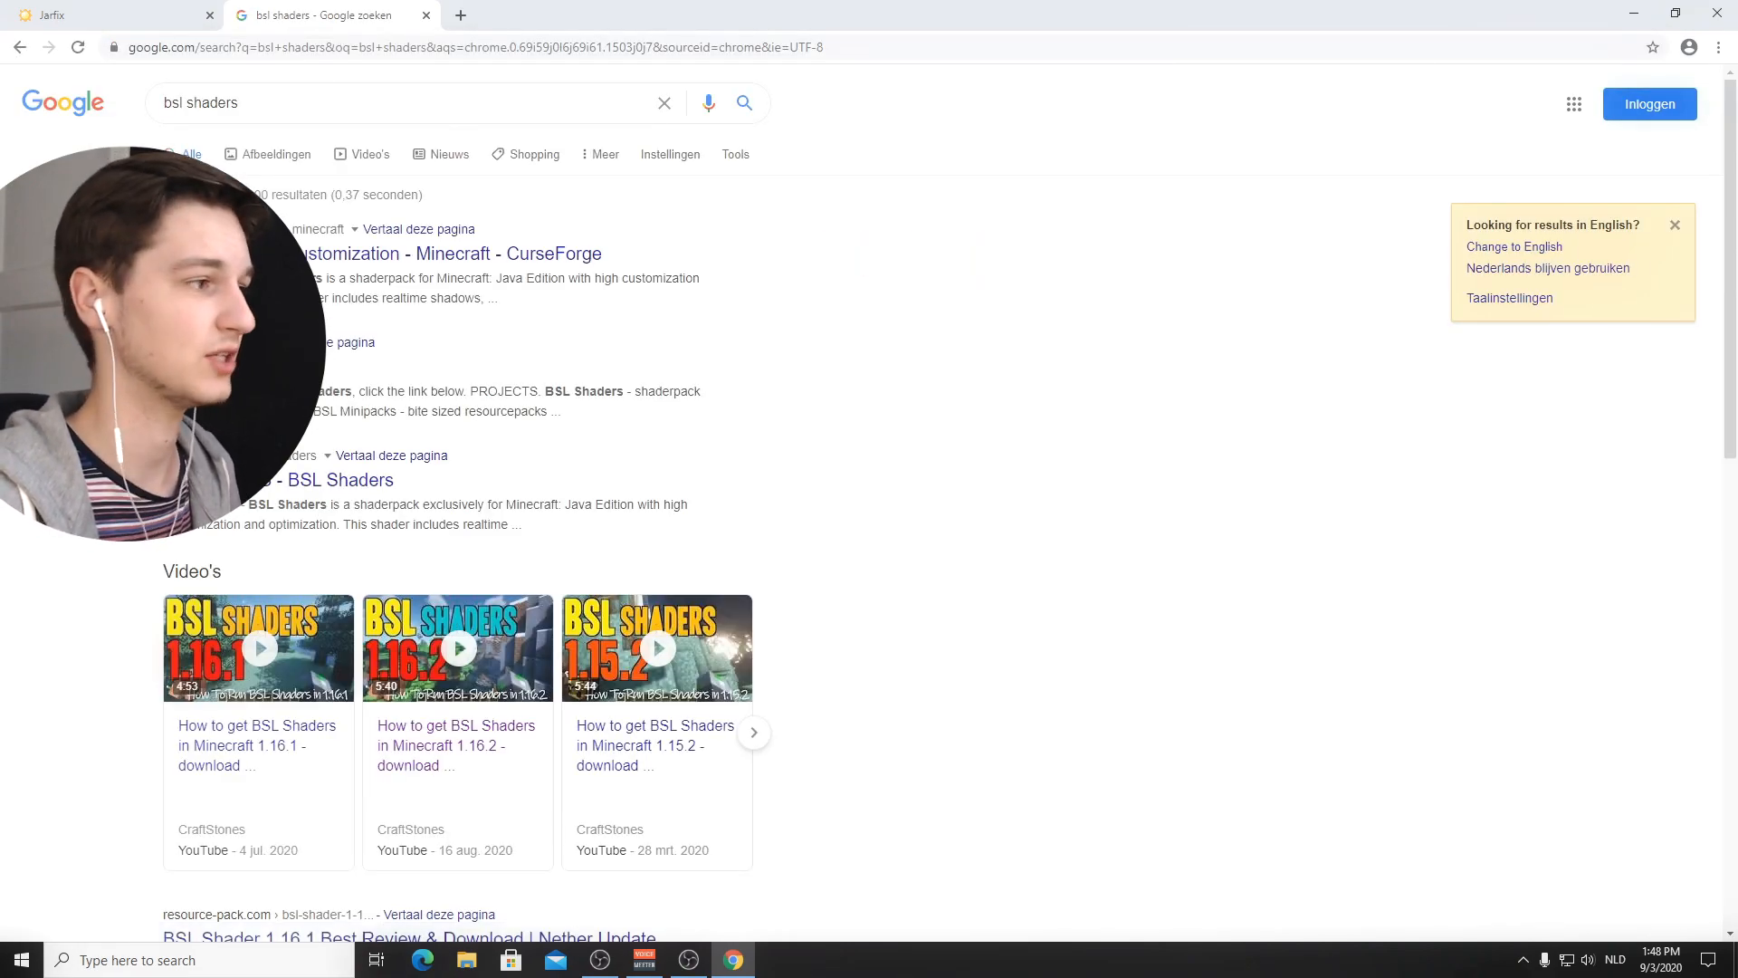
left_click(444, 253)
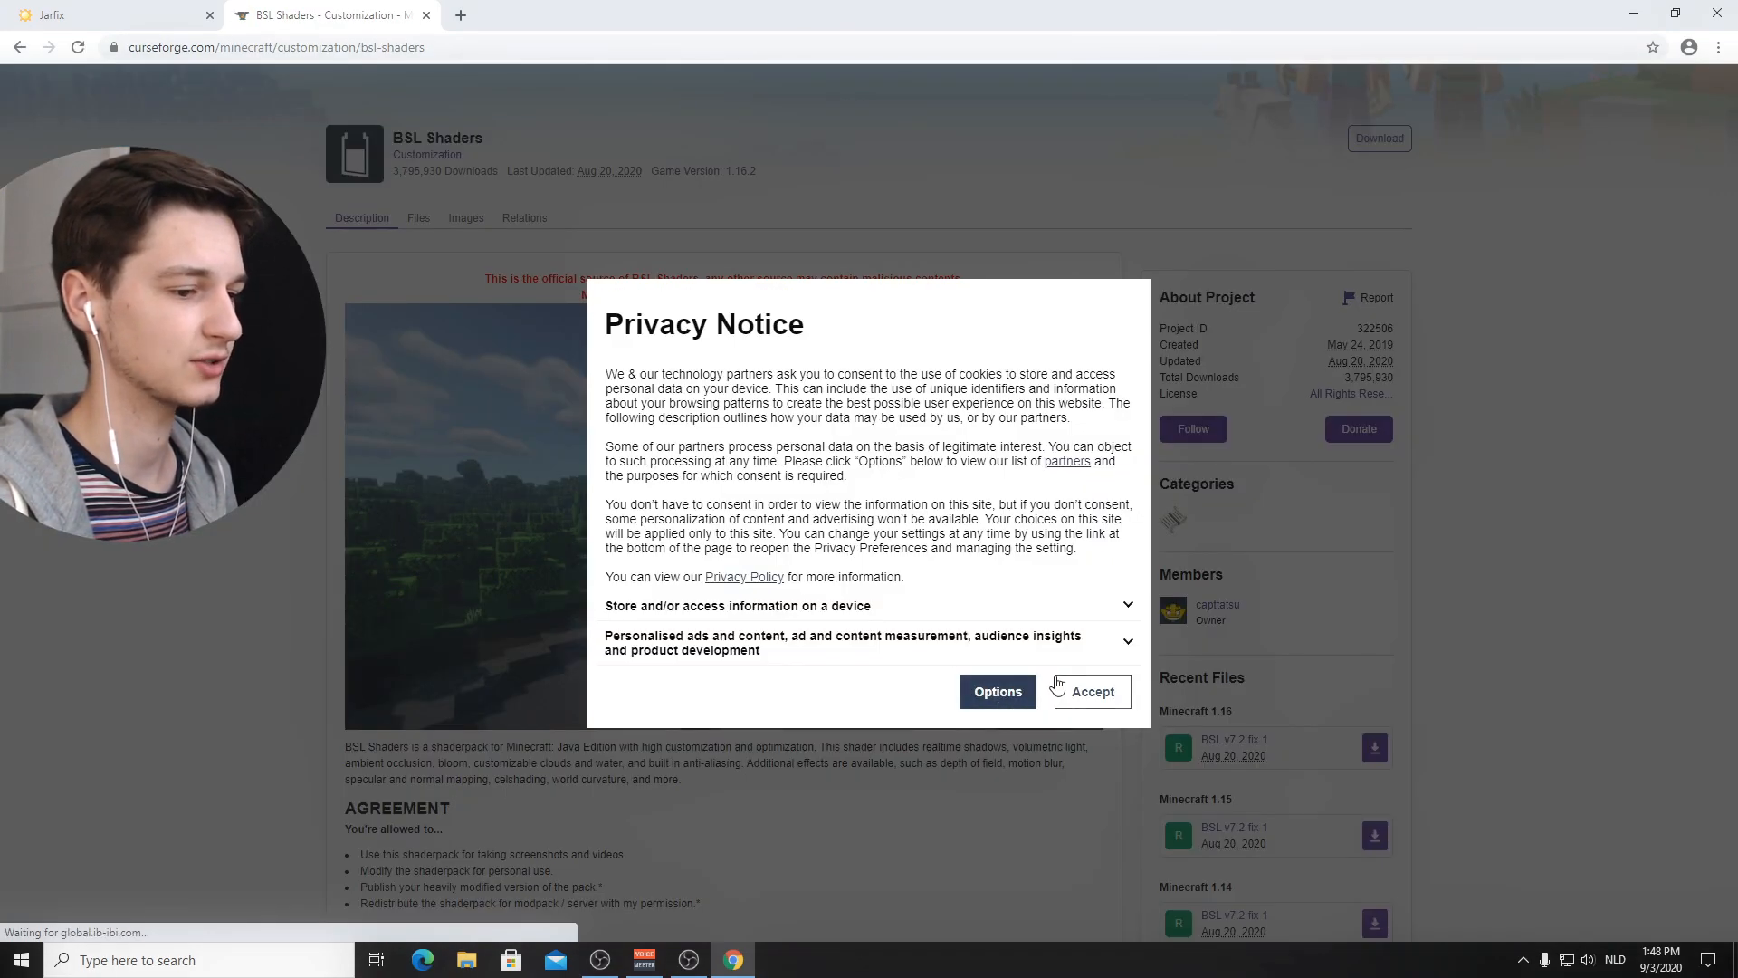
Step: Accept the privacy notice and download the BSL v7.2 shader pack for Minecraft 1.16 to the desktop
left_click(1088, 690)
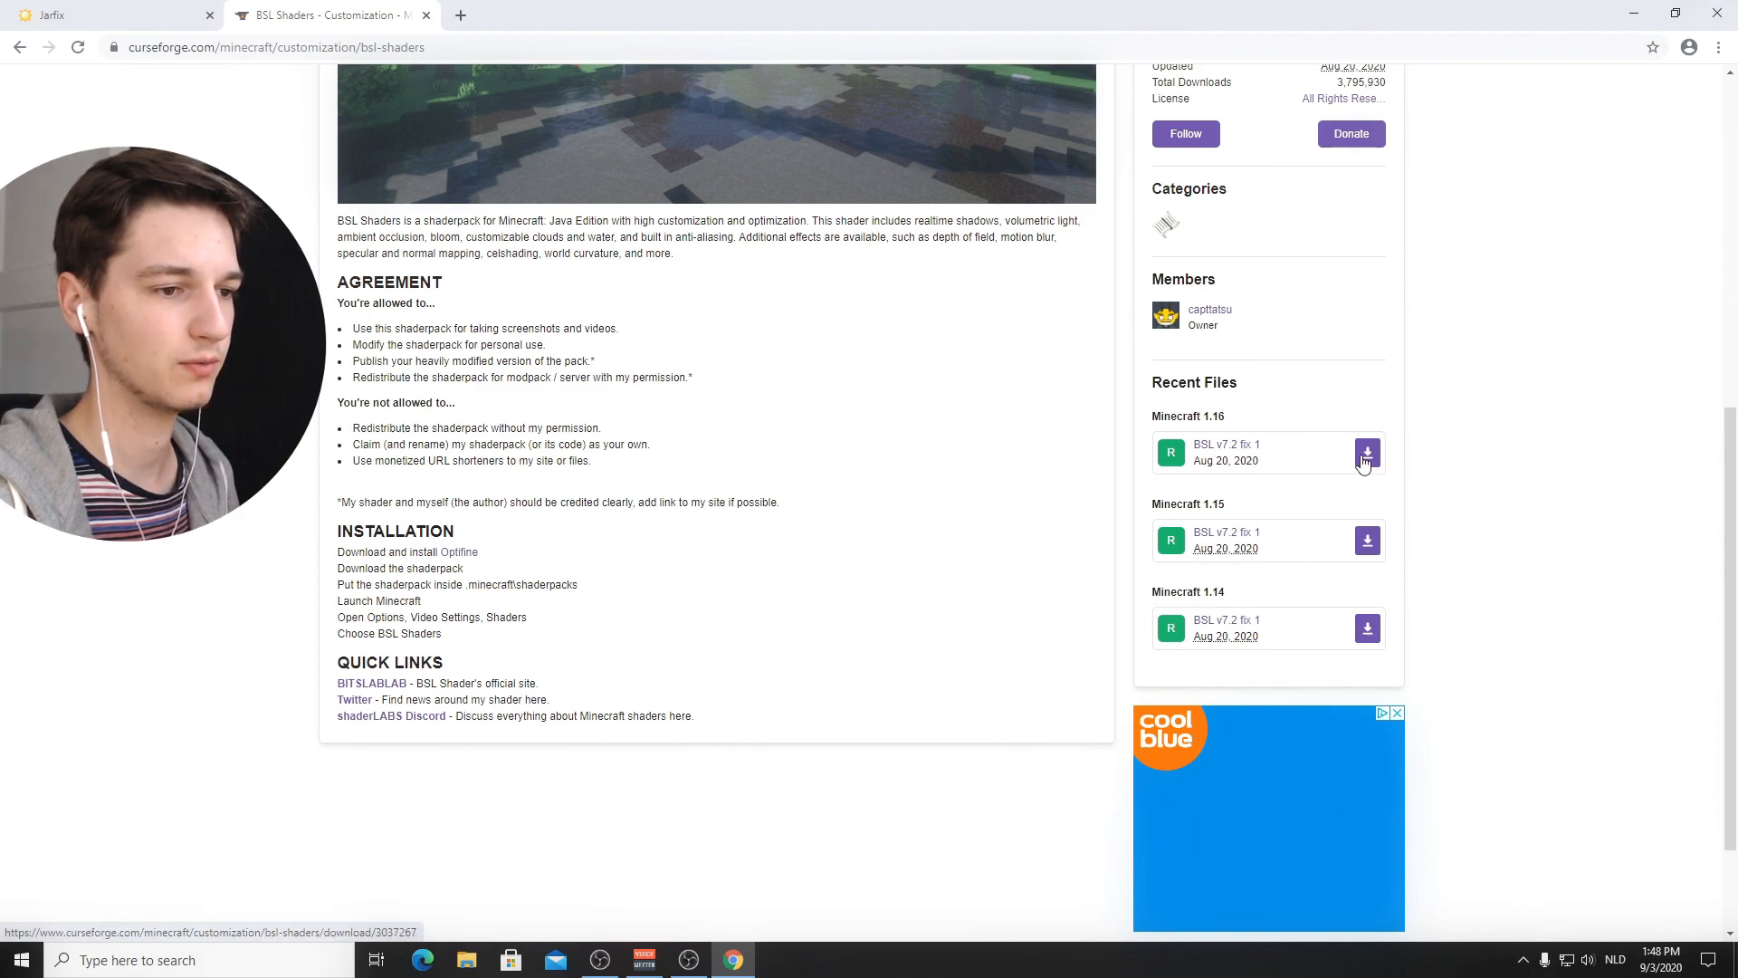
left_click(1226, 445)
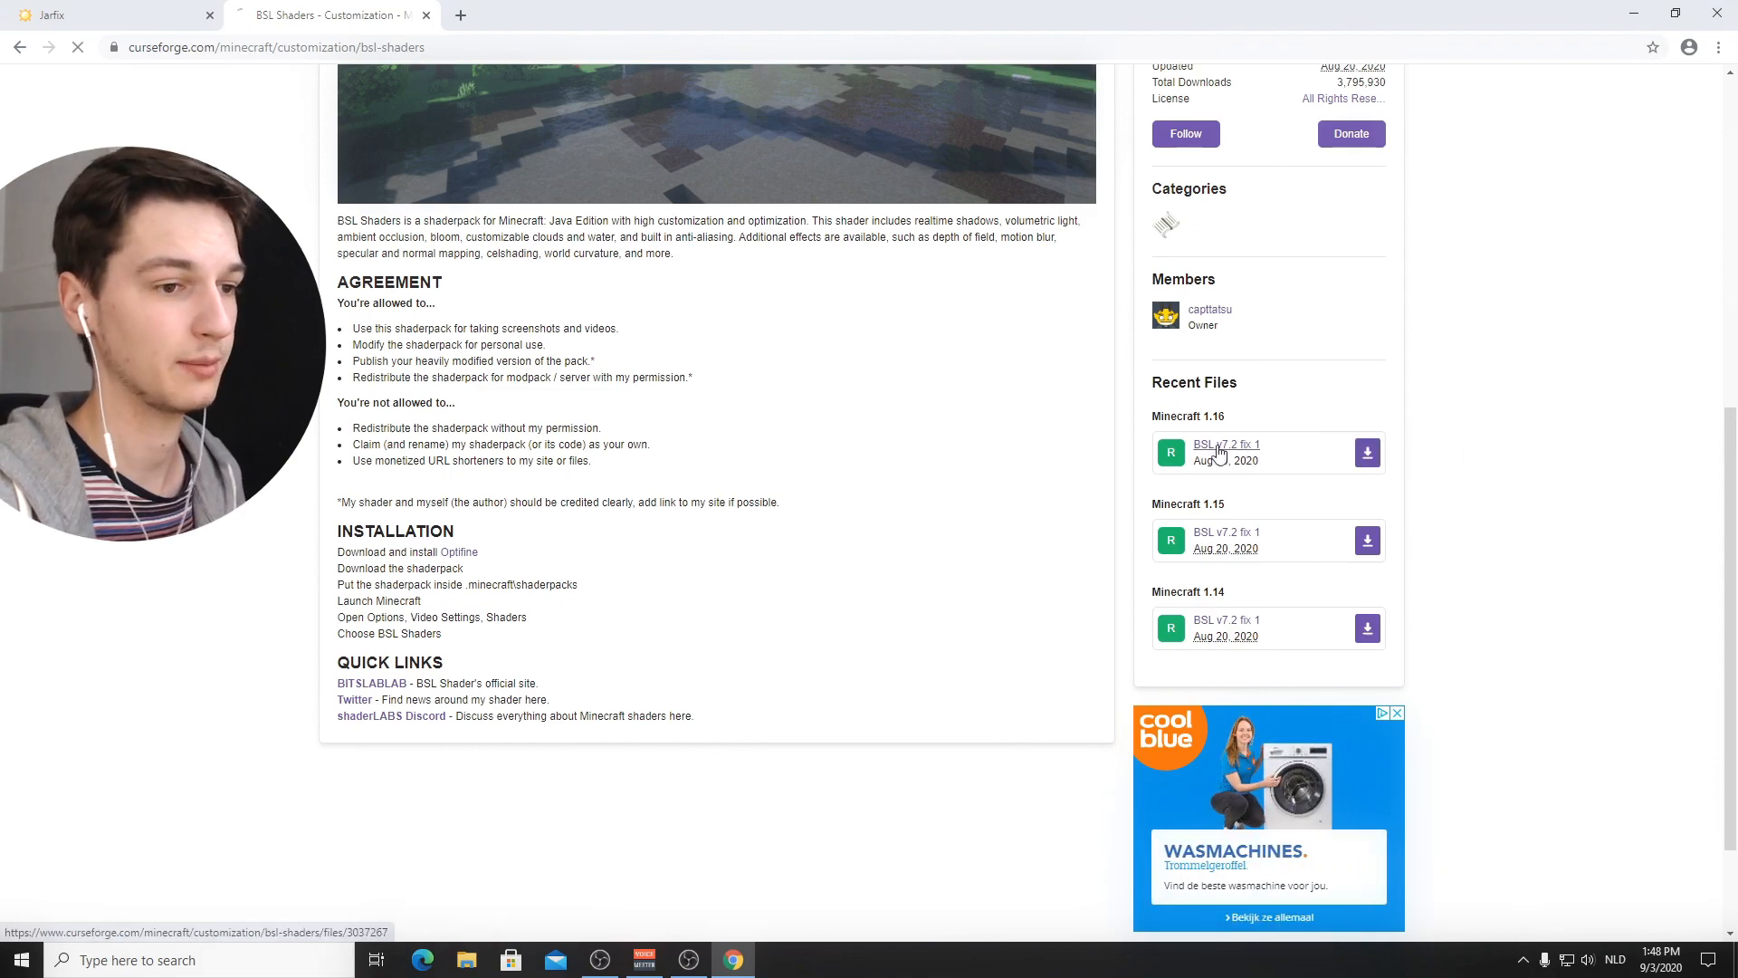
left_click(1226, 445)
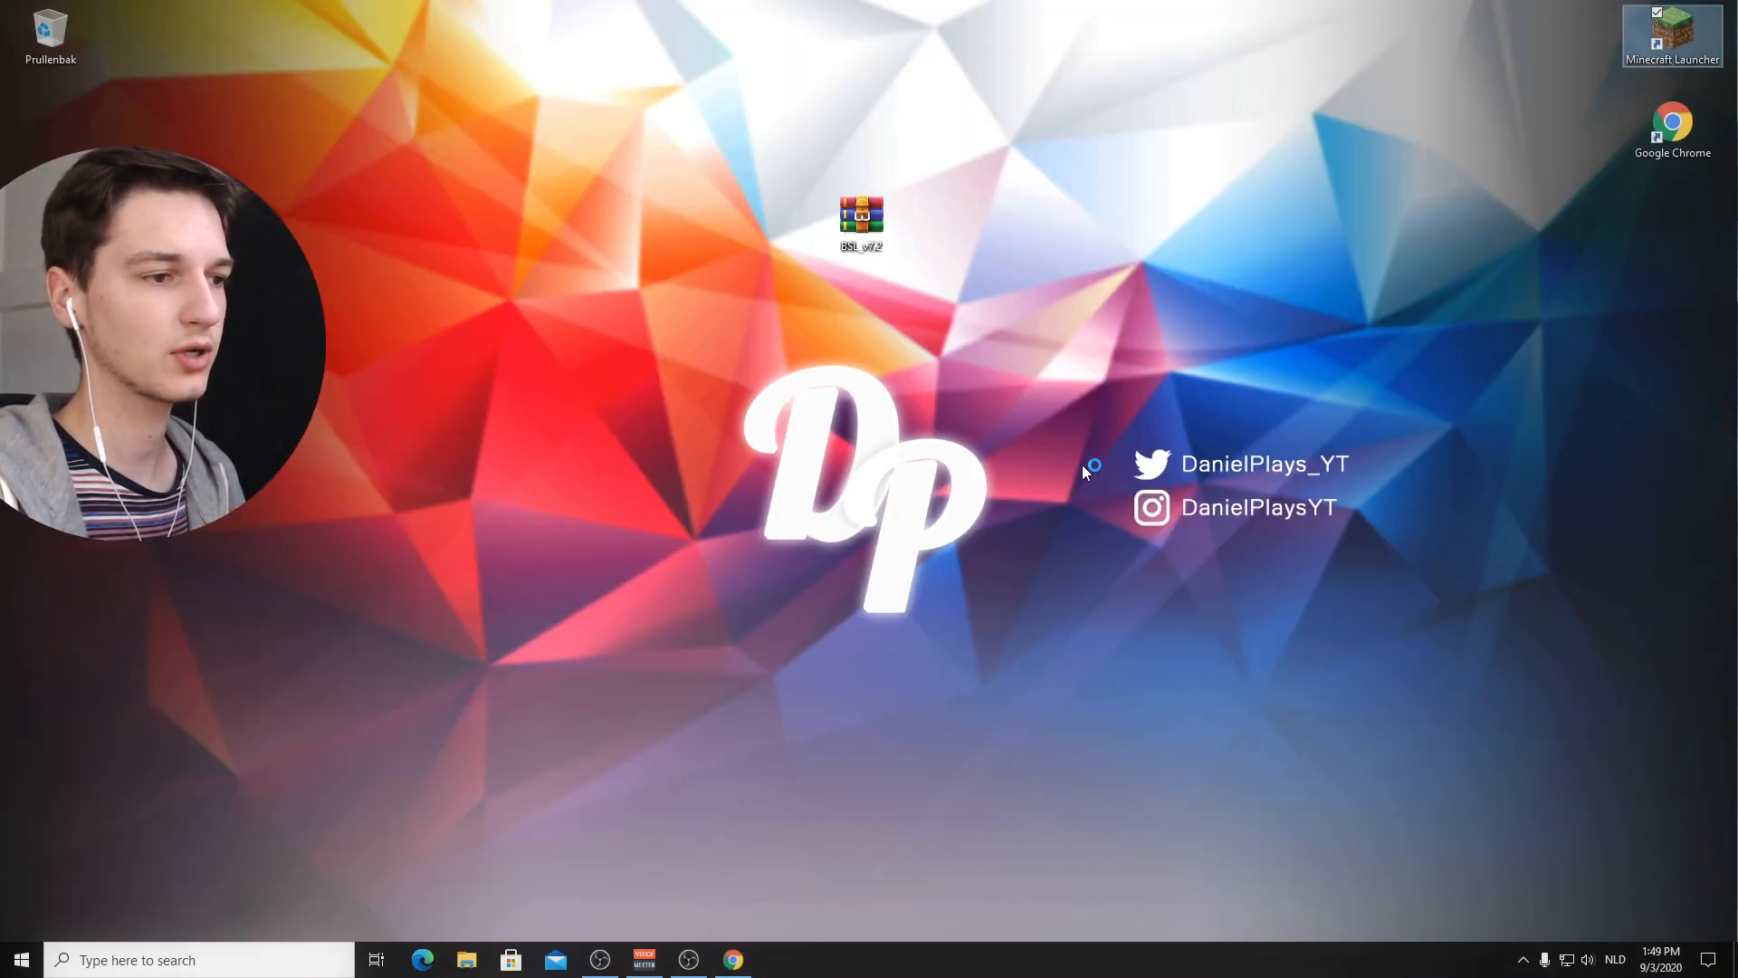
Step: Launch Minecraft from the launcher with the OptiFine 1.16.2 profile selected
double_click(1671, 38)
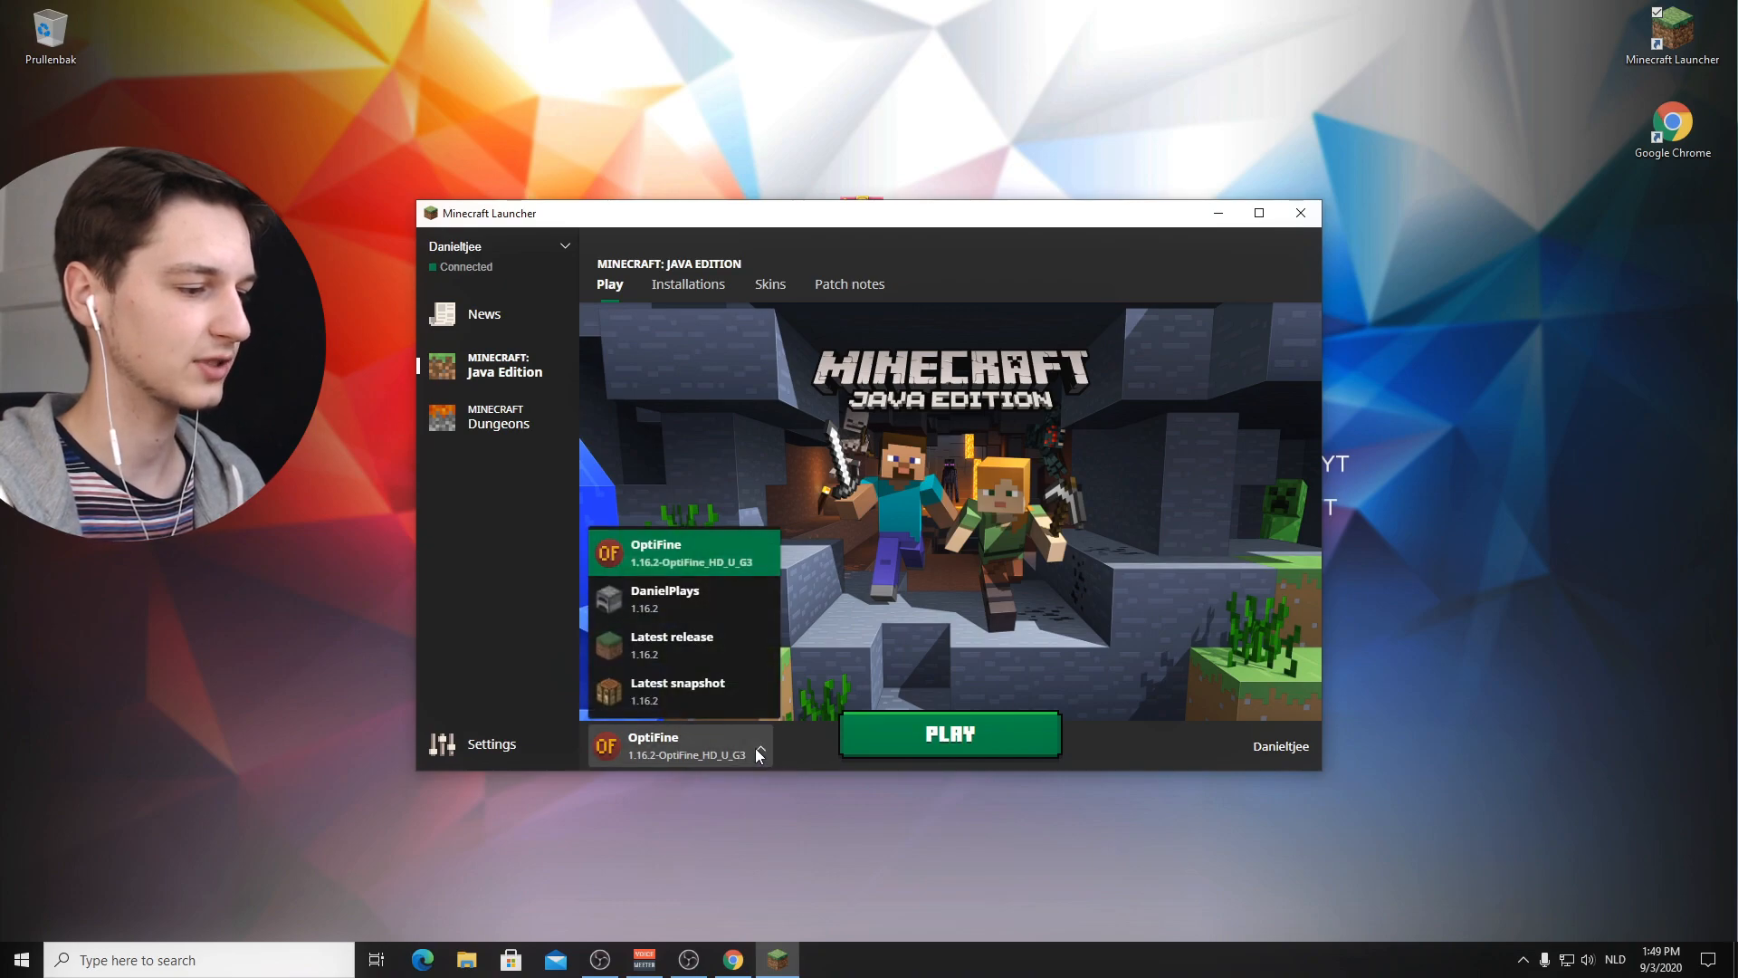
mouse_move(726, 550)
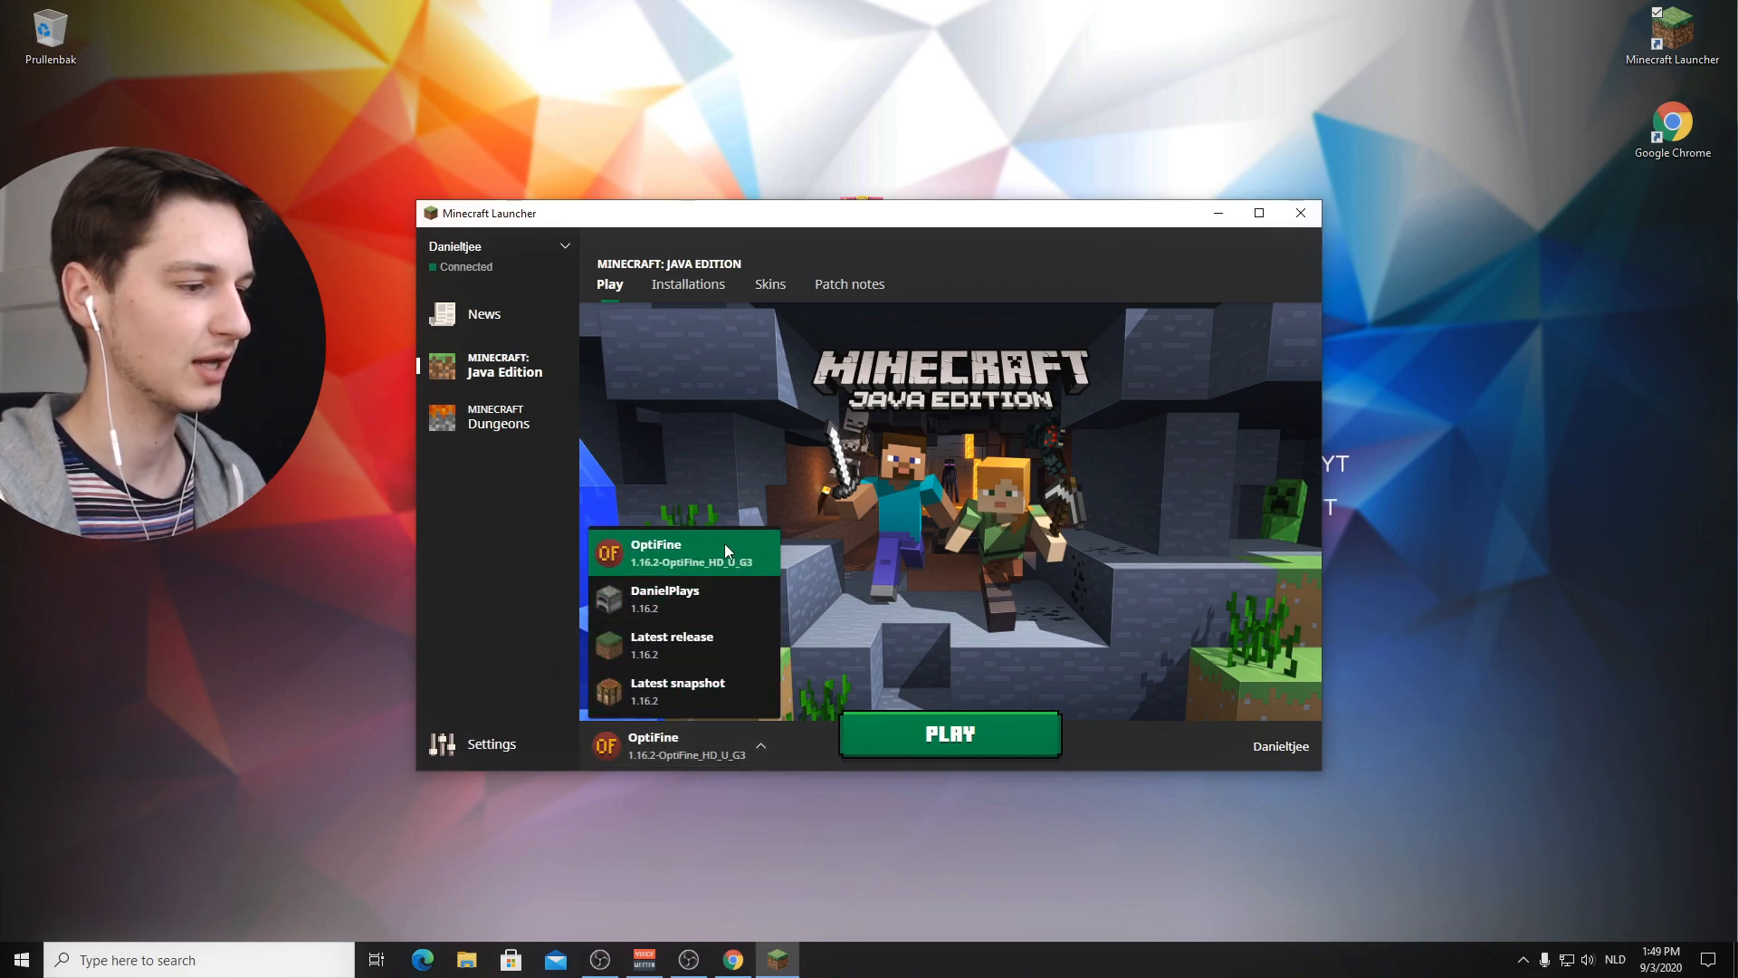
mouse_move(663, 569)
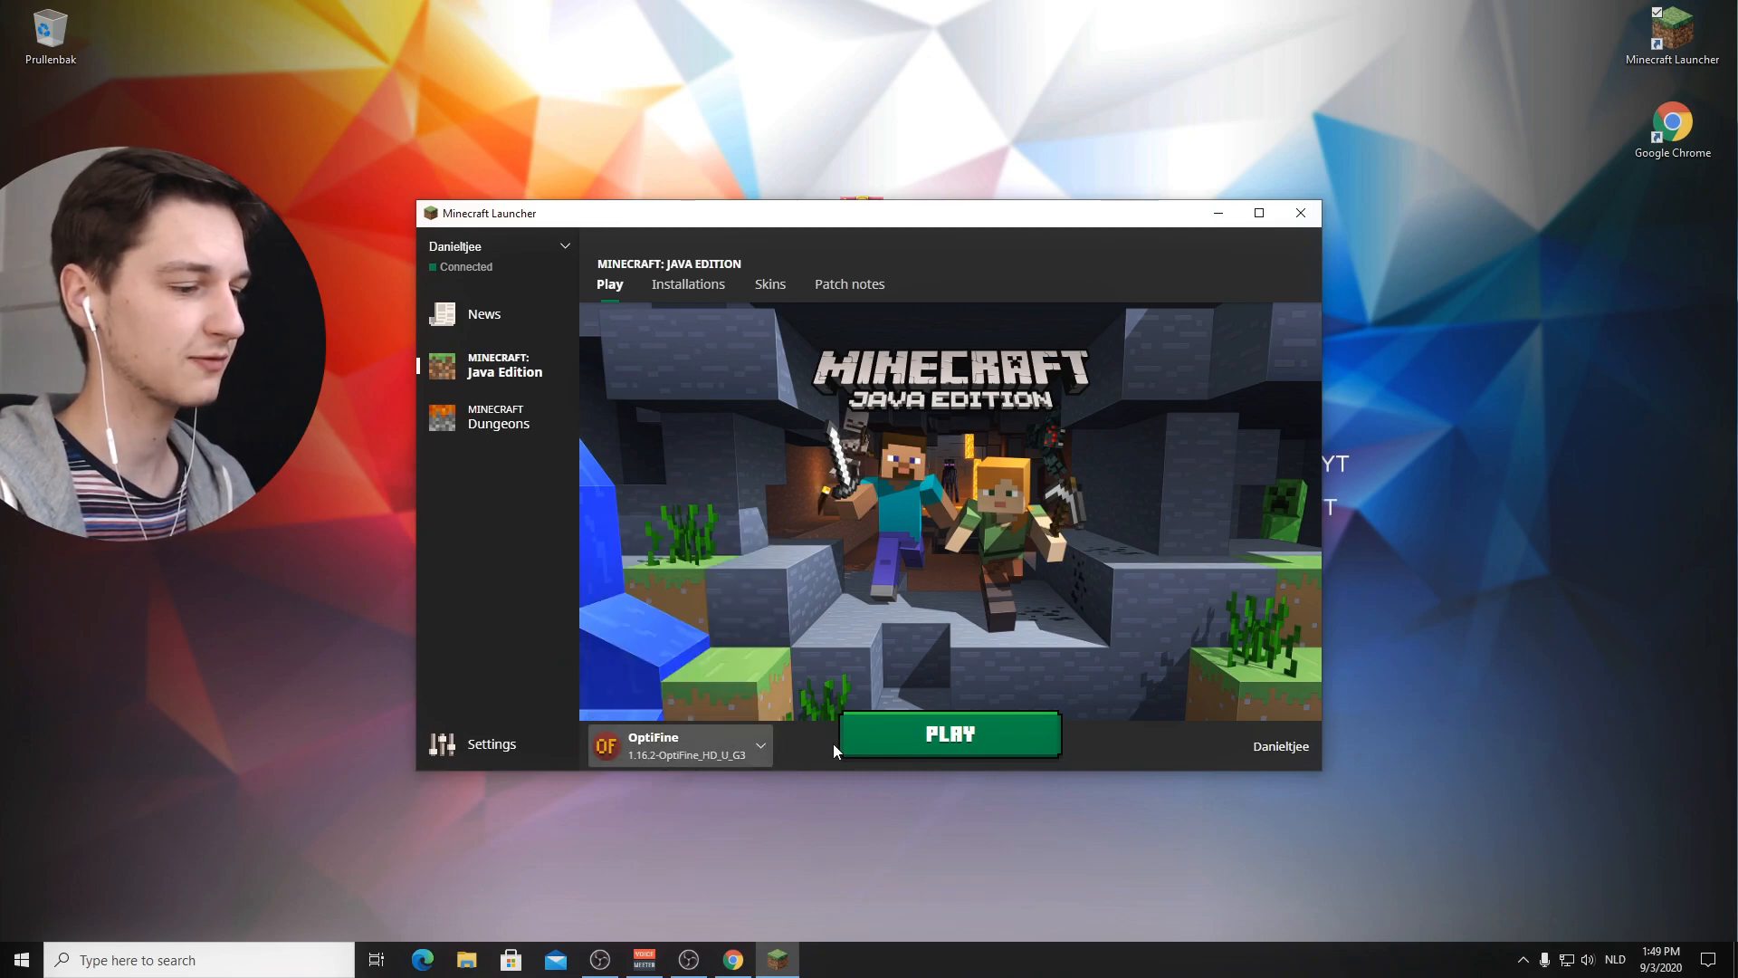
left_click(947, 734)
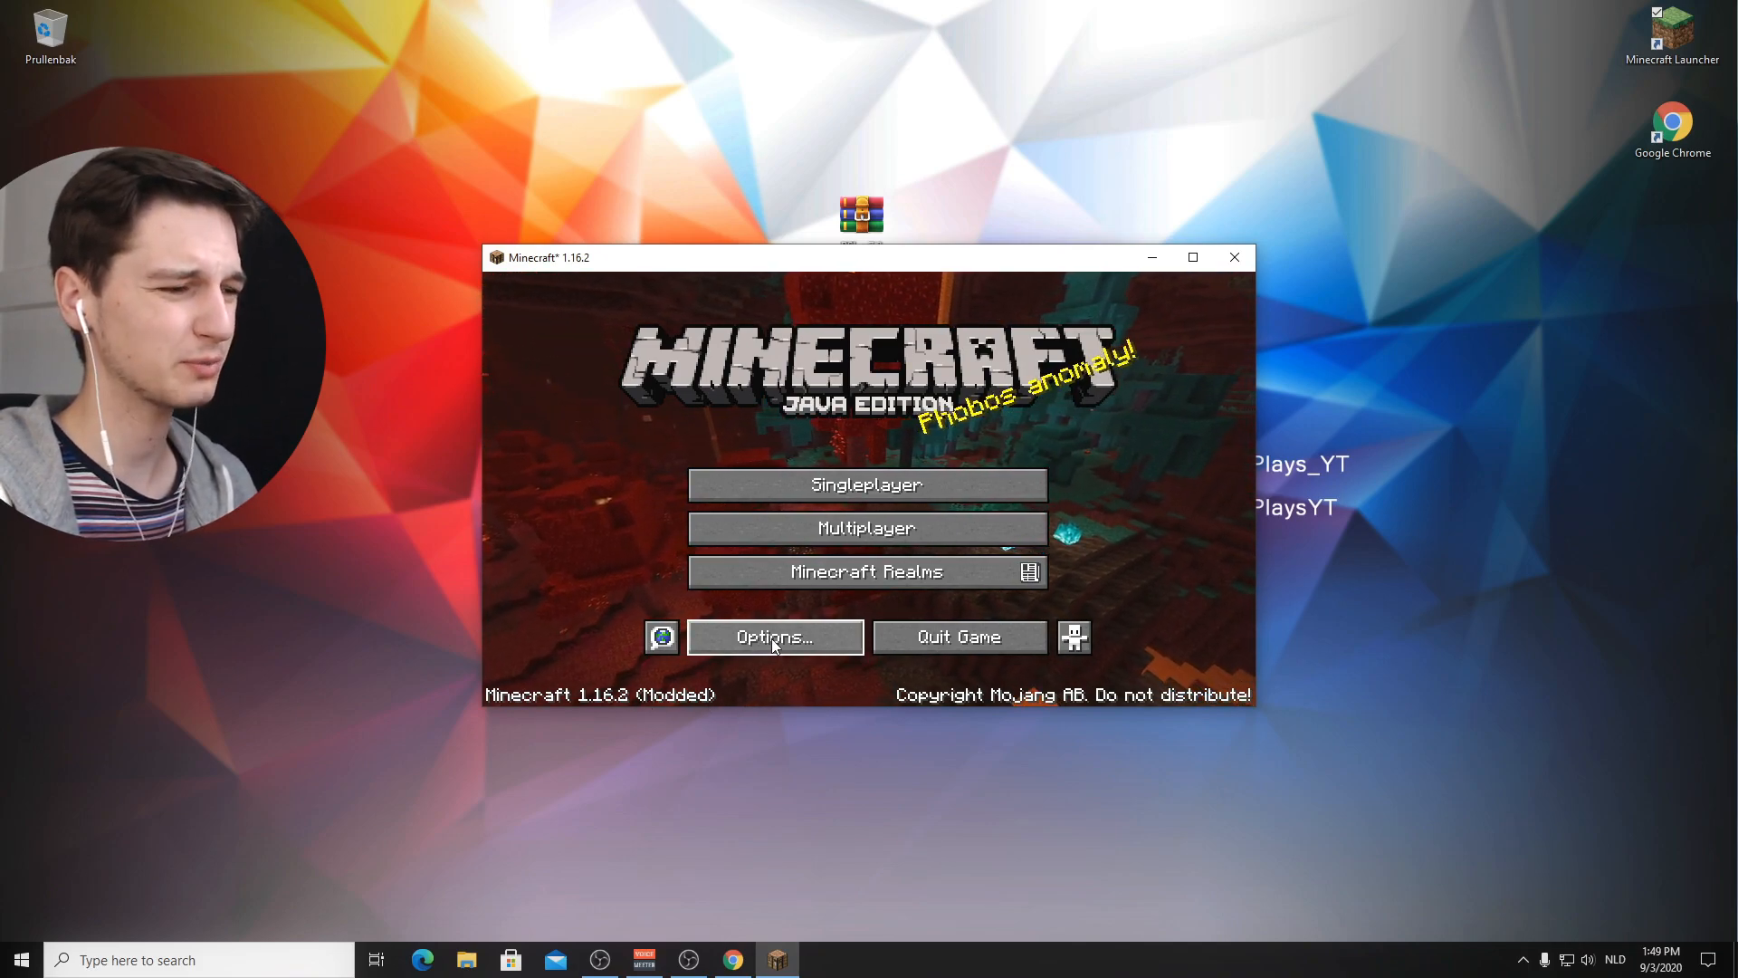
Step: Reach the OptiFine video settings screen from Options, where the Shaders entry is listed
left_click(773, 635)
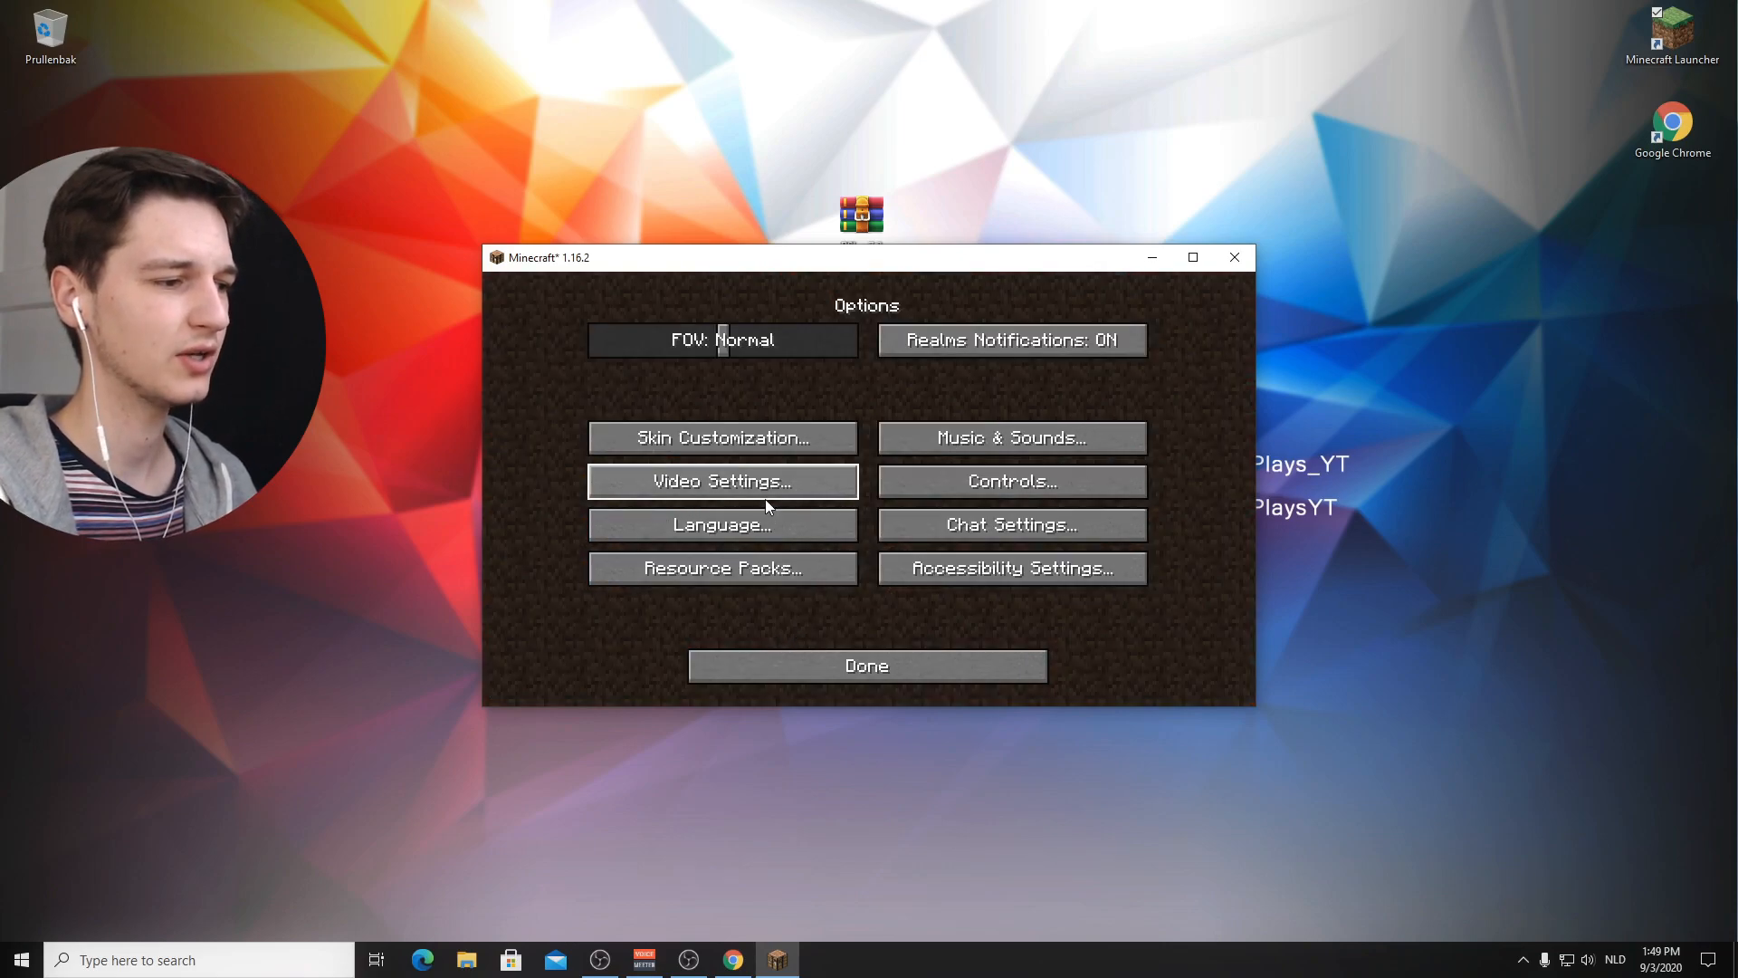
left_click(722, 480)
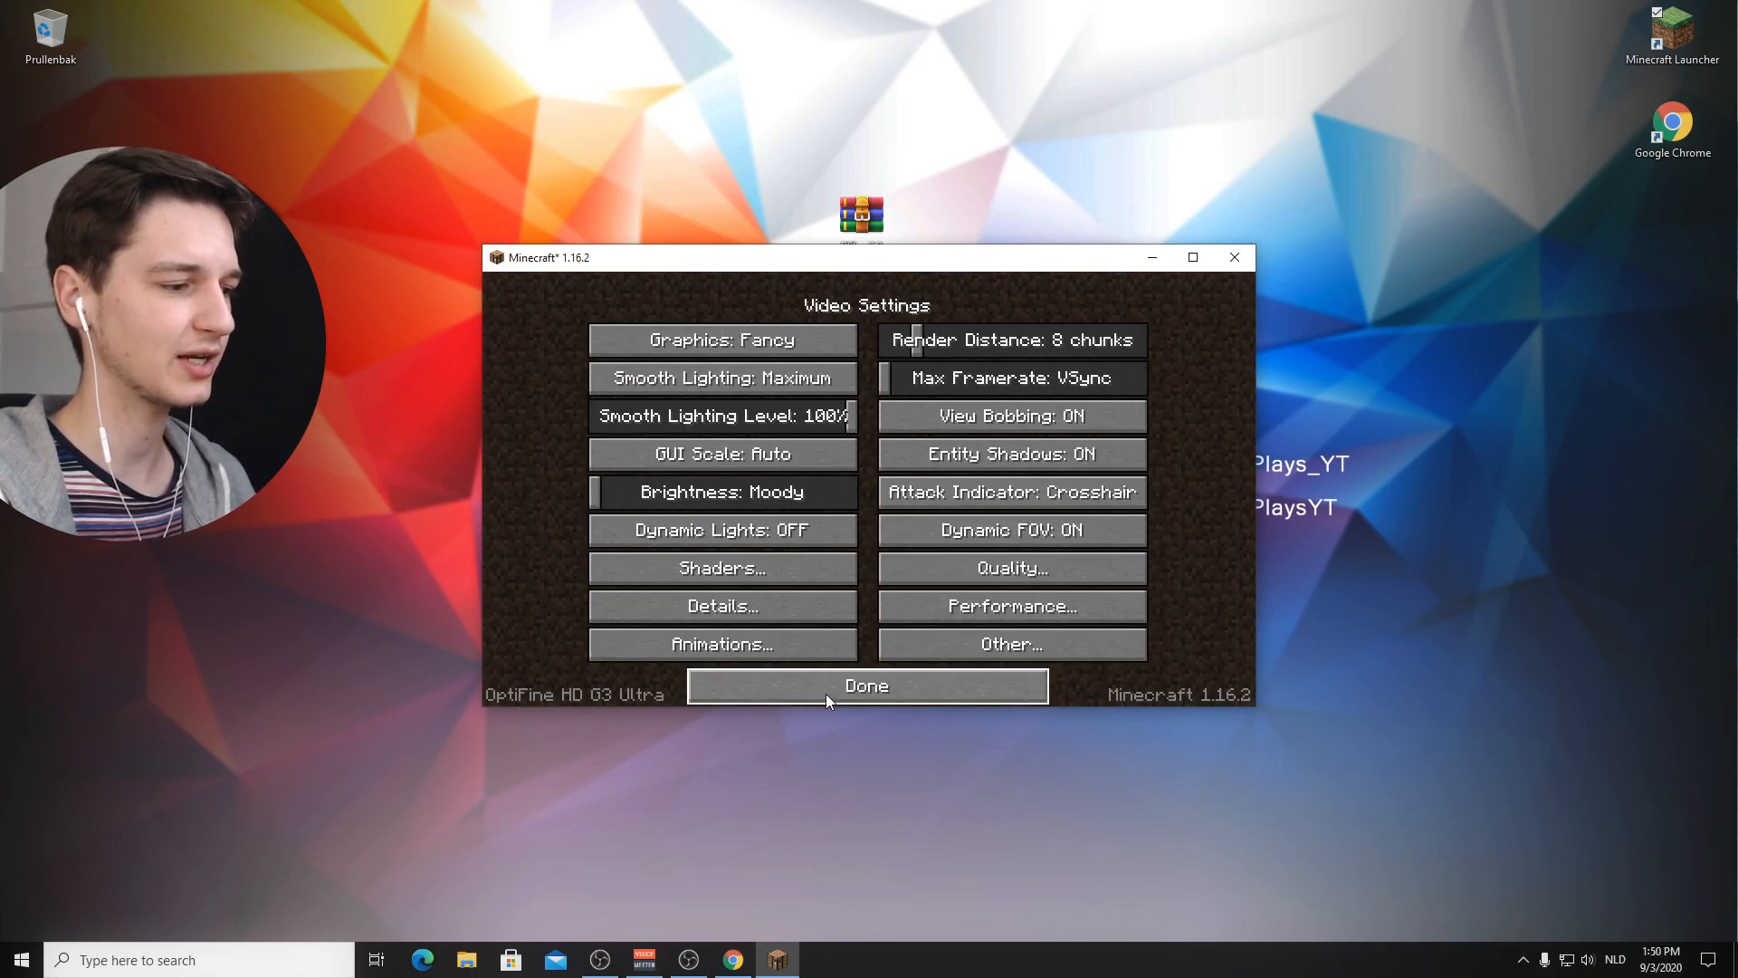
left_click(866, 684)
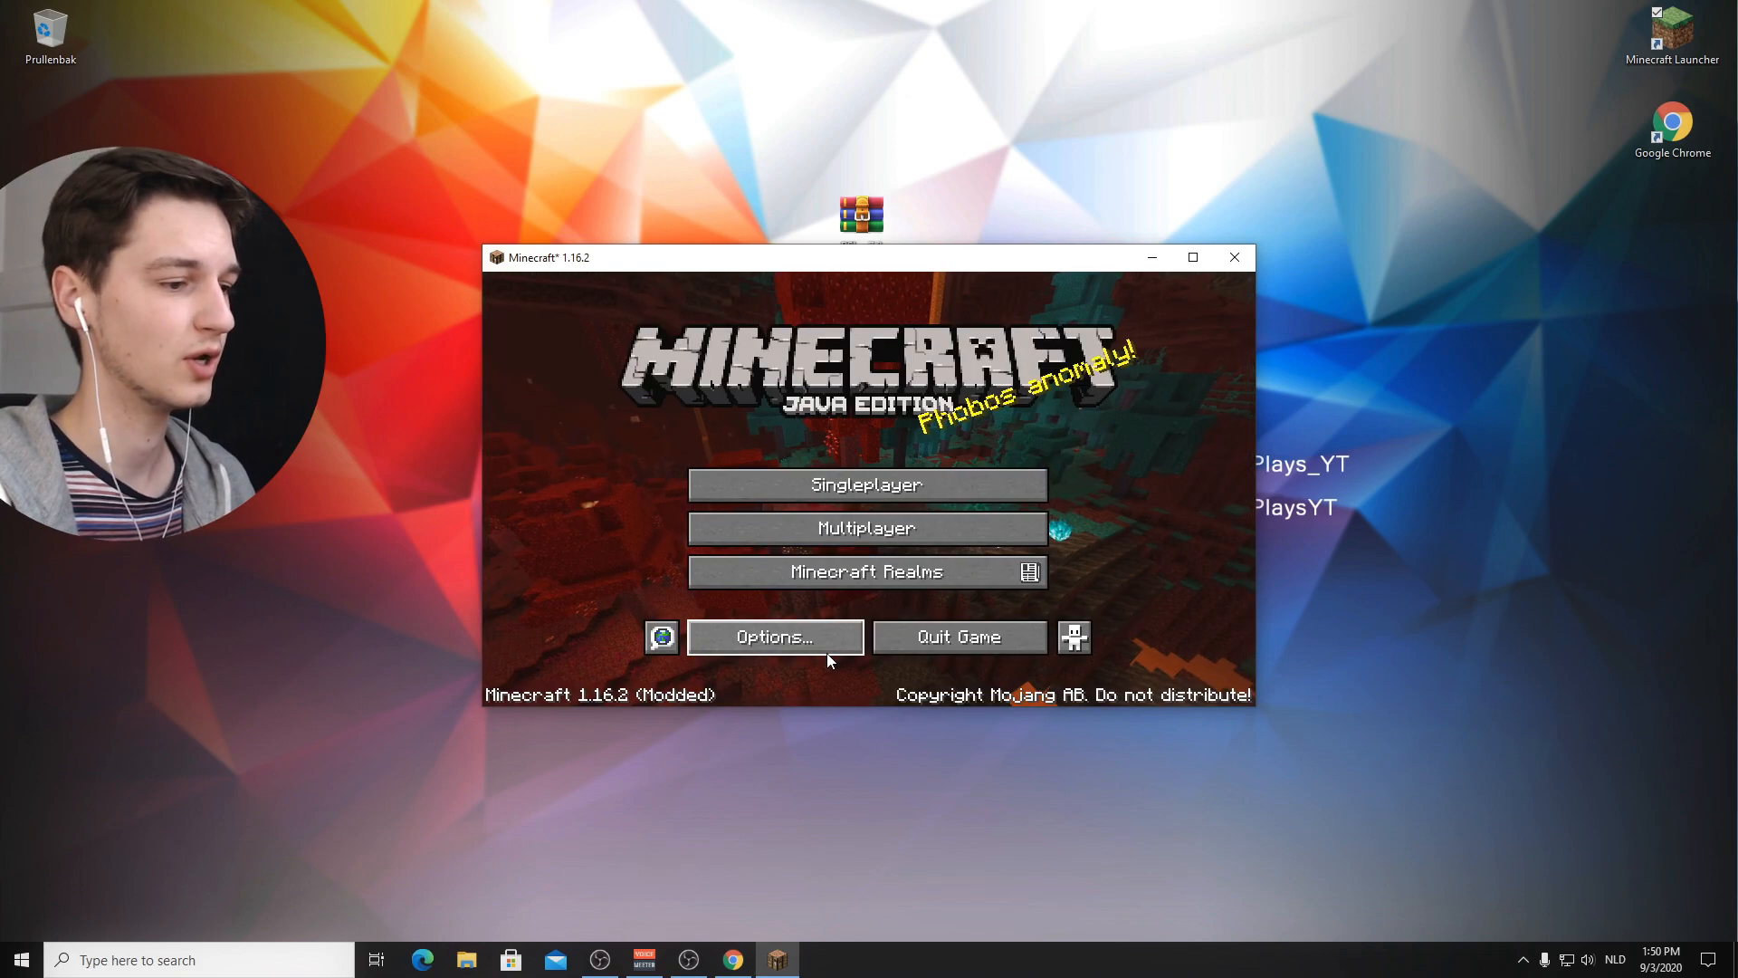
left_click(774, 636)
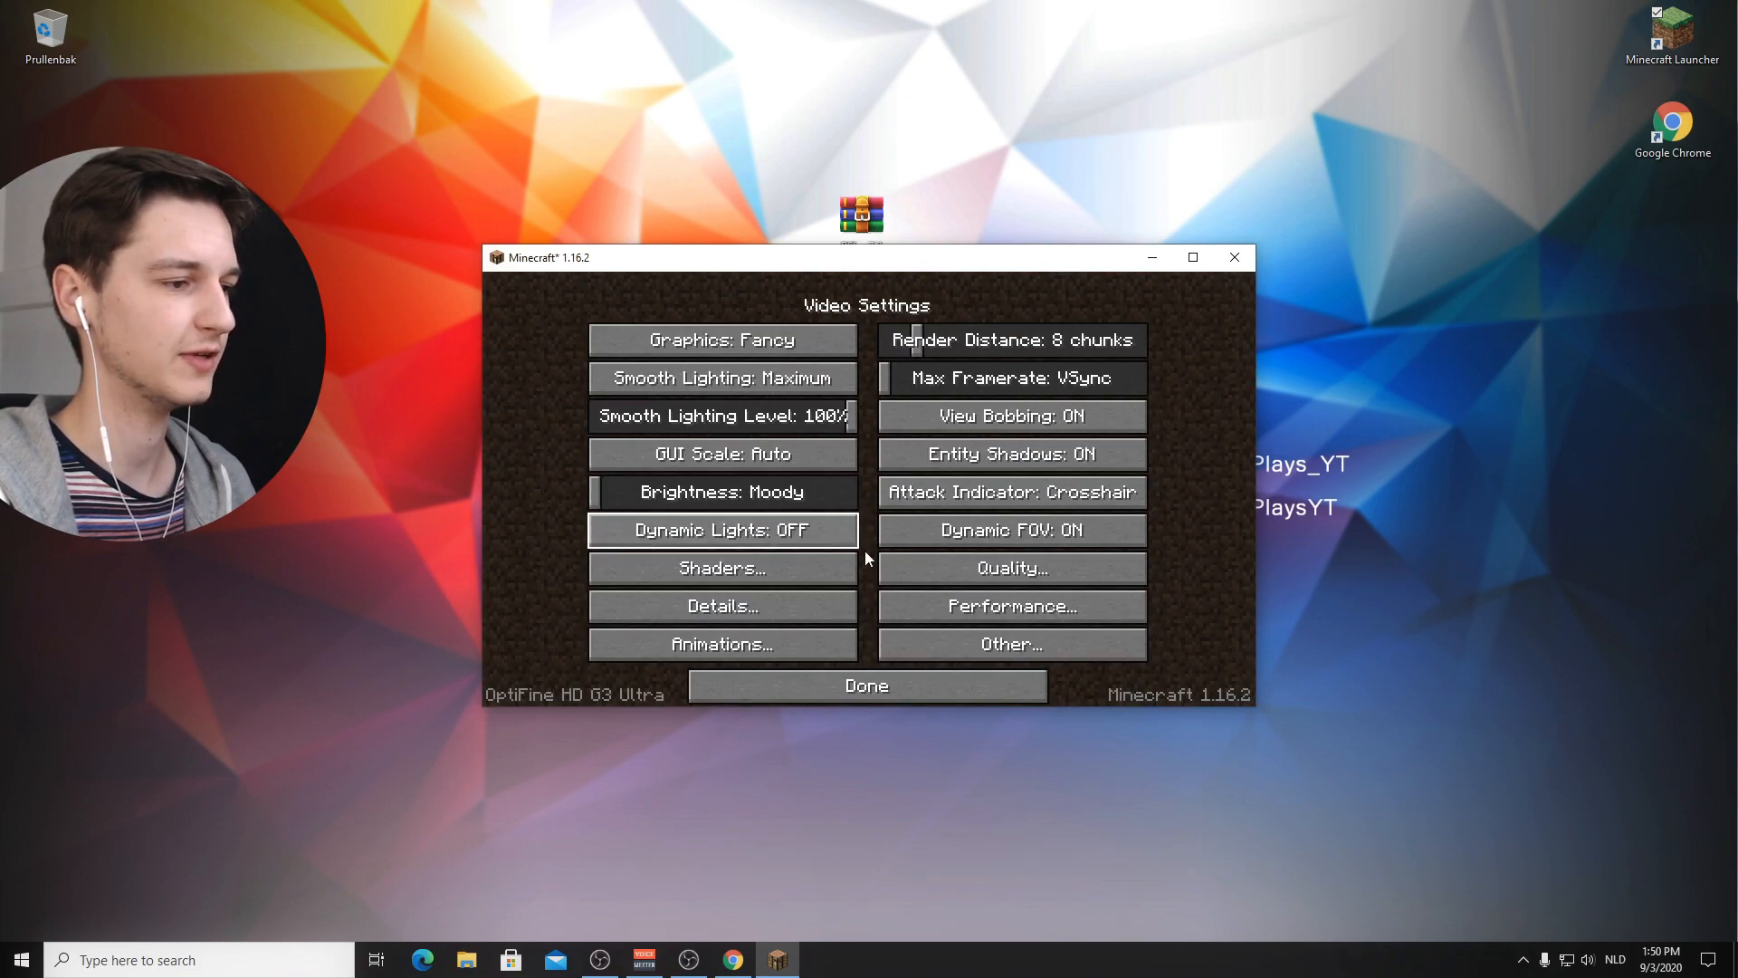
mouse_move(568, 706)
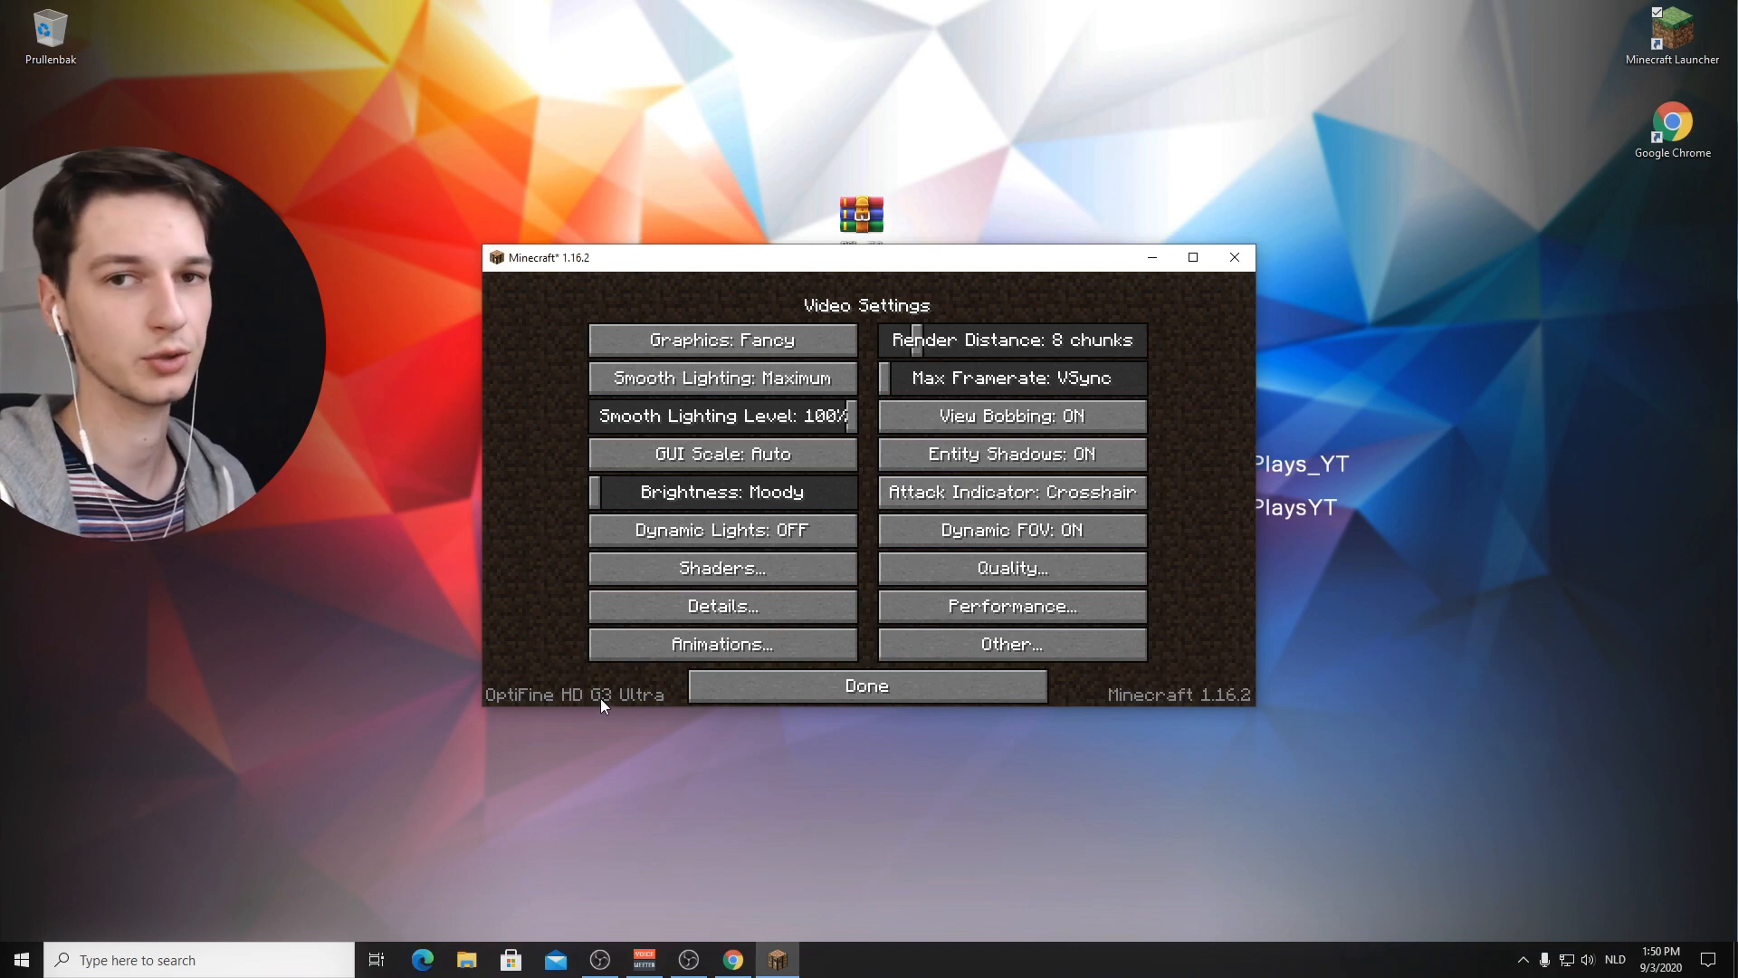
mouse_move(994, 735)
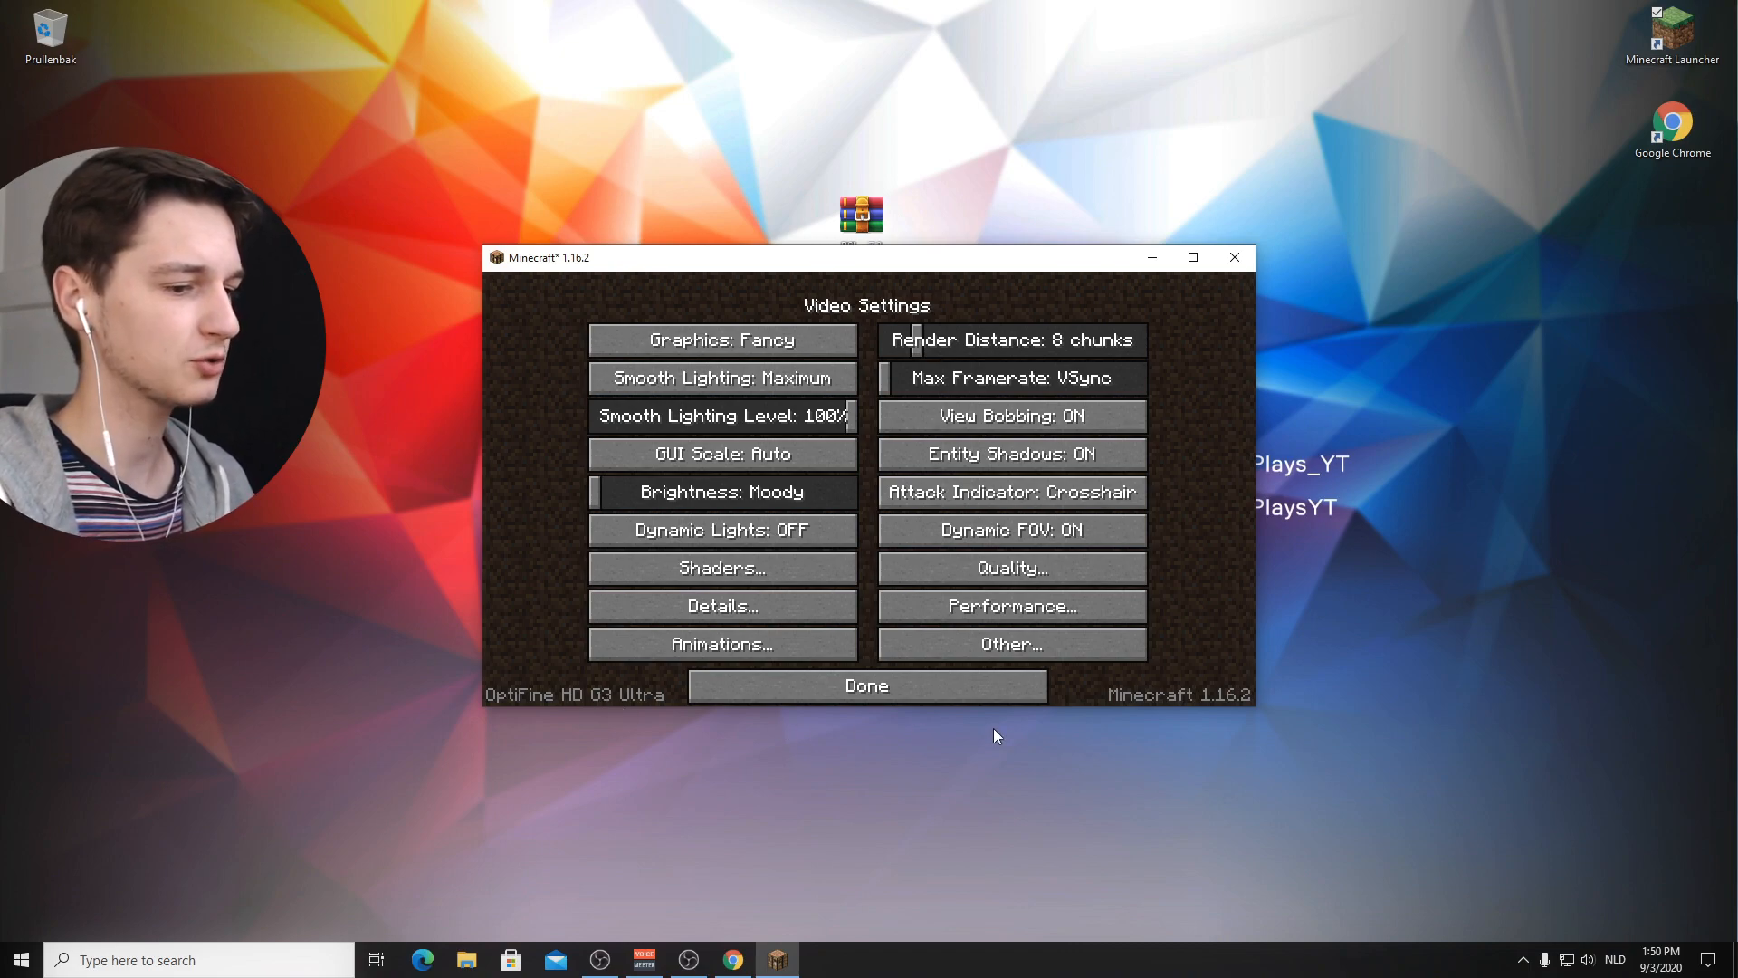
mouse_move(1253, 701)
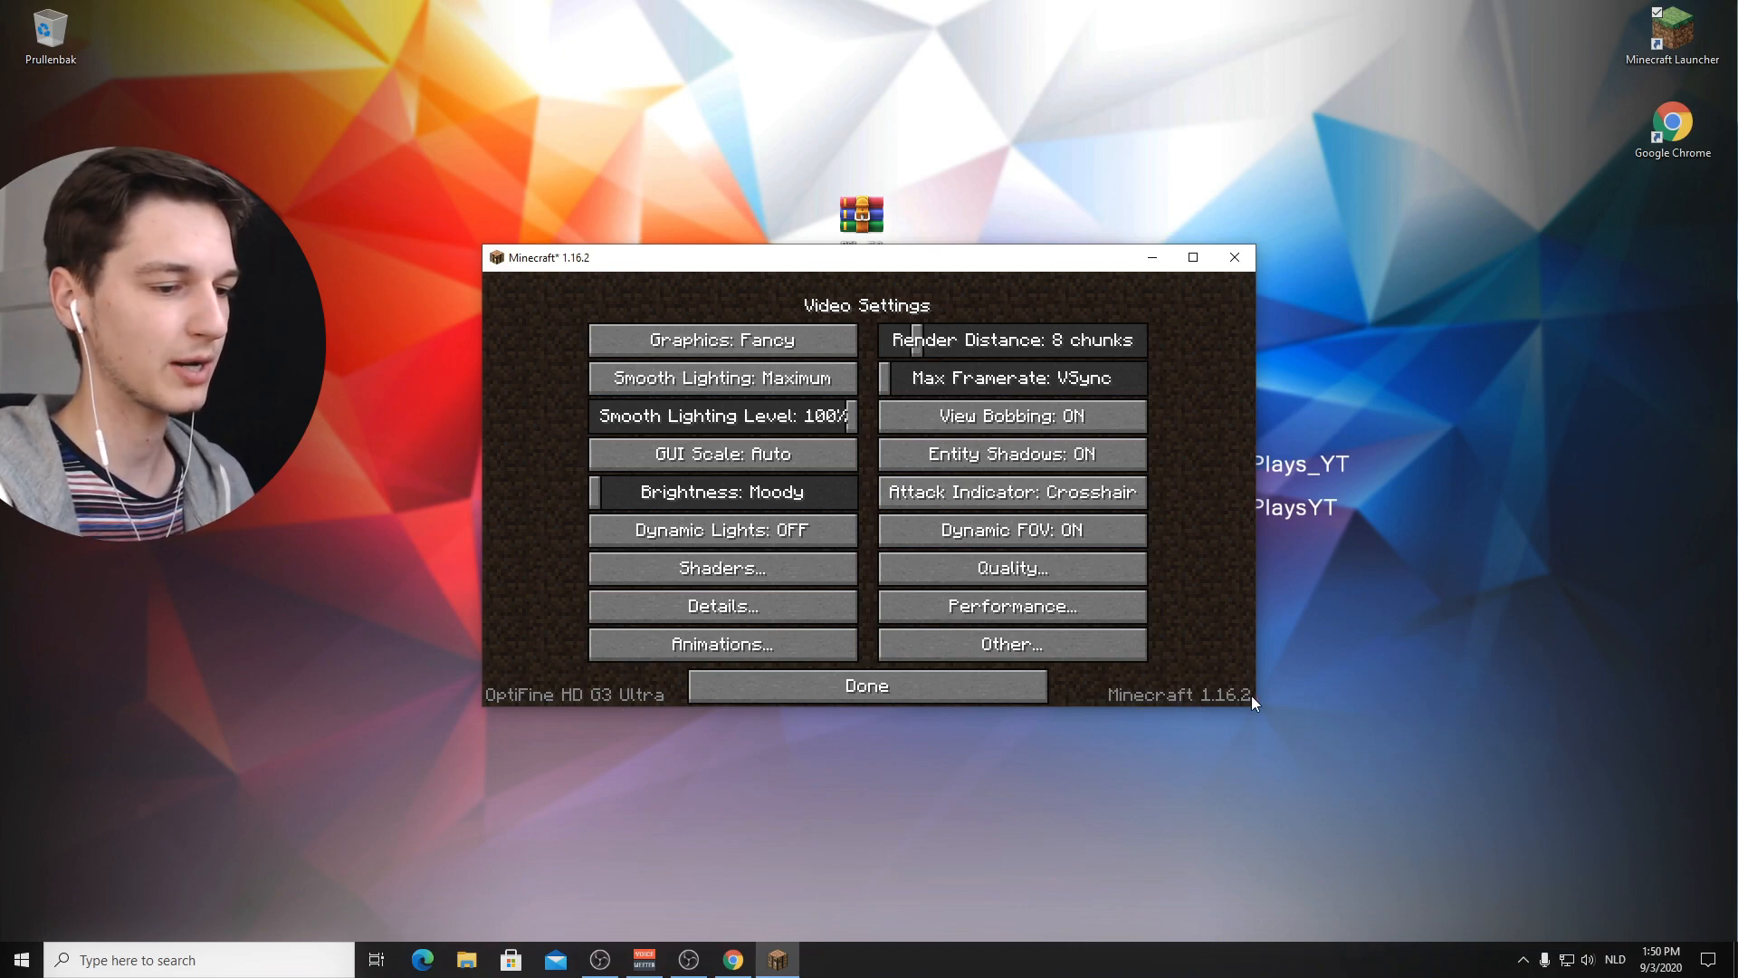
mouse_move(1205, 674)
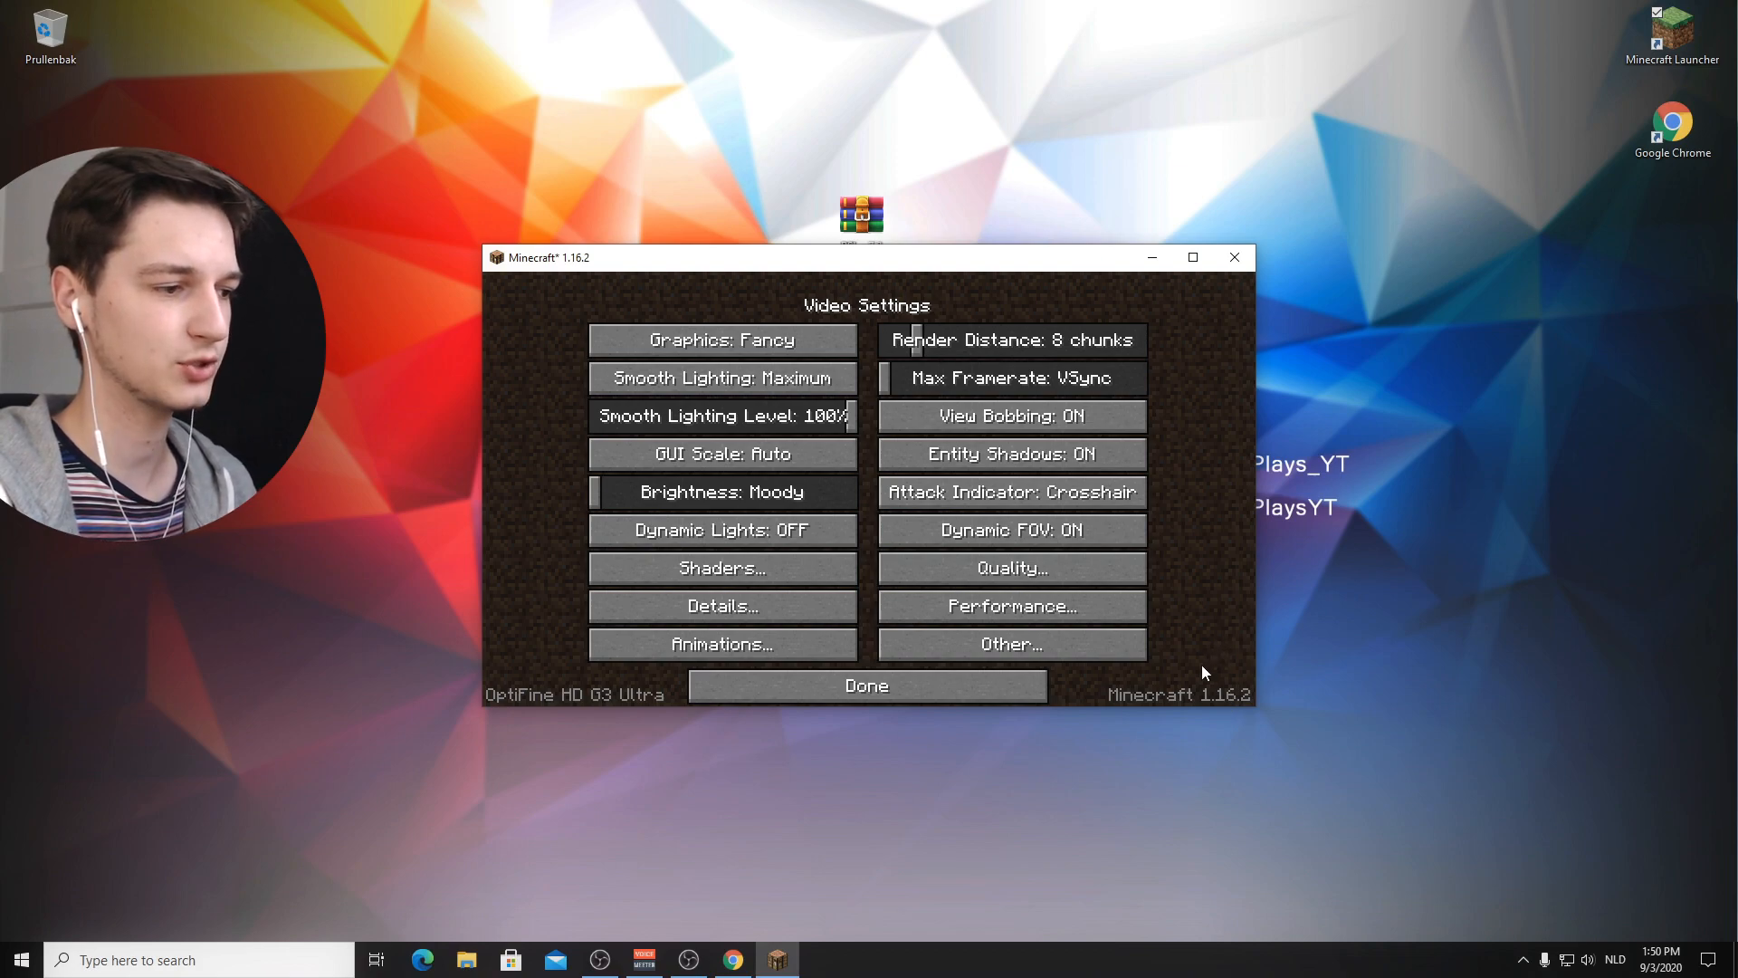
mouse_move(1186, 673)
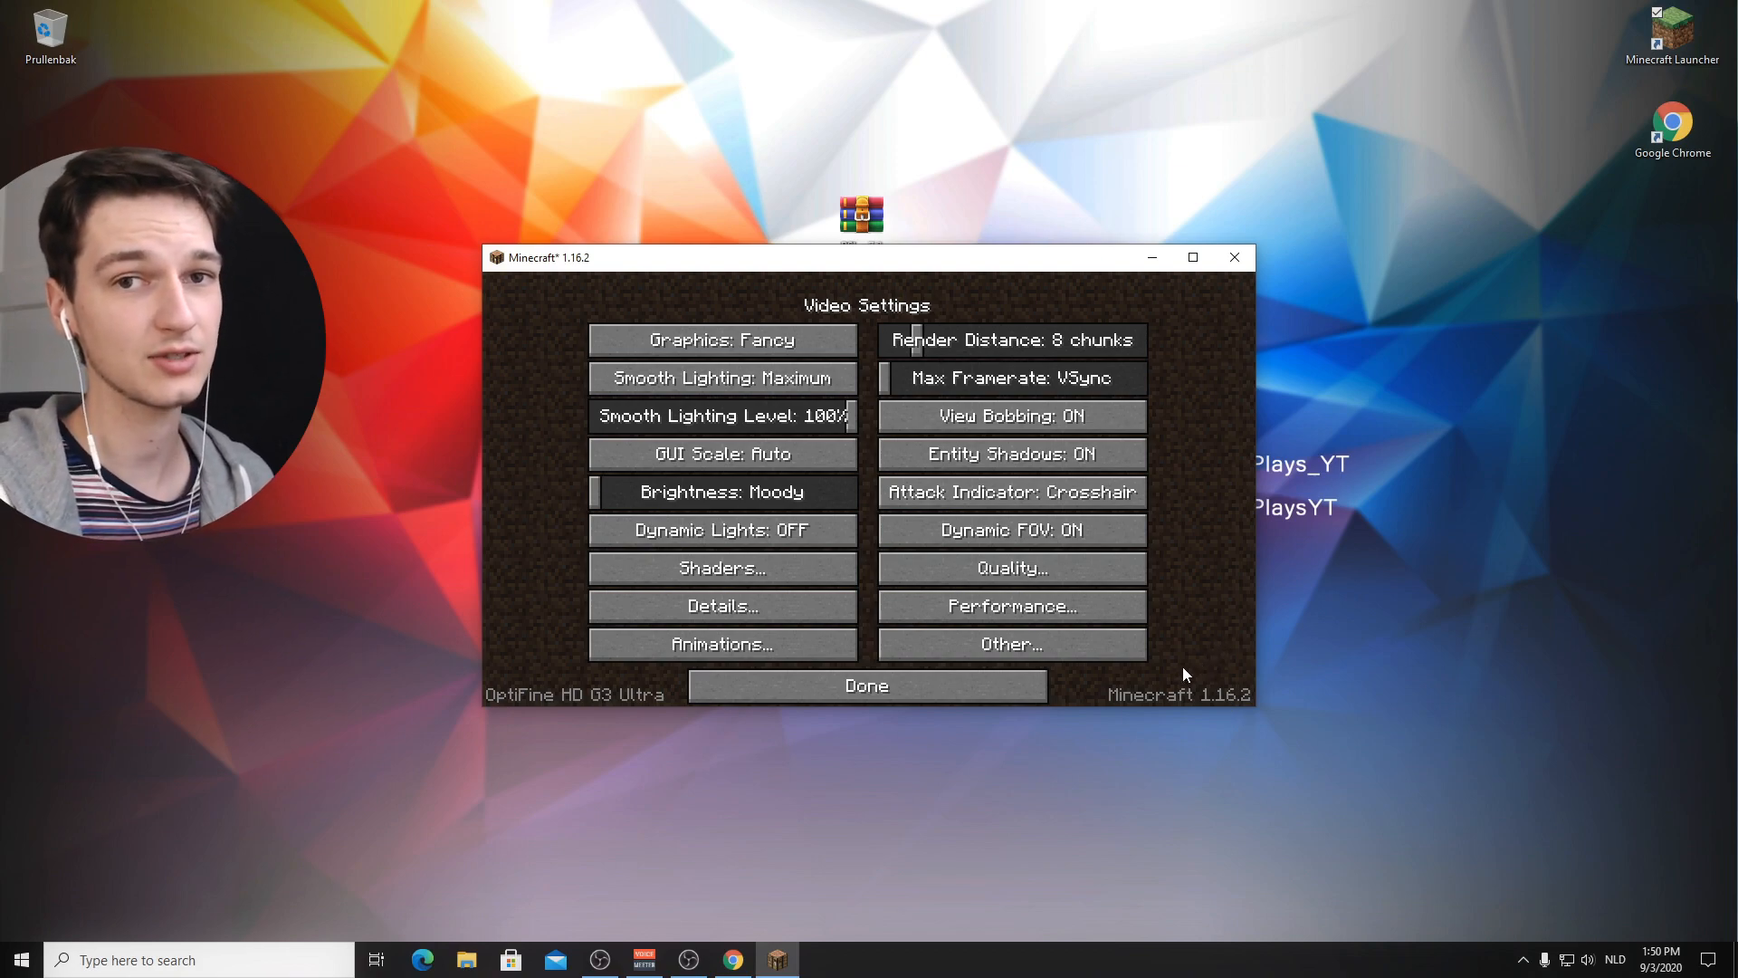
mouse_move(723, 566)
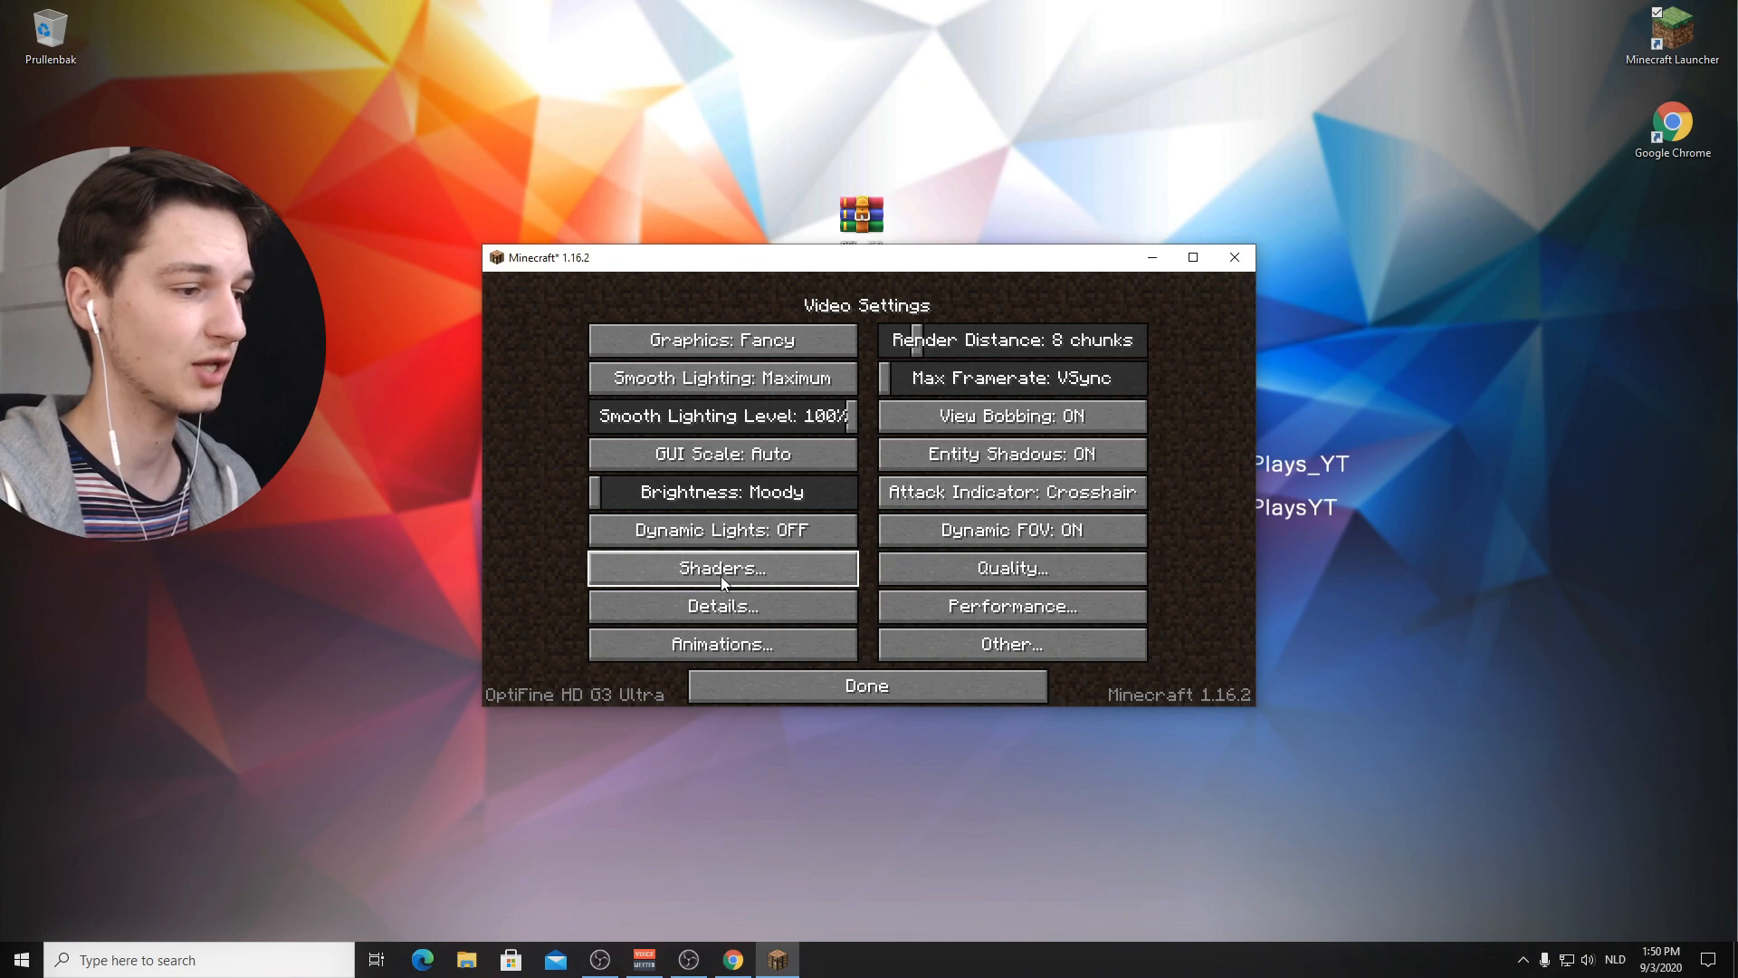
Step: Bring up the Shaders list (only OFF and internal) and the shaderpacks folder holding BSL_v7.2
left_click(722, 566)
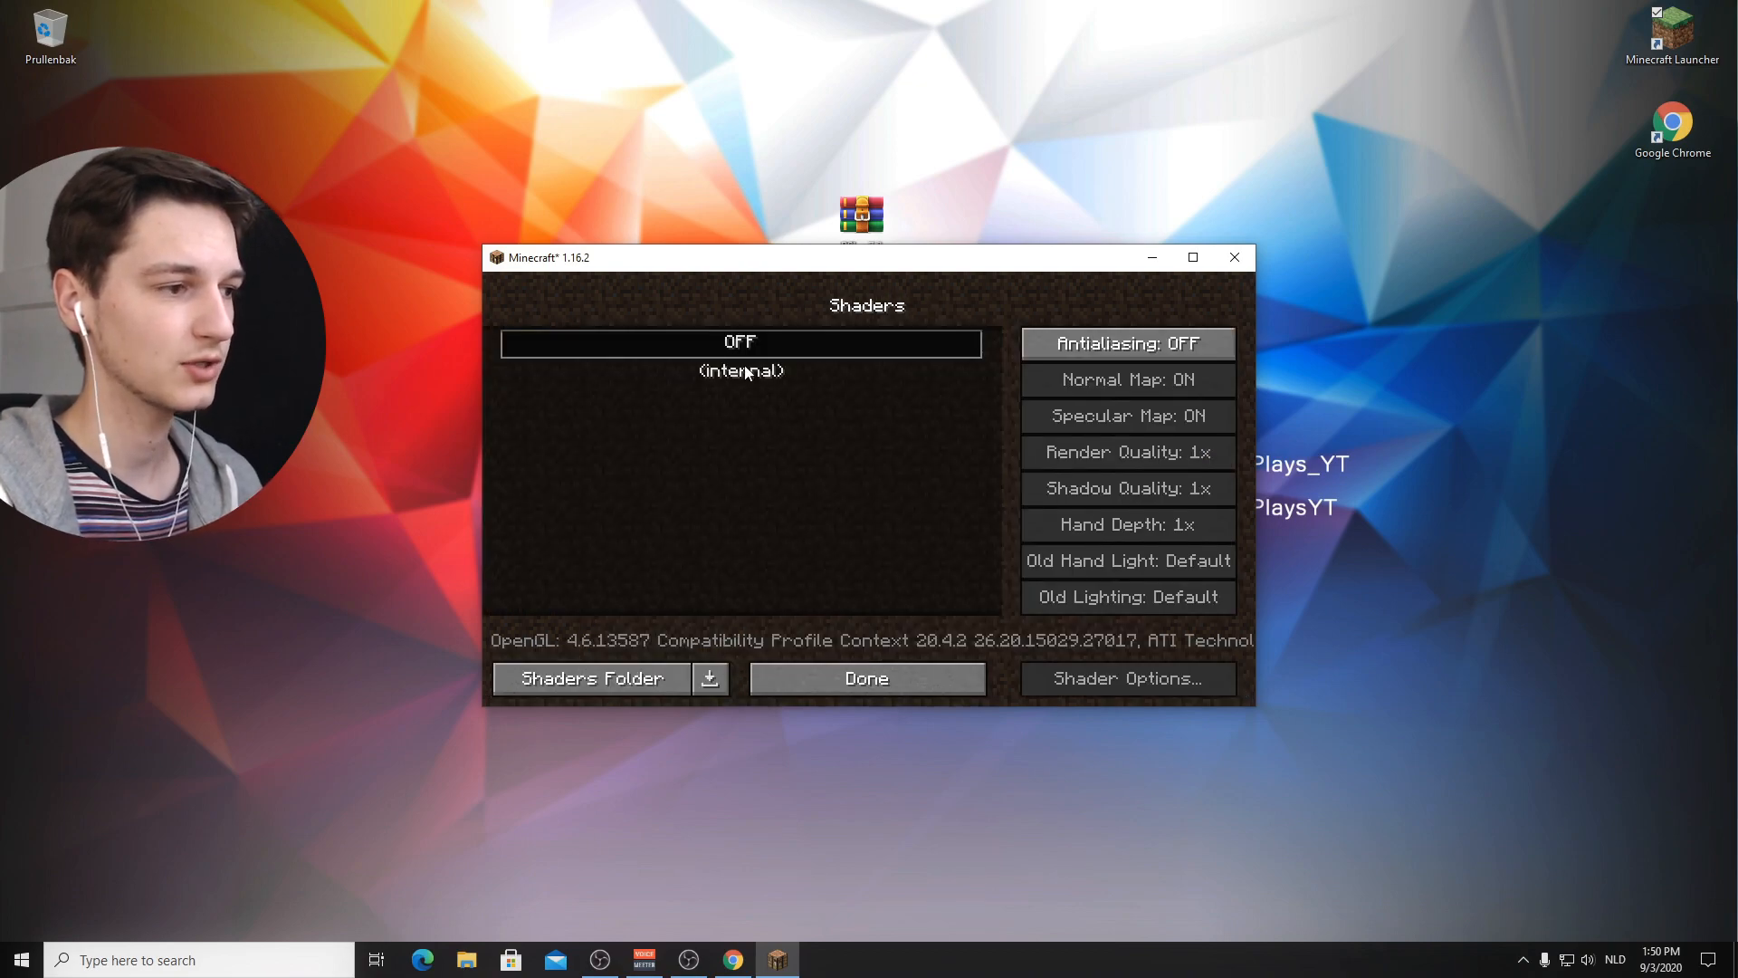
mouse_move(759, 480)
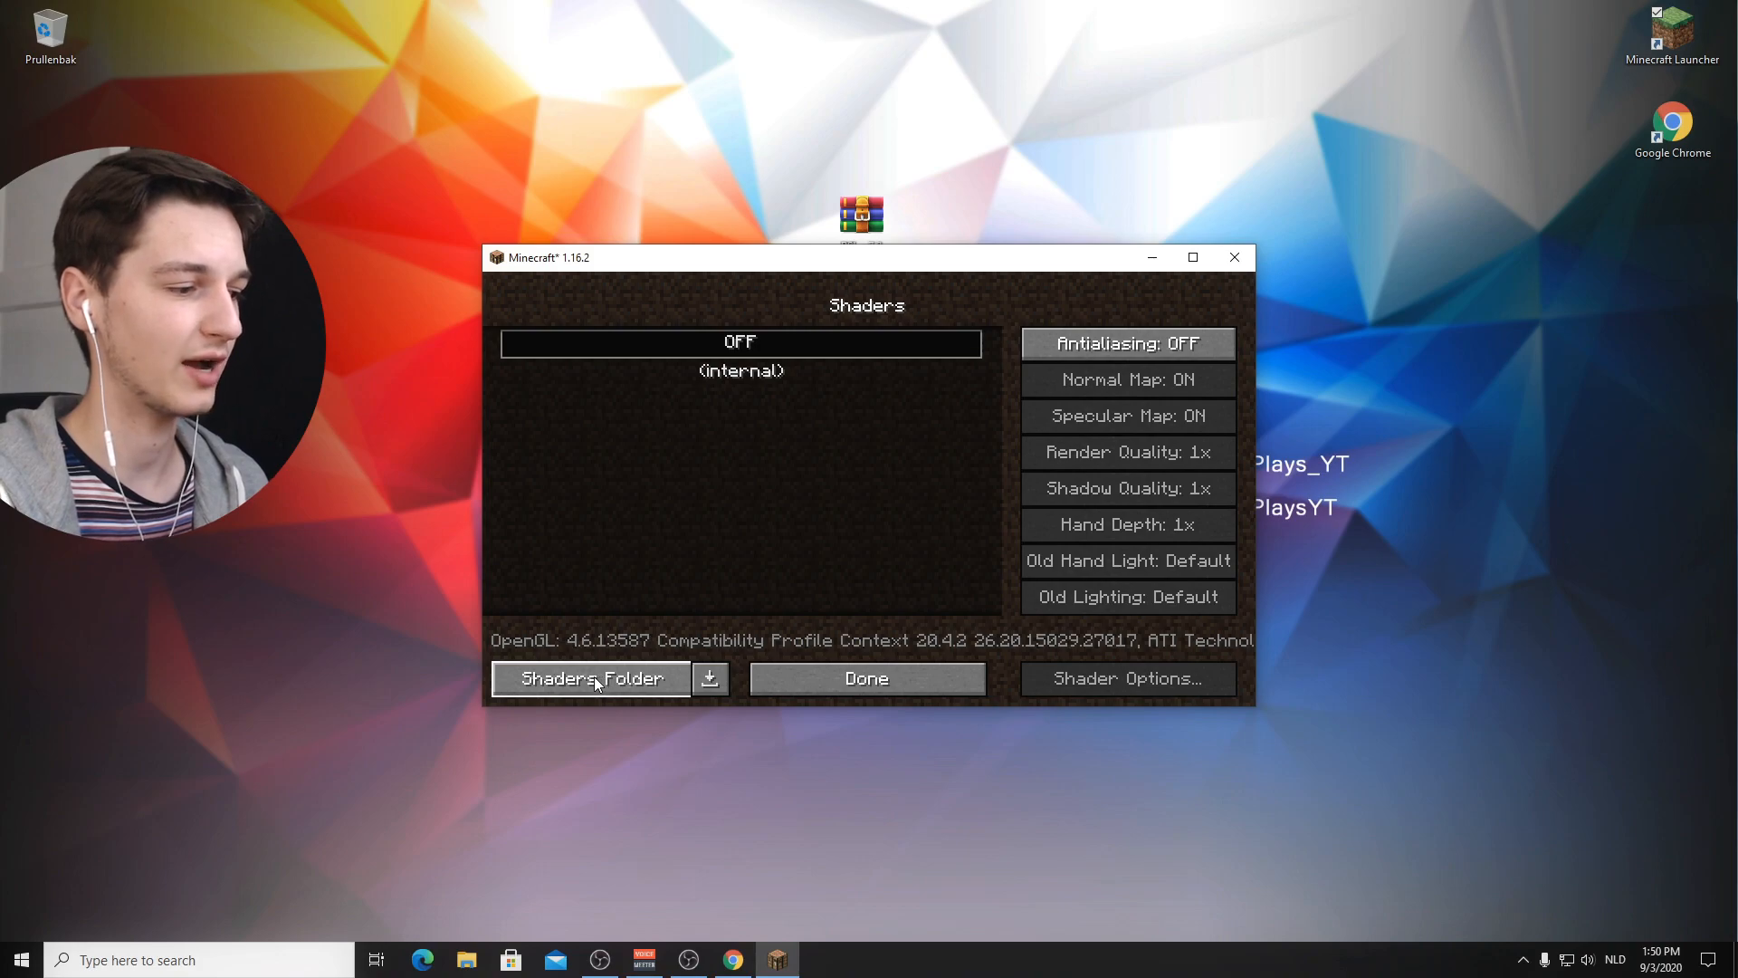
mouse_move(618, 724)
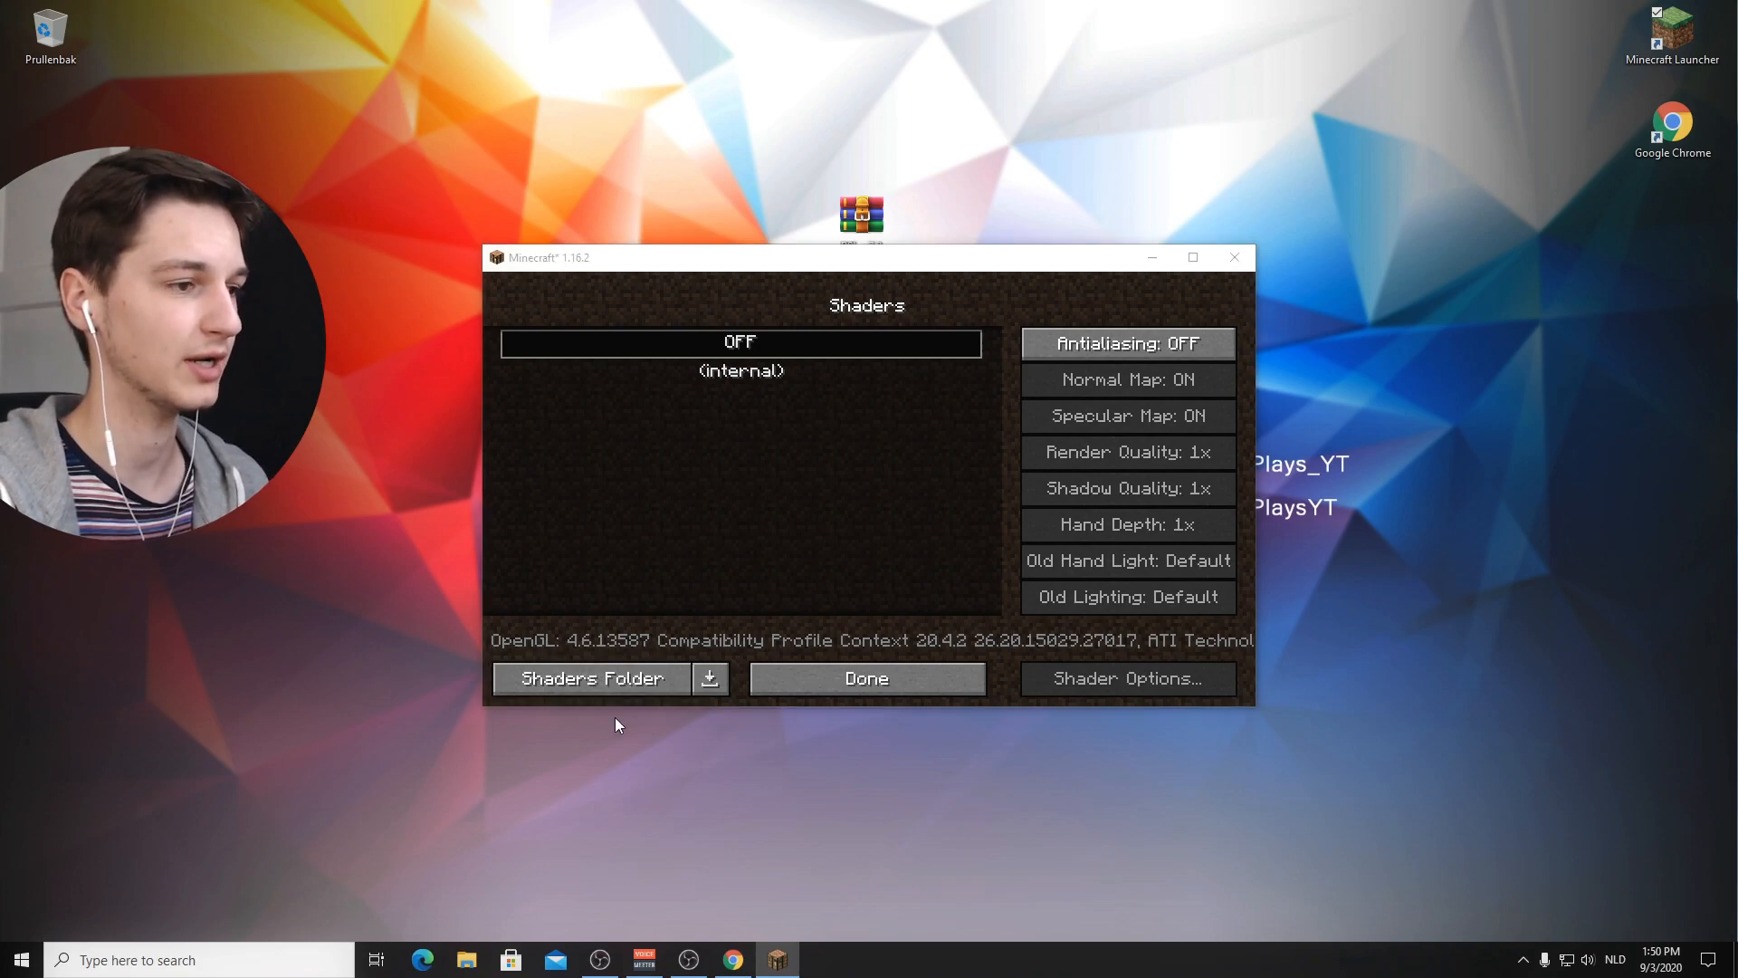
left_click(588, 677)
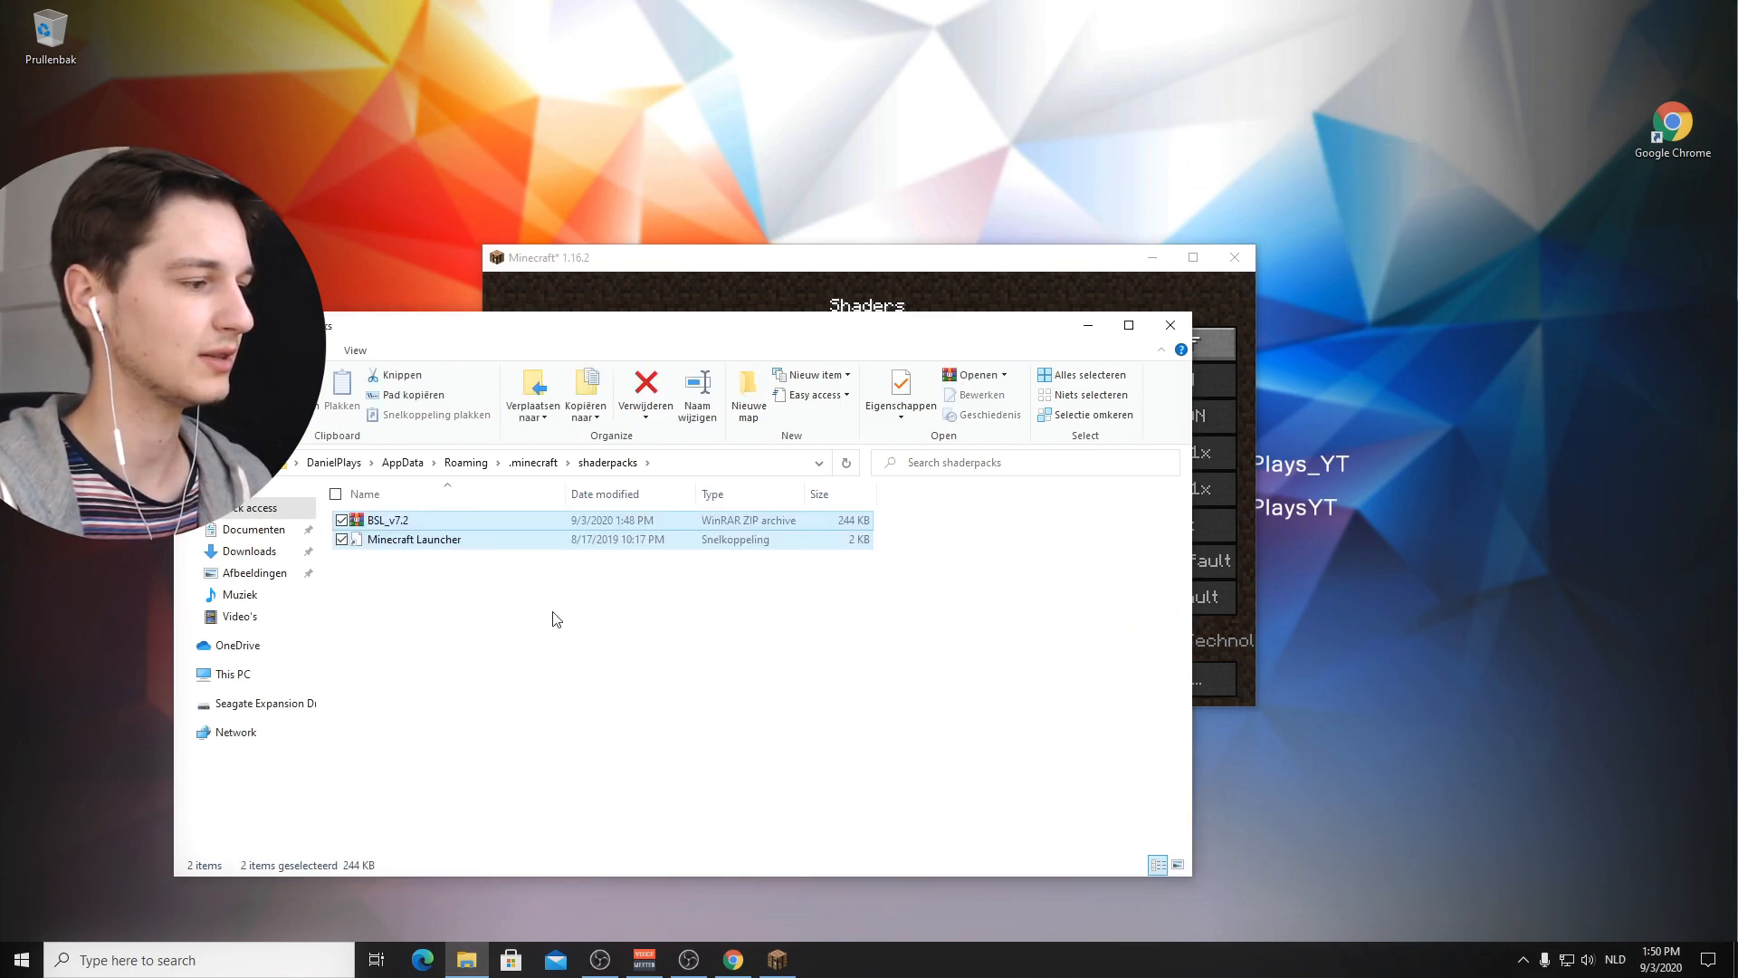
Step: Close the shaderpacks folder so Minecraft's shader list picks up BSL_v7.2.zip
left_click(412, 540)
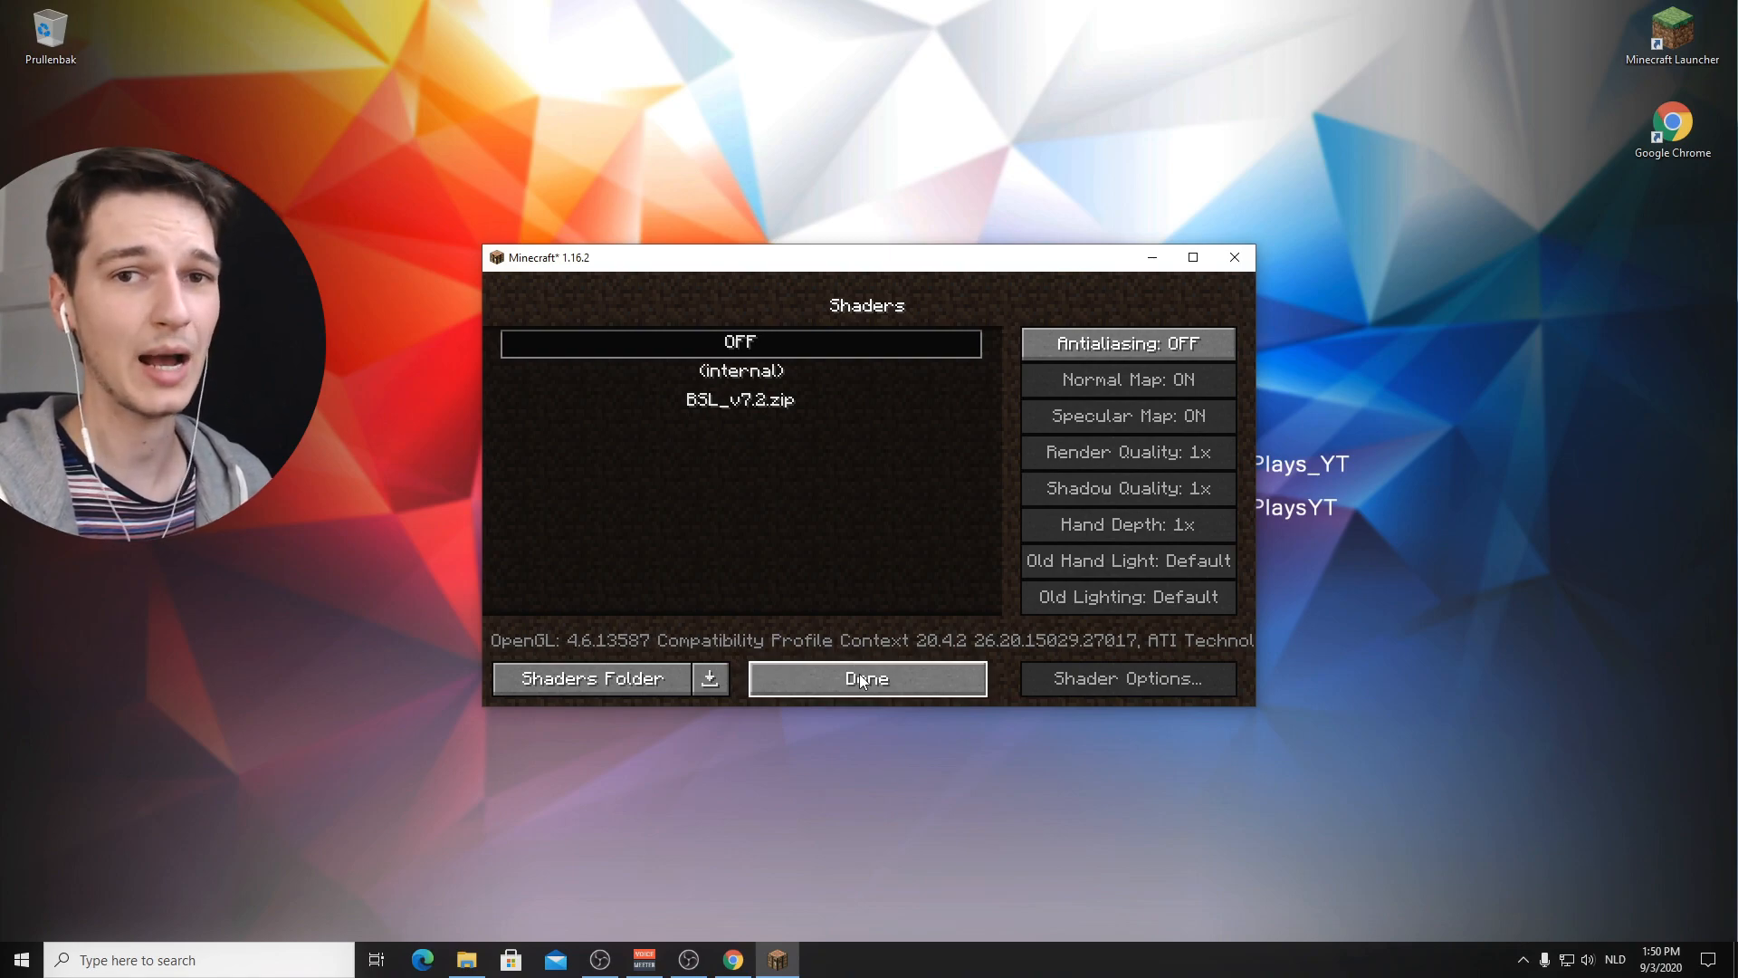
Step: Back out and re-enter the Shaders screen so the list refreshes with BSL_v7.2.zip
left_click(865, 677)
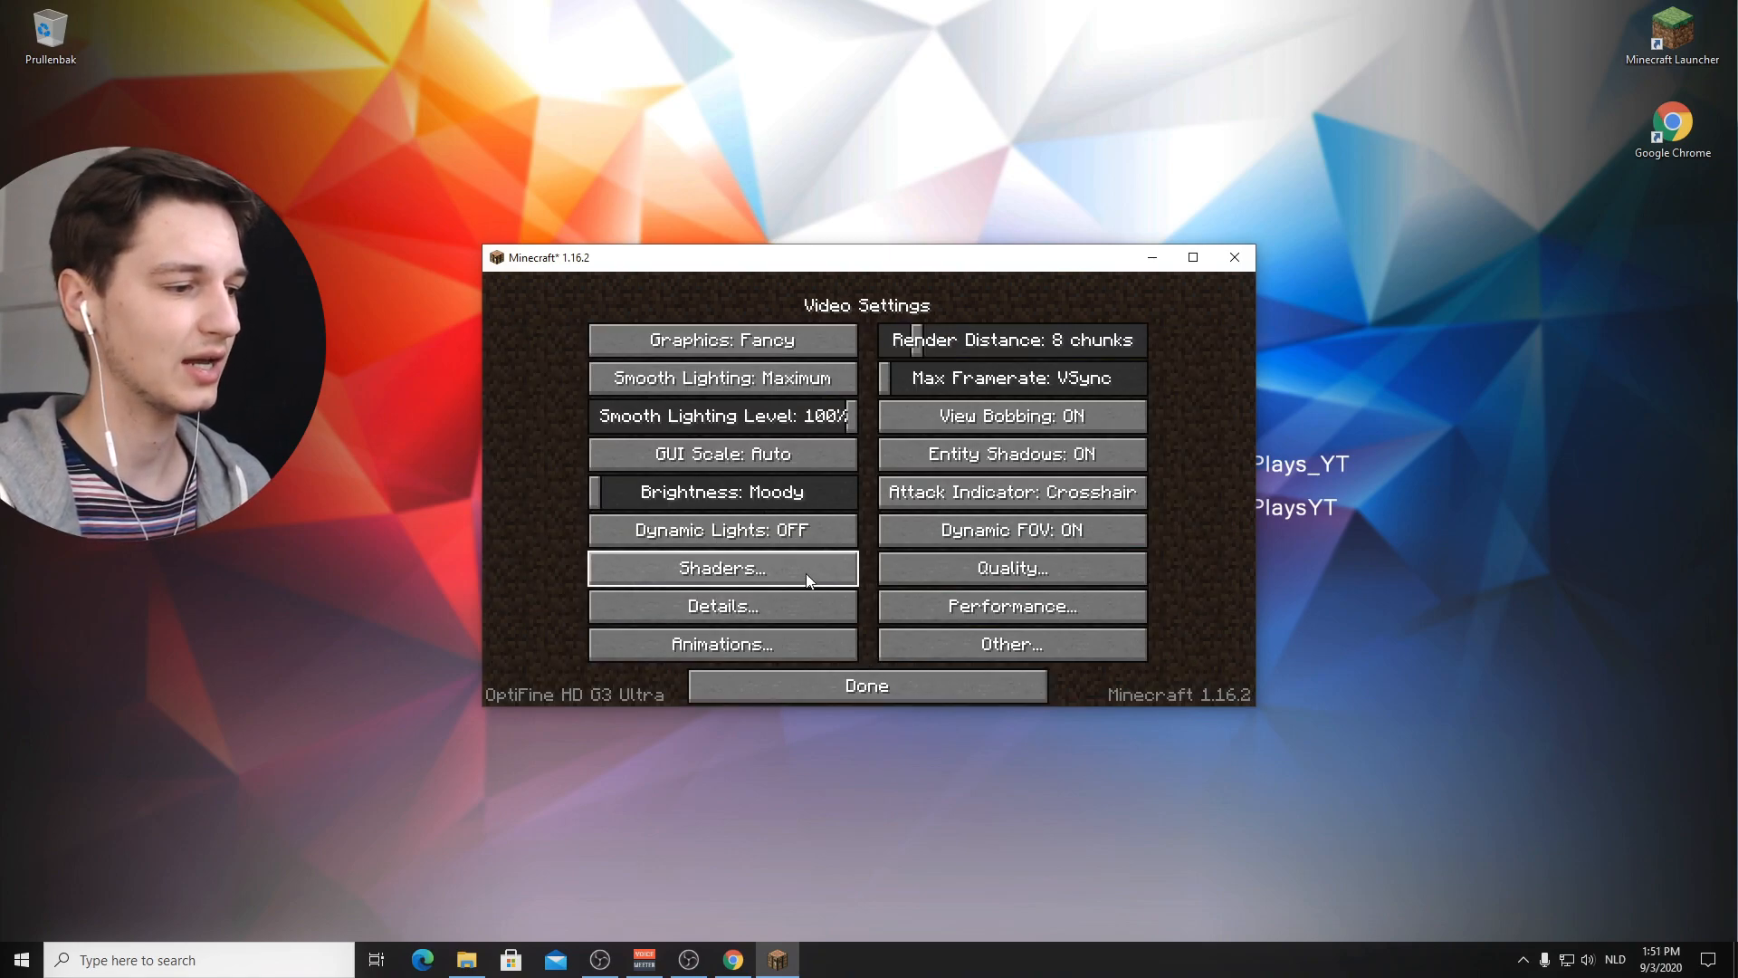
left_click(721, 566)
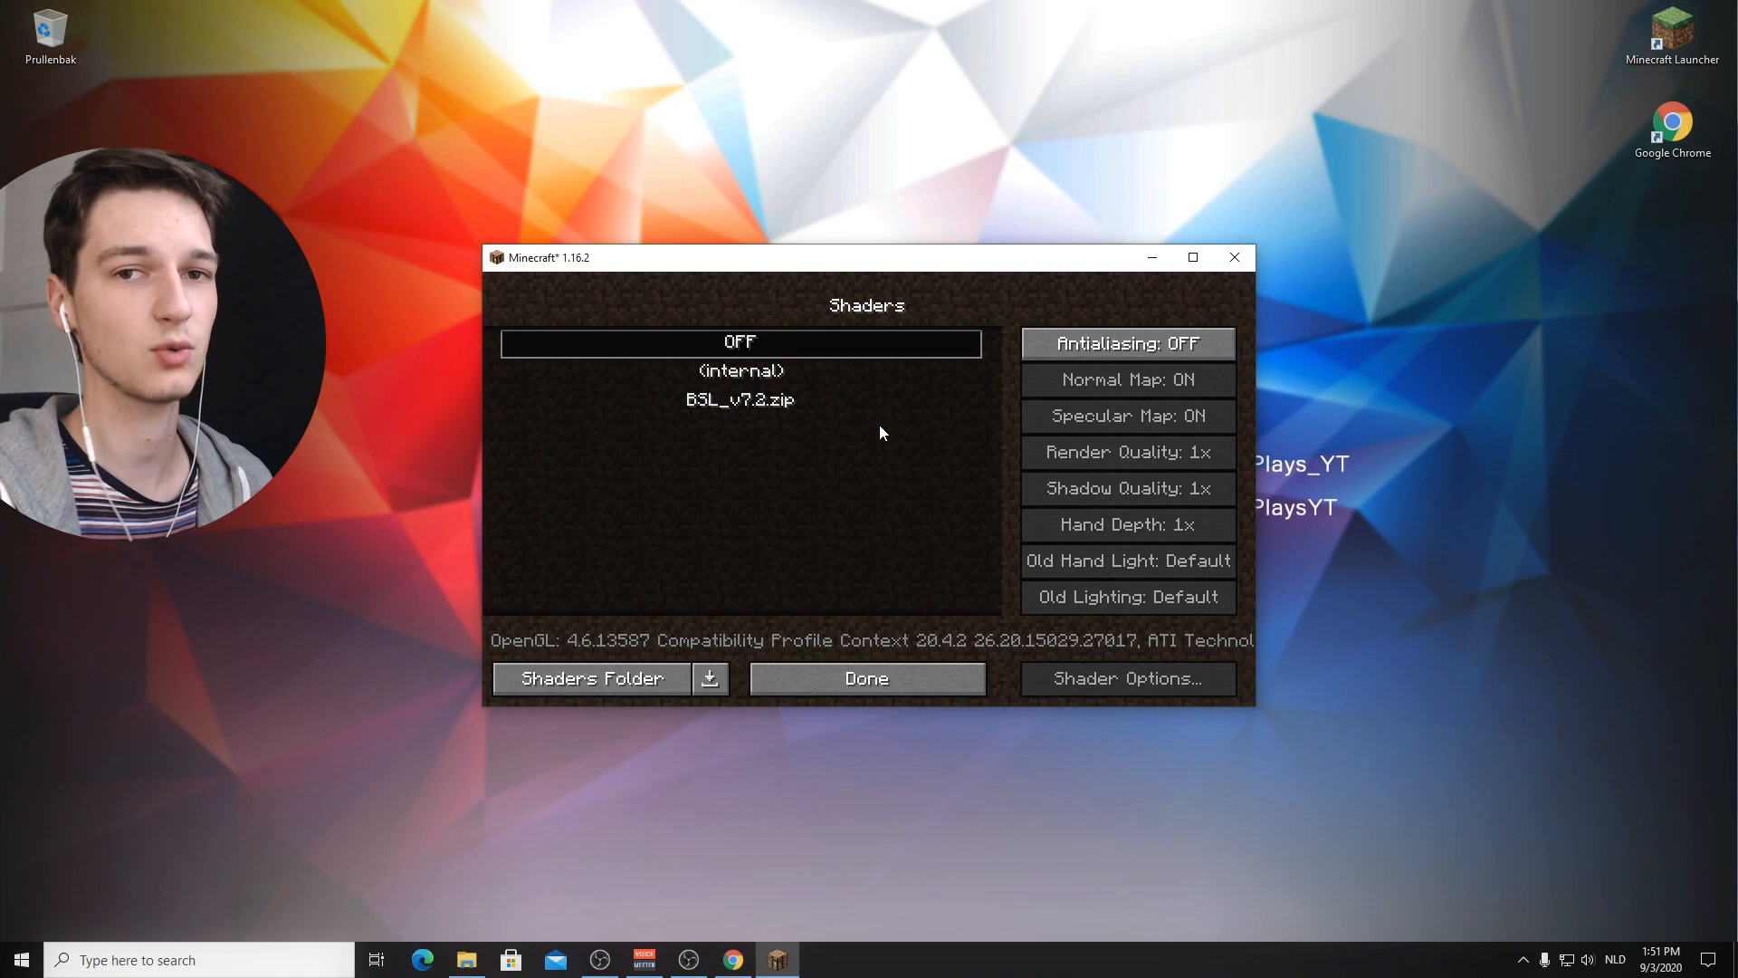
left_click(865, 677)
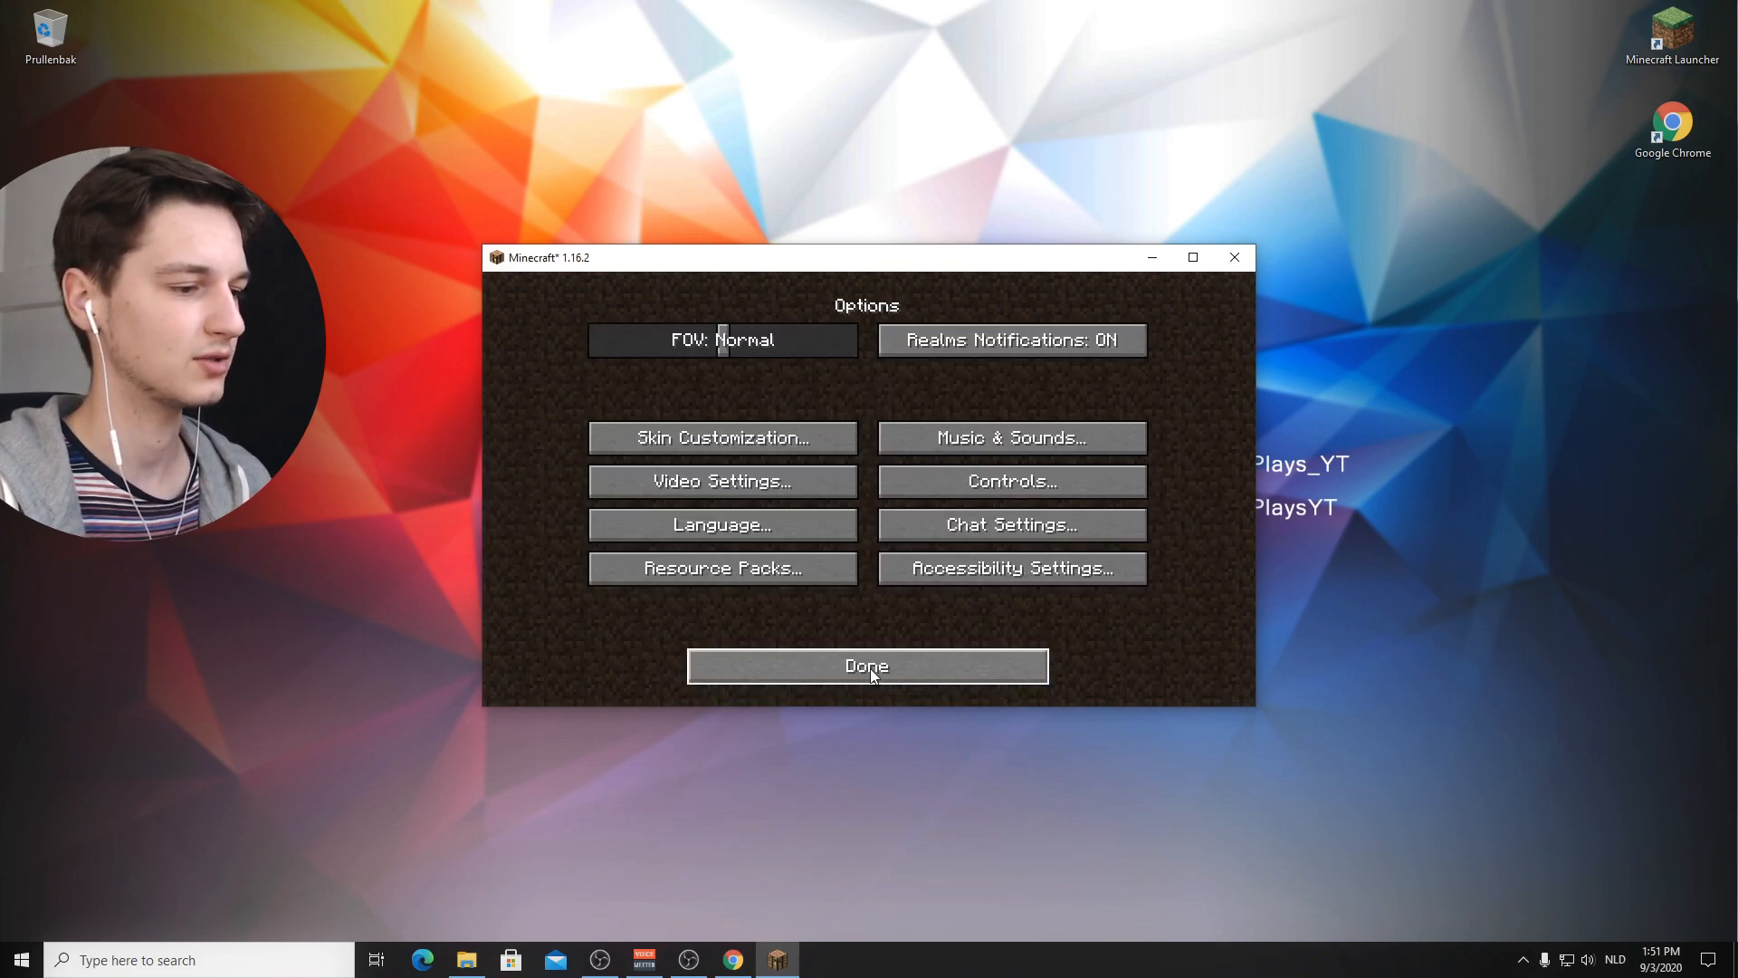
left_click(722, 480)
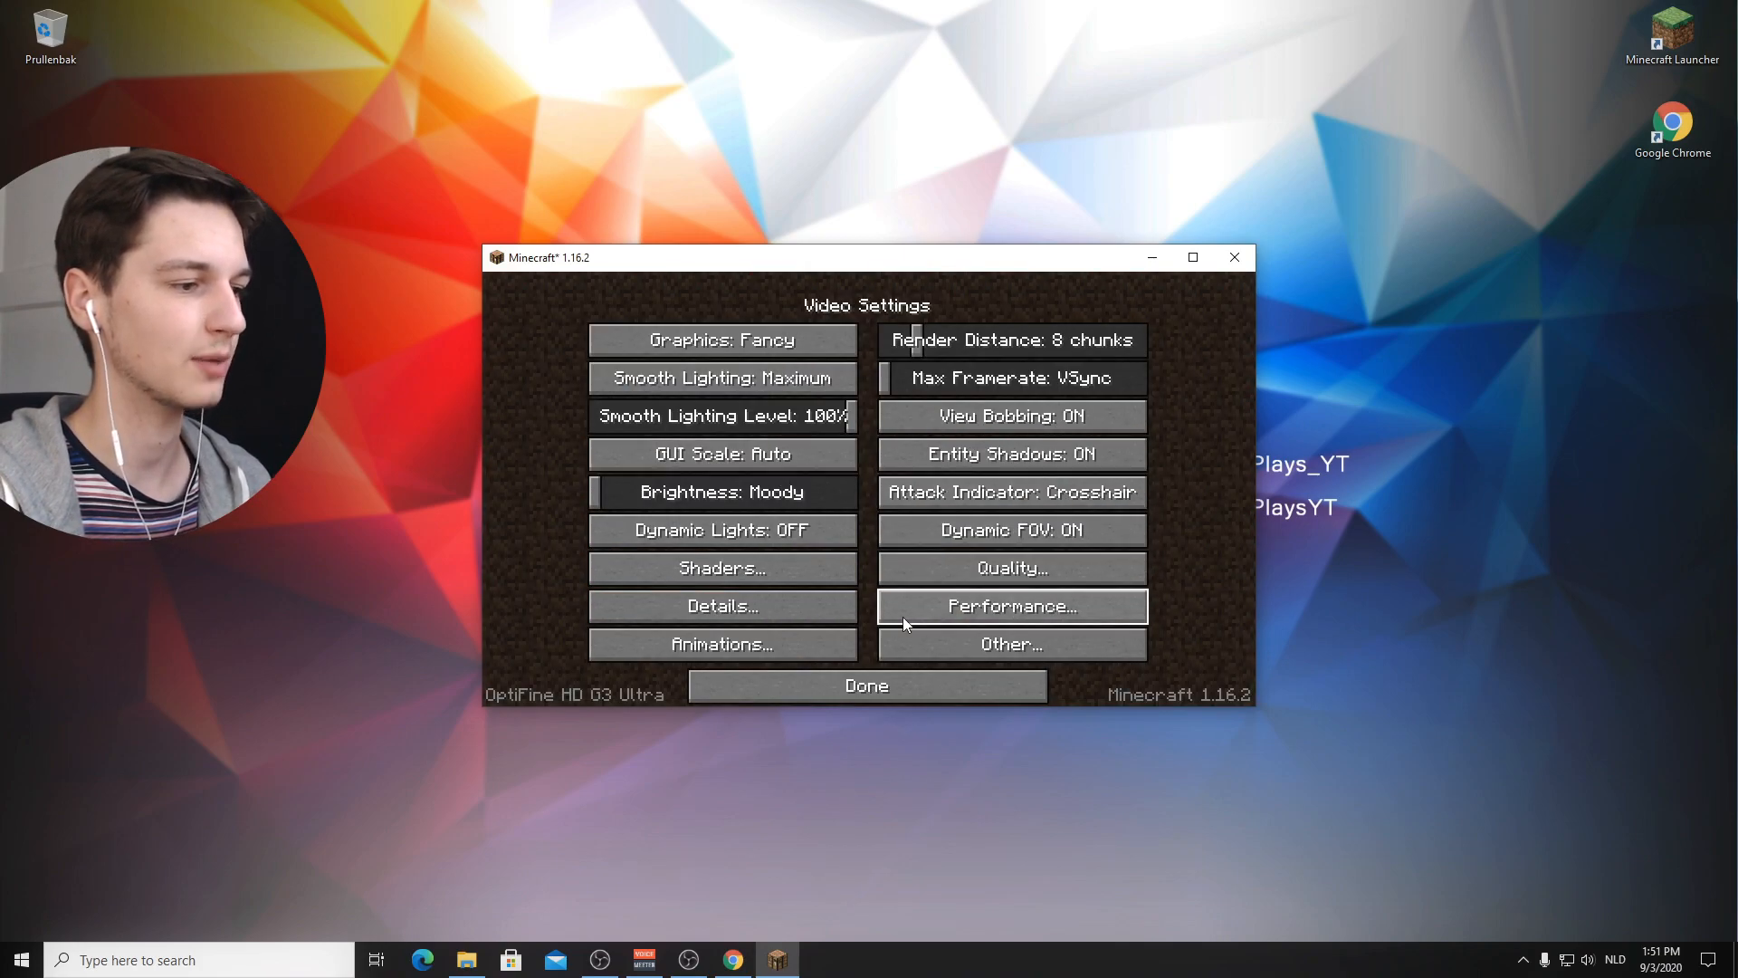
left_click(722, 567)
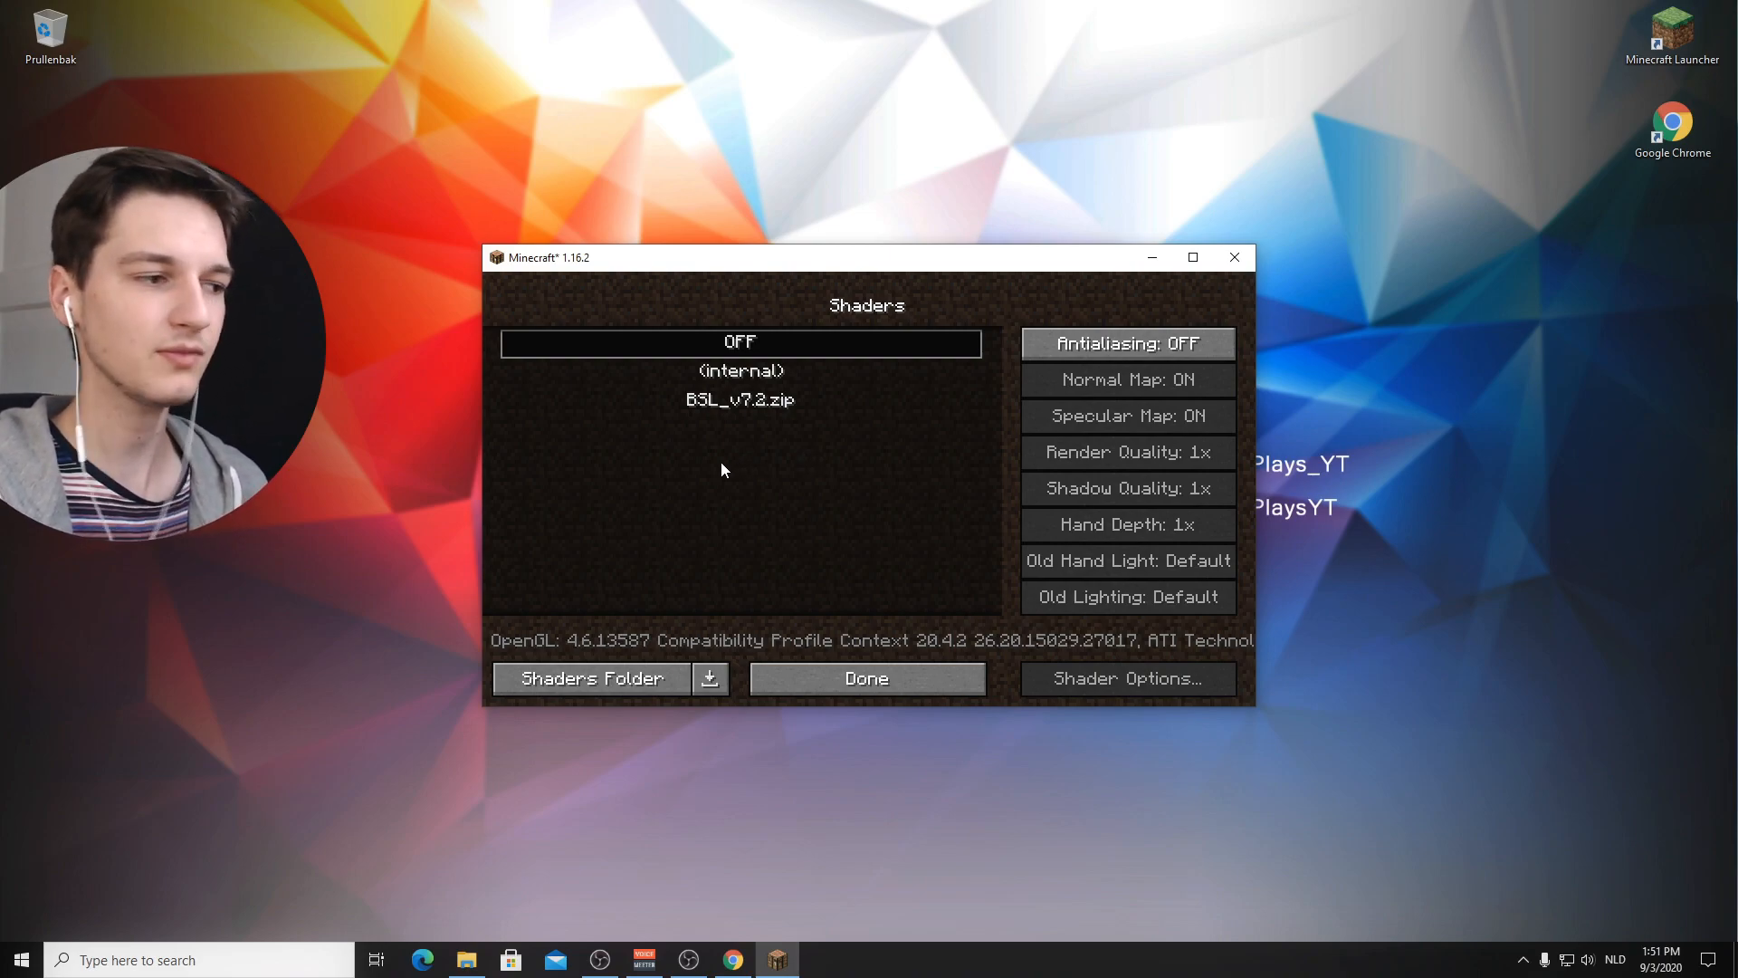
mouse_move(748, 440)
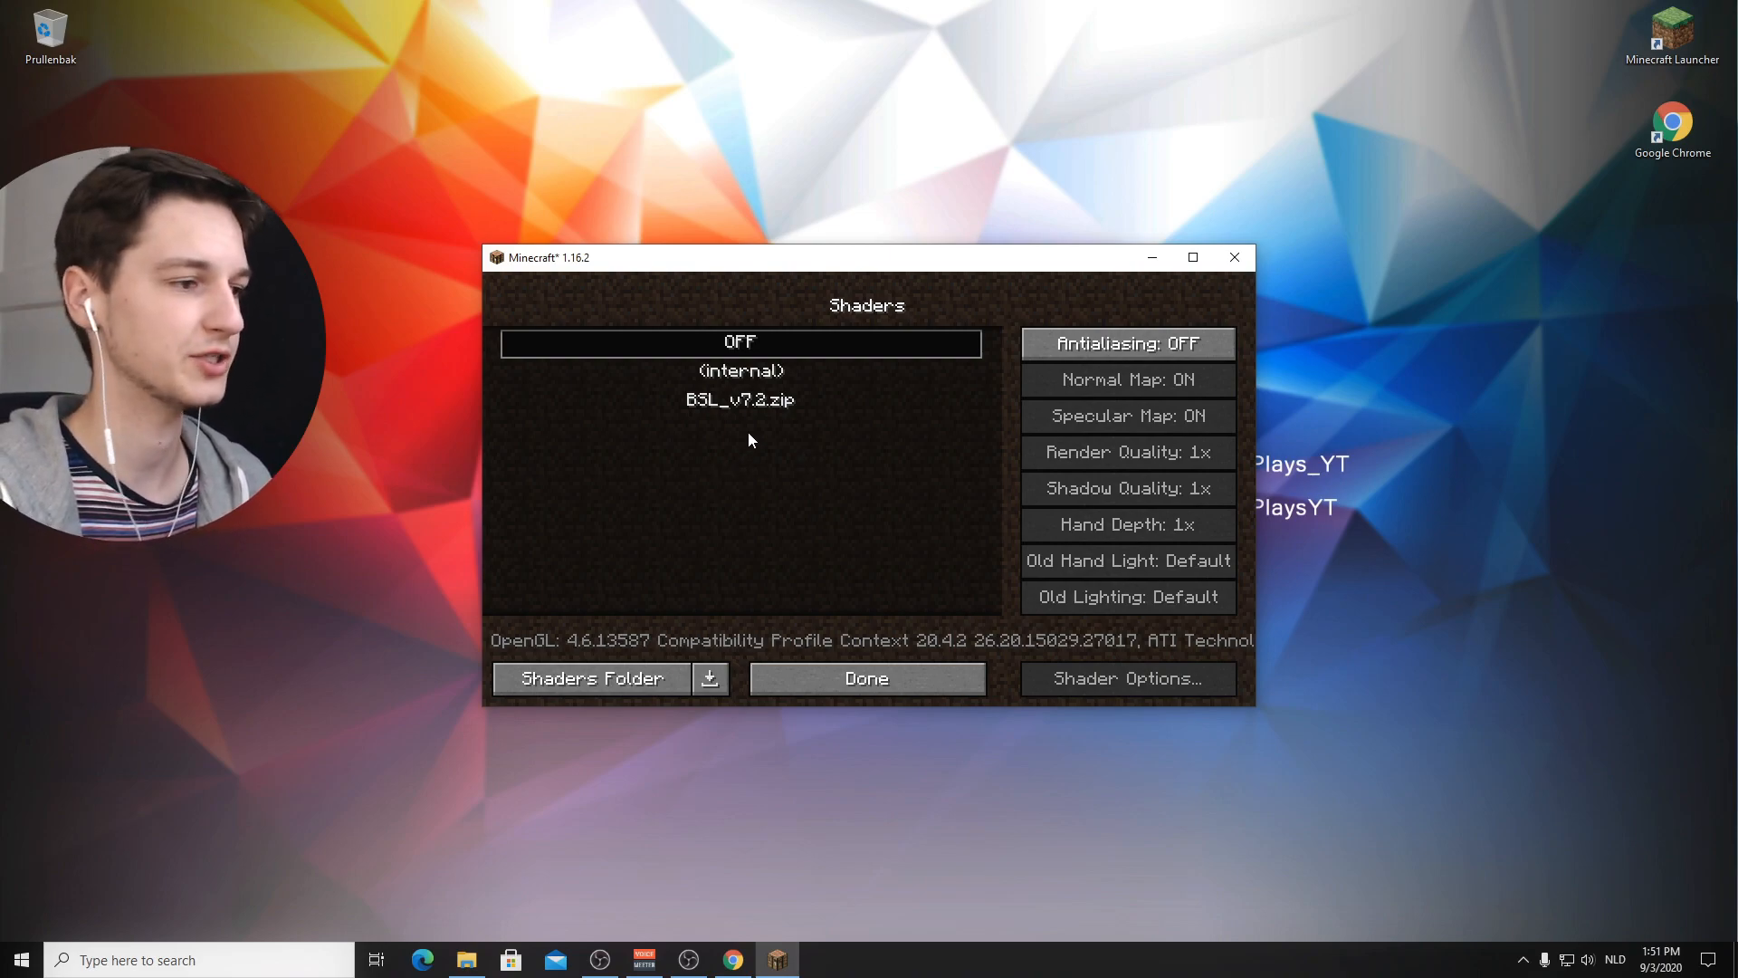
mouse_move(748, 493)
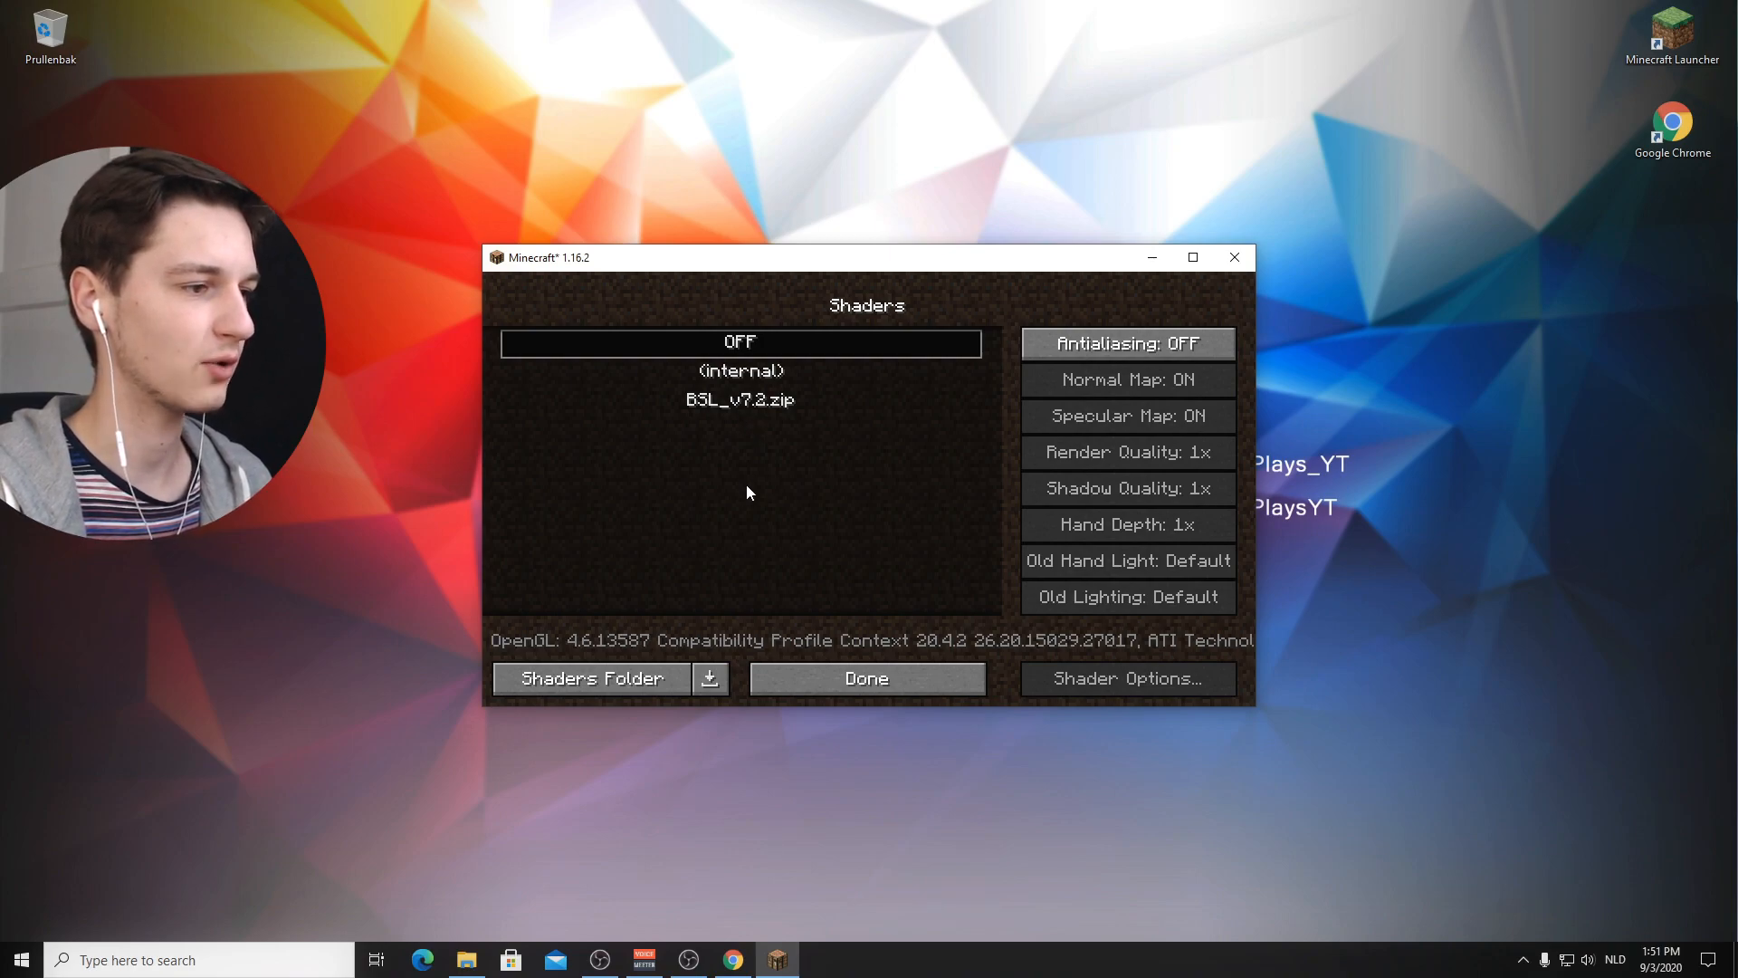
Step: Activate the BSL_v7.2.zip shader pack and leave the settings for the title screen
left_click(738, 399)
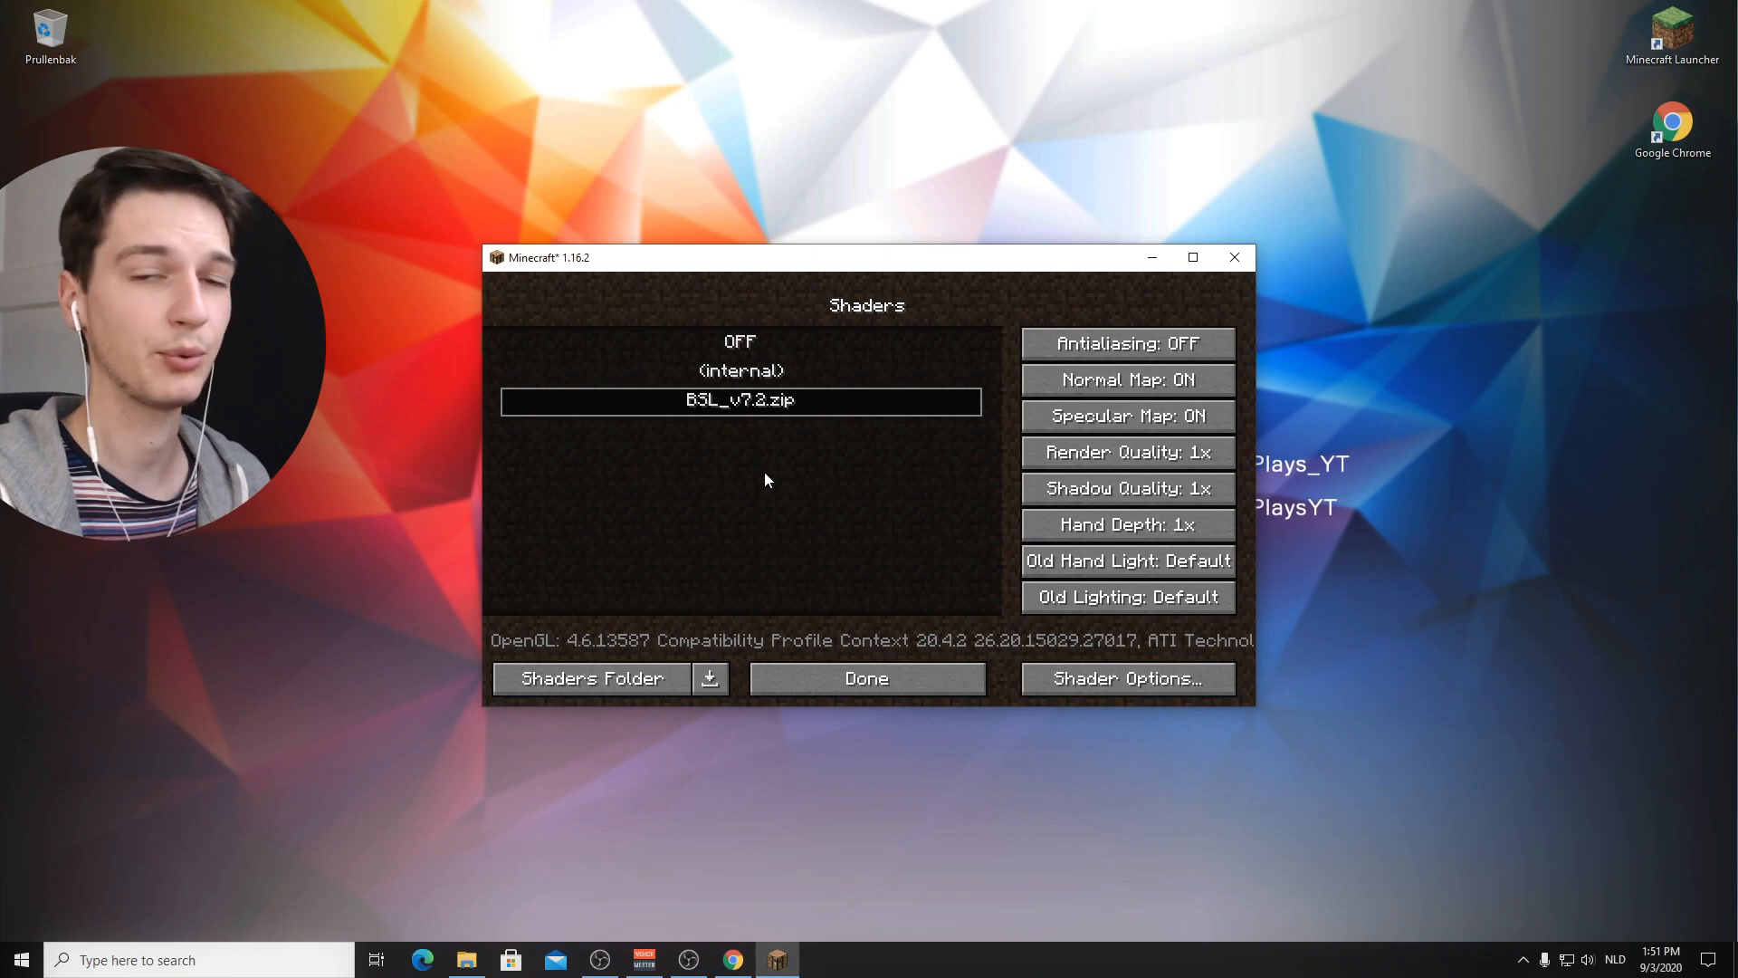
left_click(866, 677)
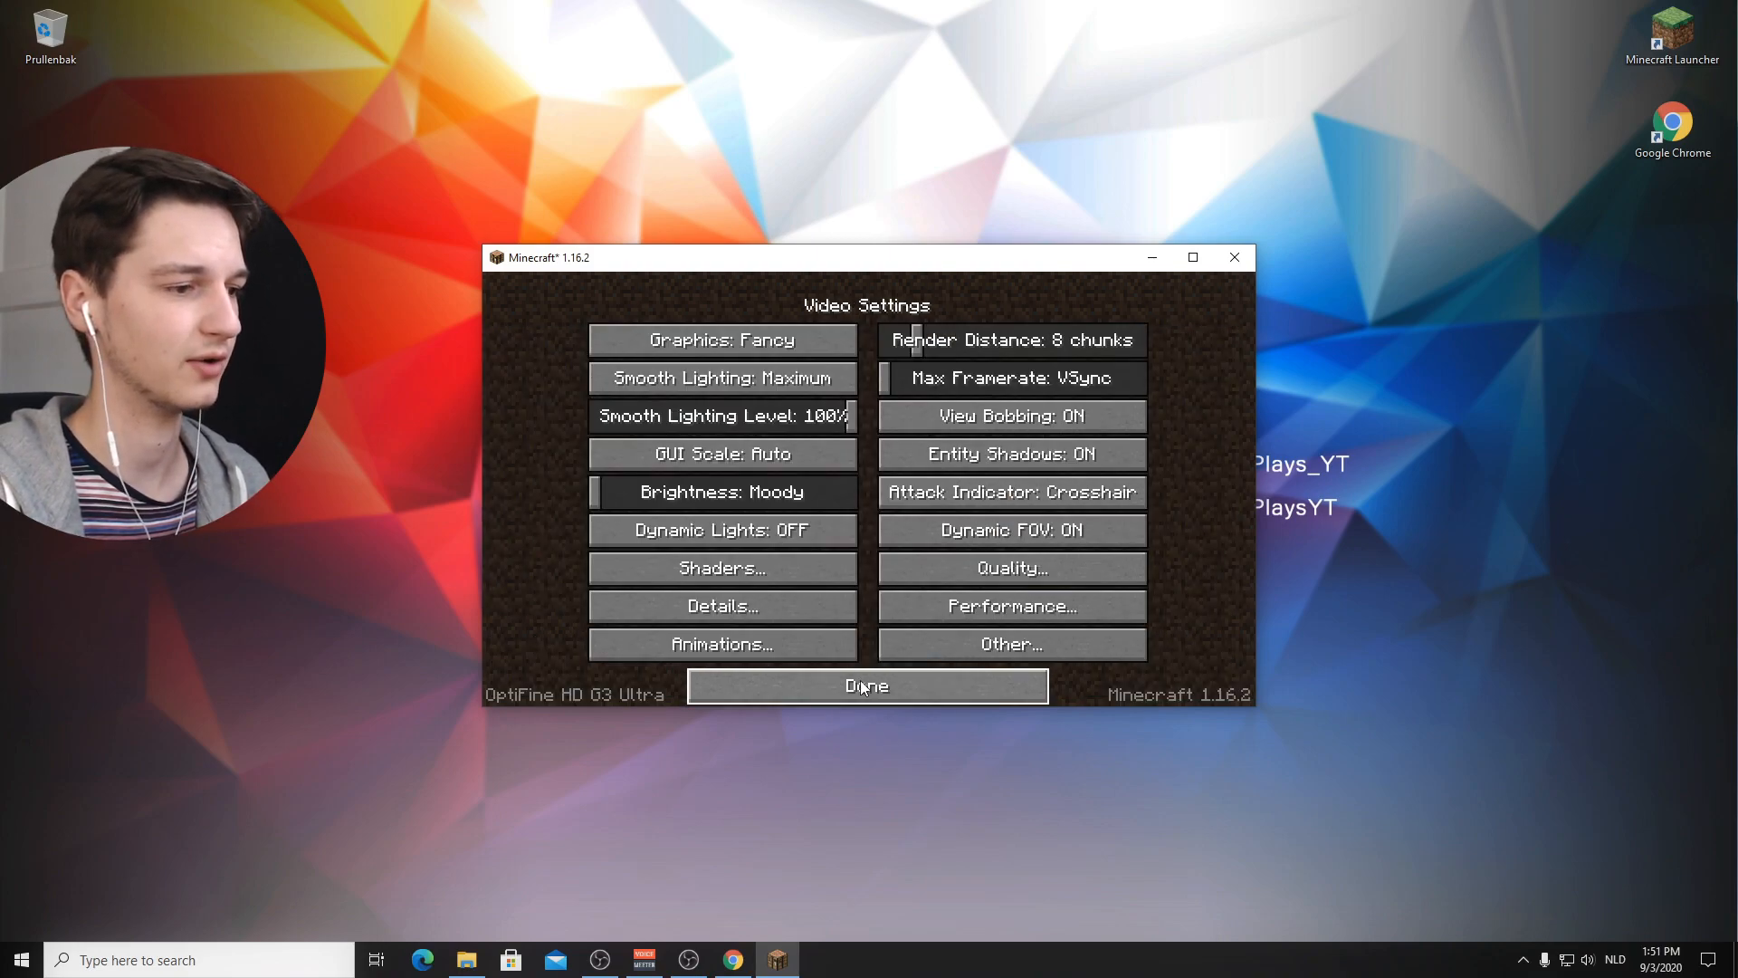
left_click(865, 684)
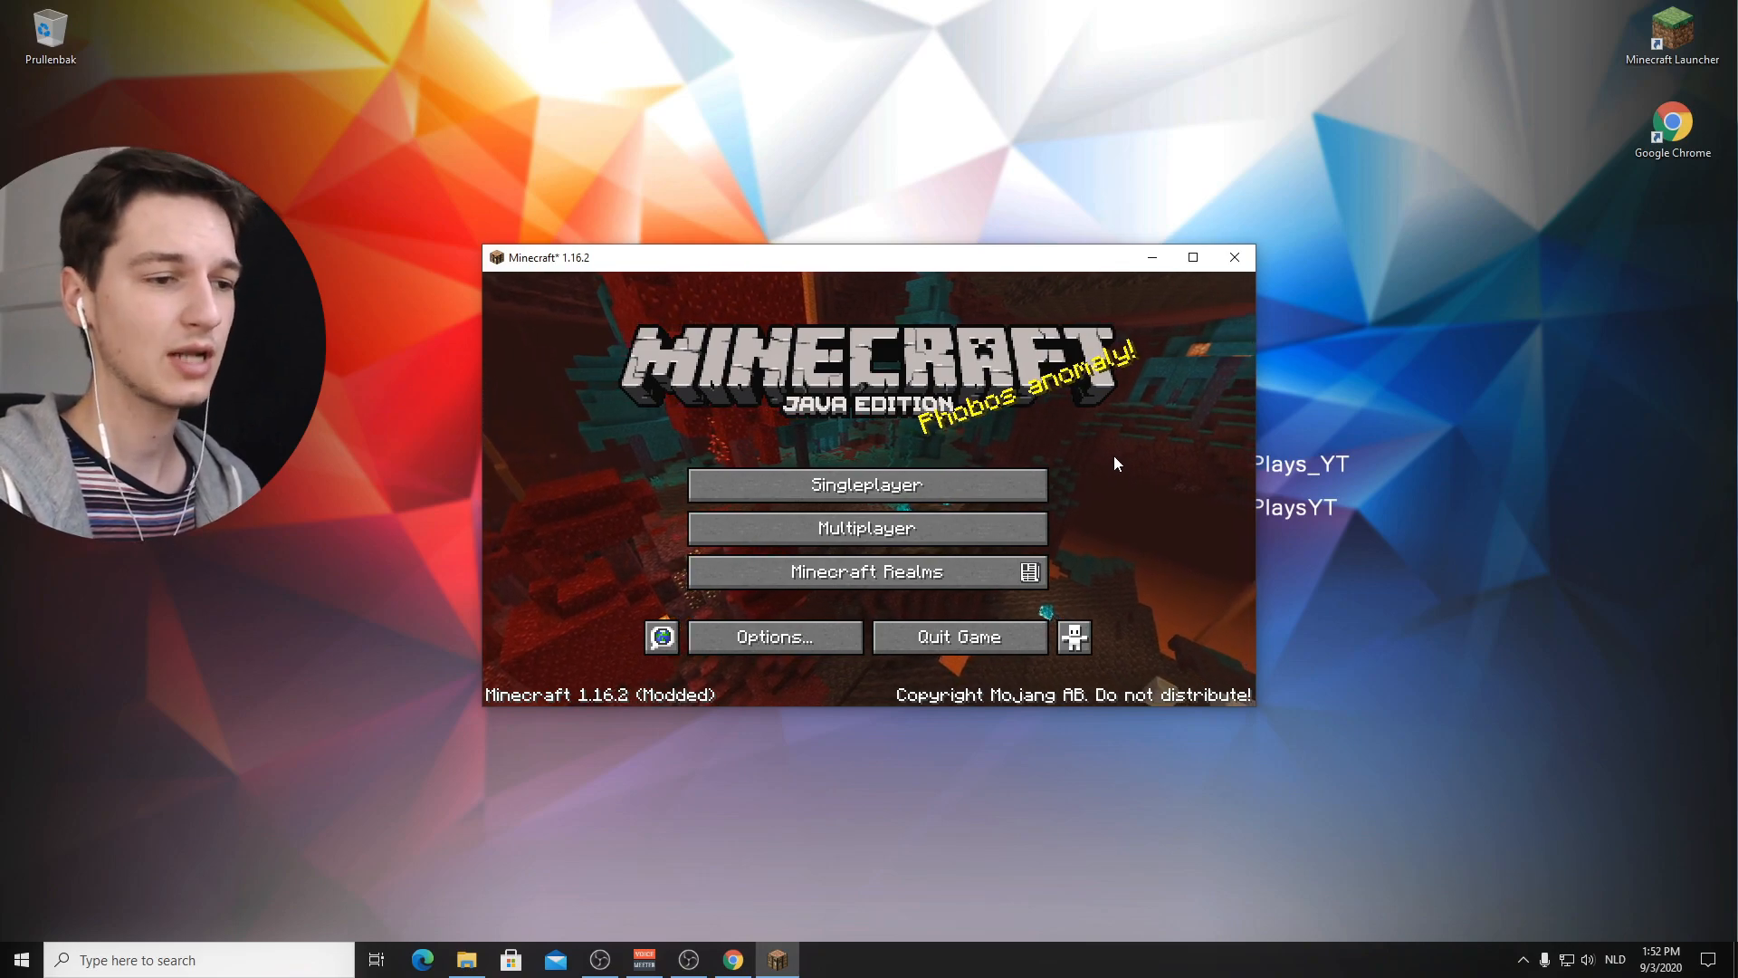
Step: Join the DanielPlays multiplayer server so the world renders with BSL shaders
left_click(866, 527)
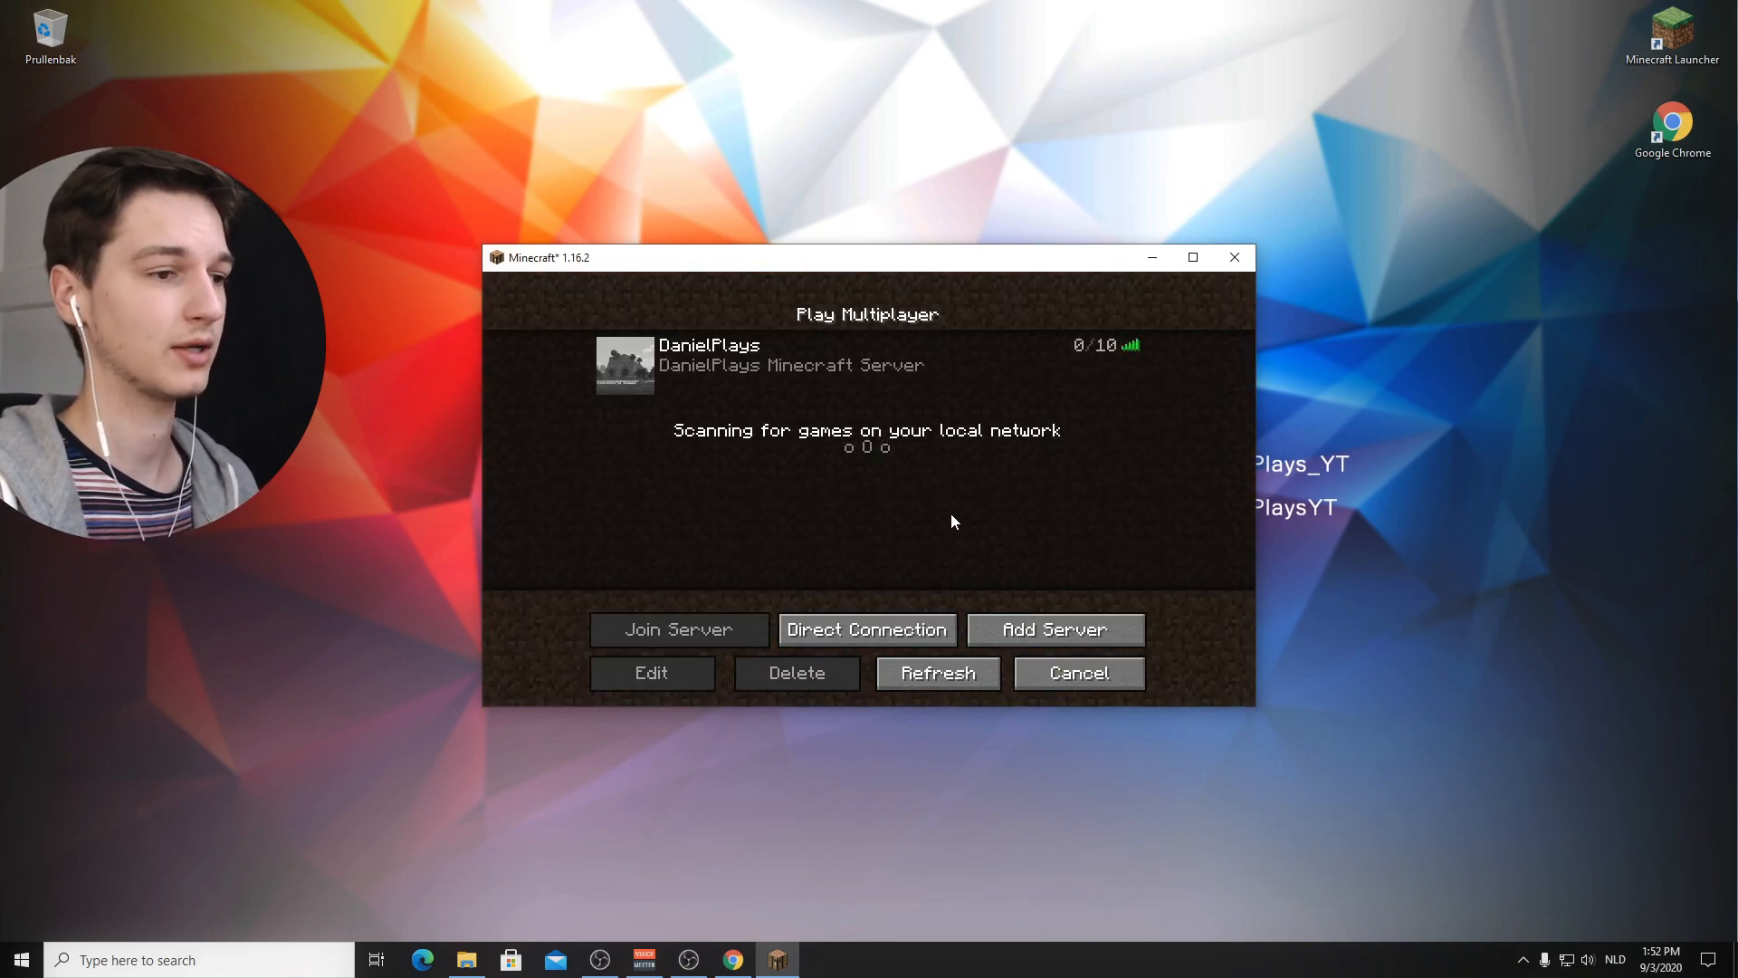
left_click(677, 628)
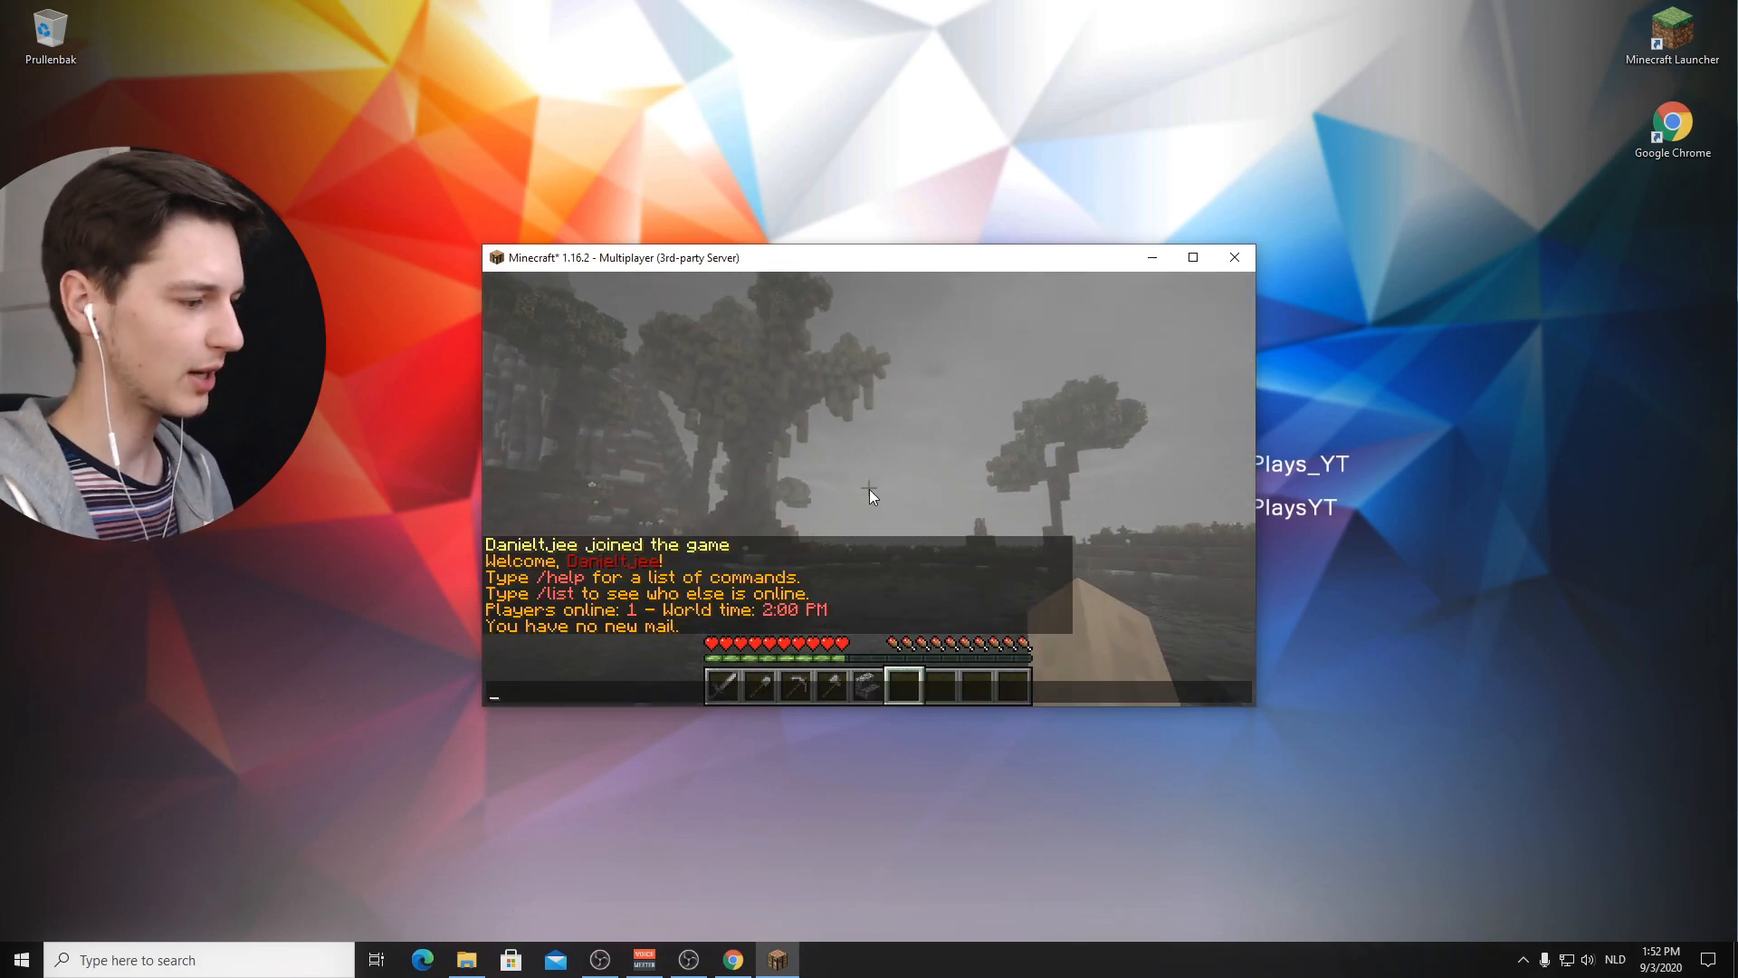
Step: Run the /weather clear 1 command in chat to make the weather sunny
type("weather")
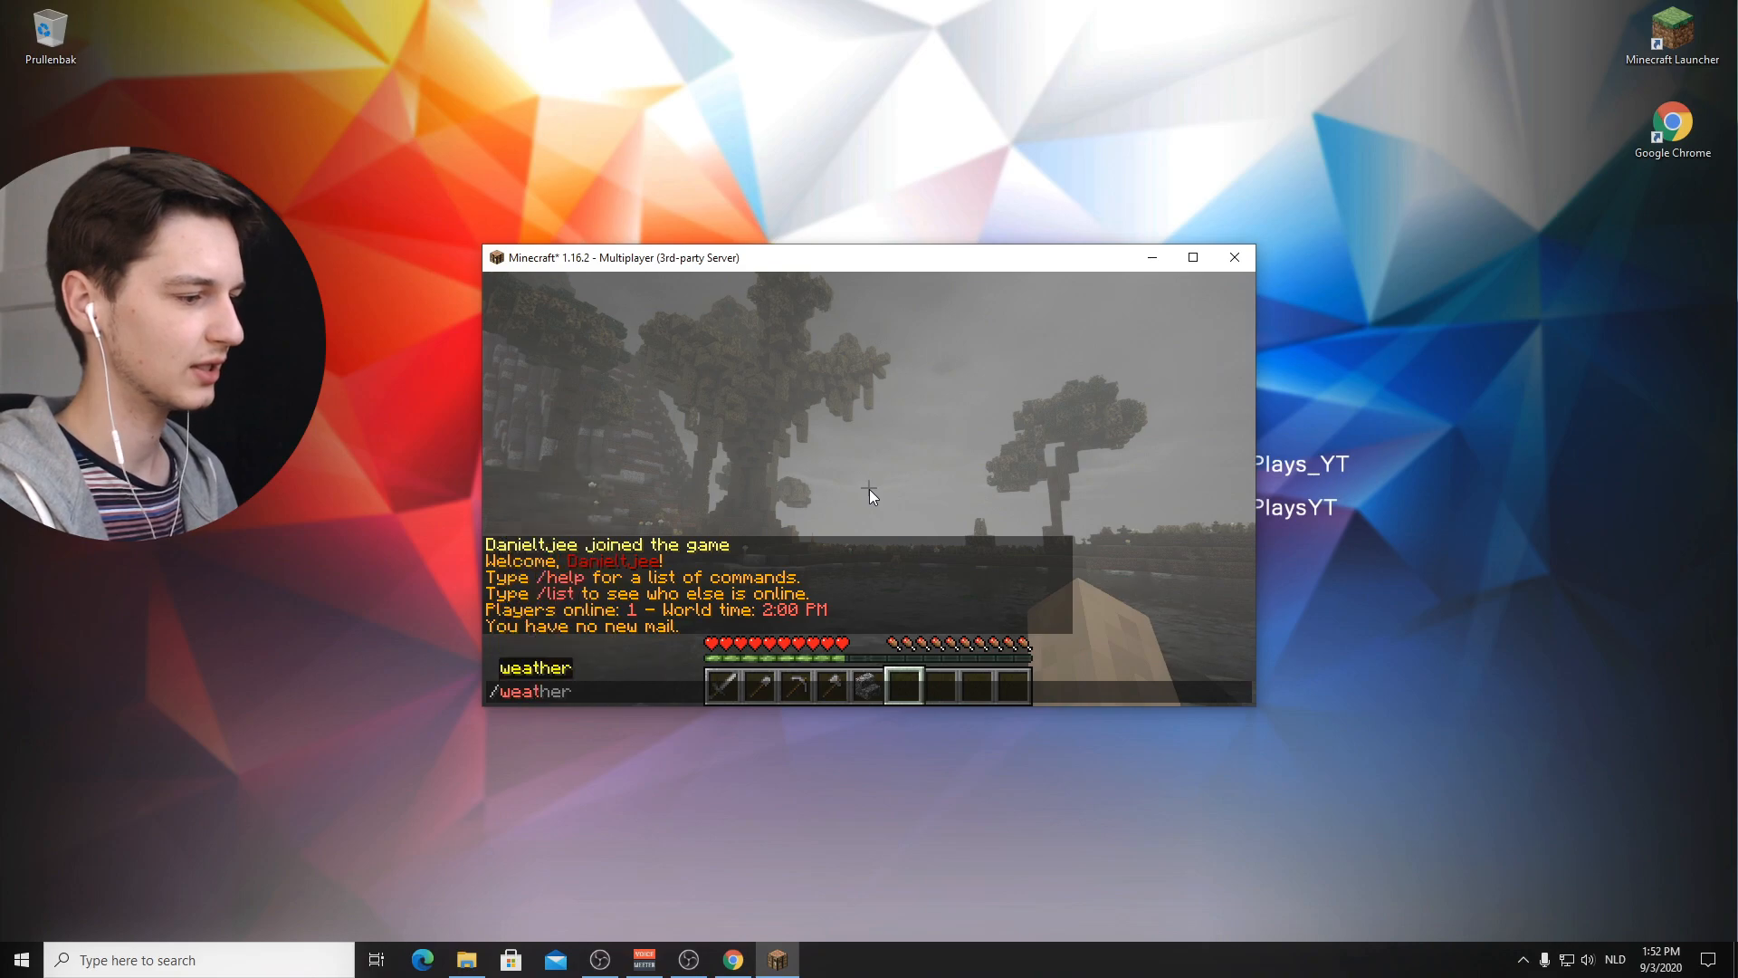
type("clear 1")
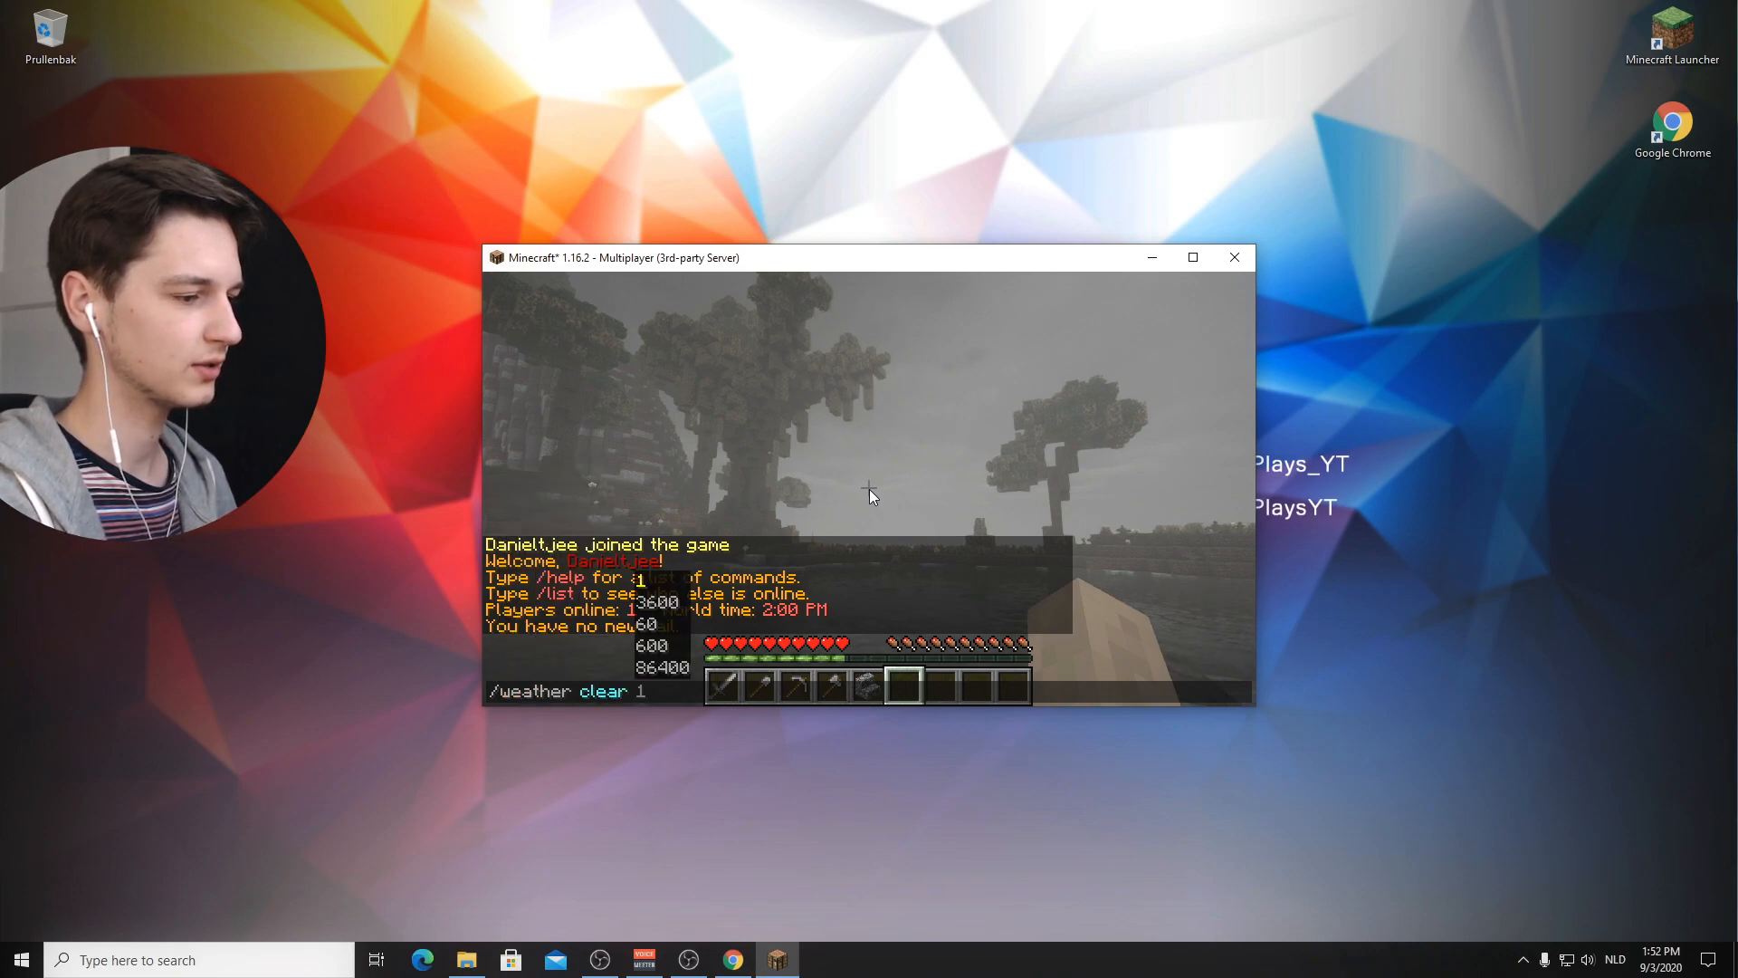
key("Return")
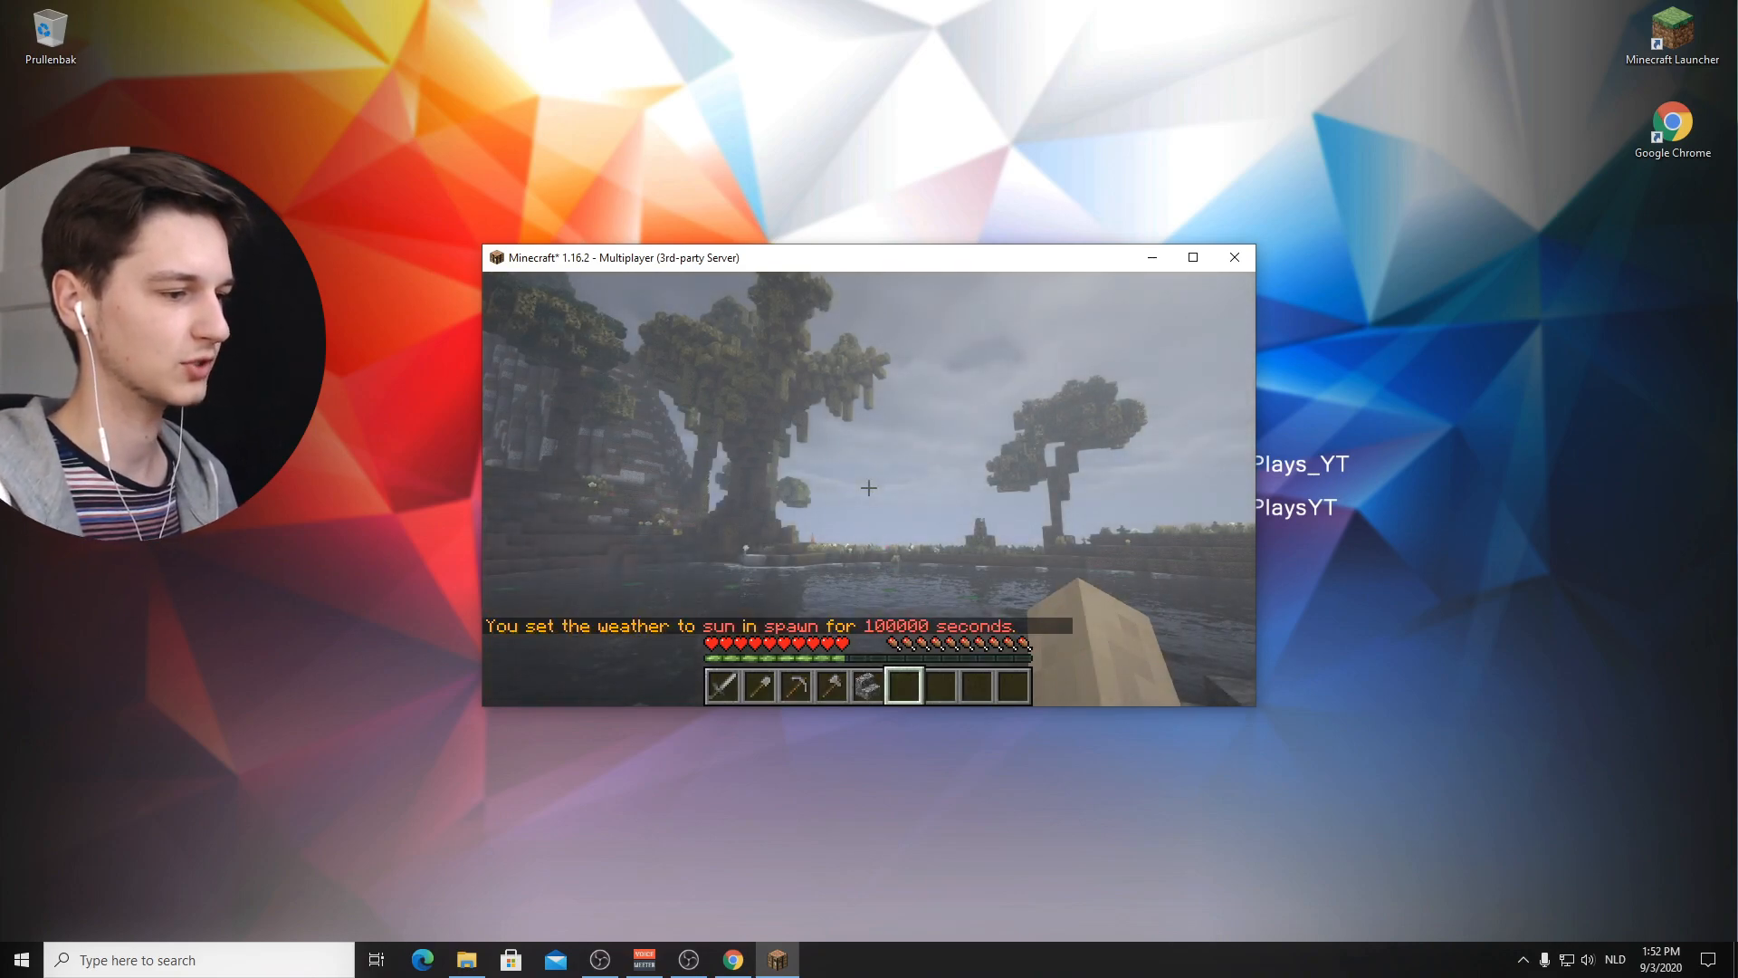